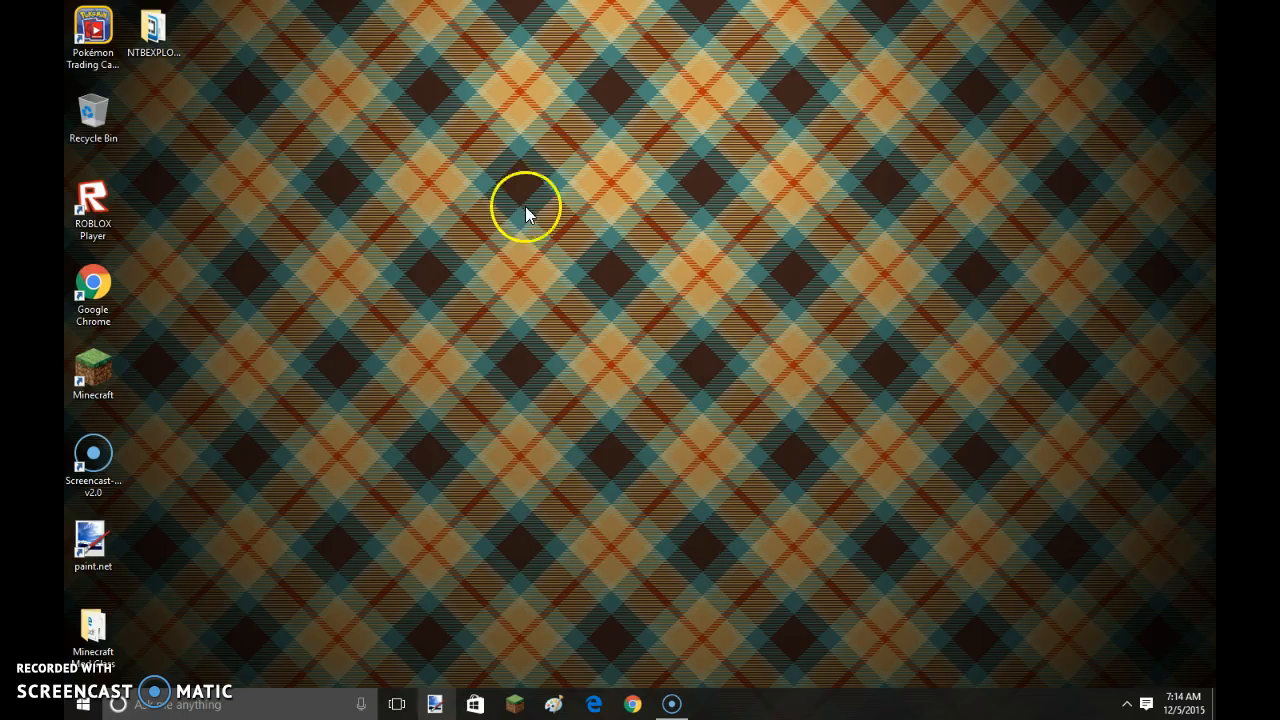
mouse_move(575, 615)
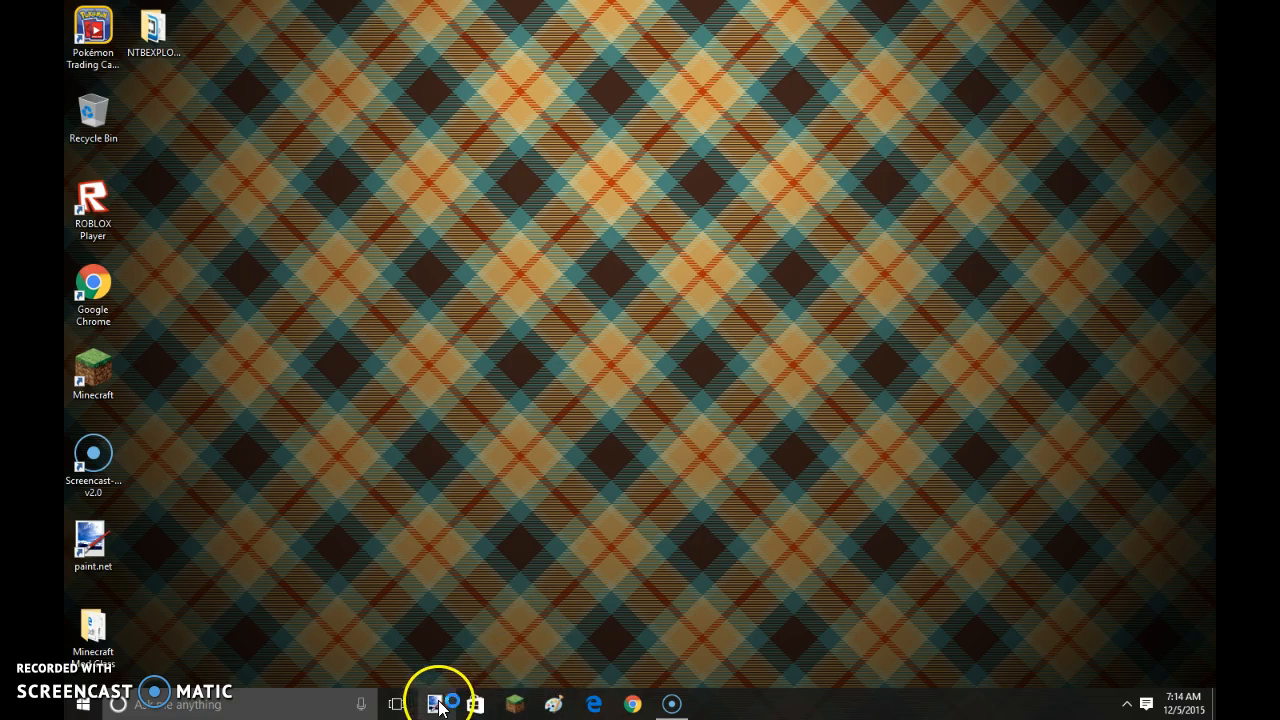
- Launch paint.net and resize the blank image to 1280 × 720 pixels
click(434, 704)
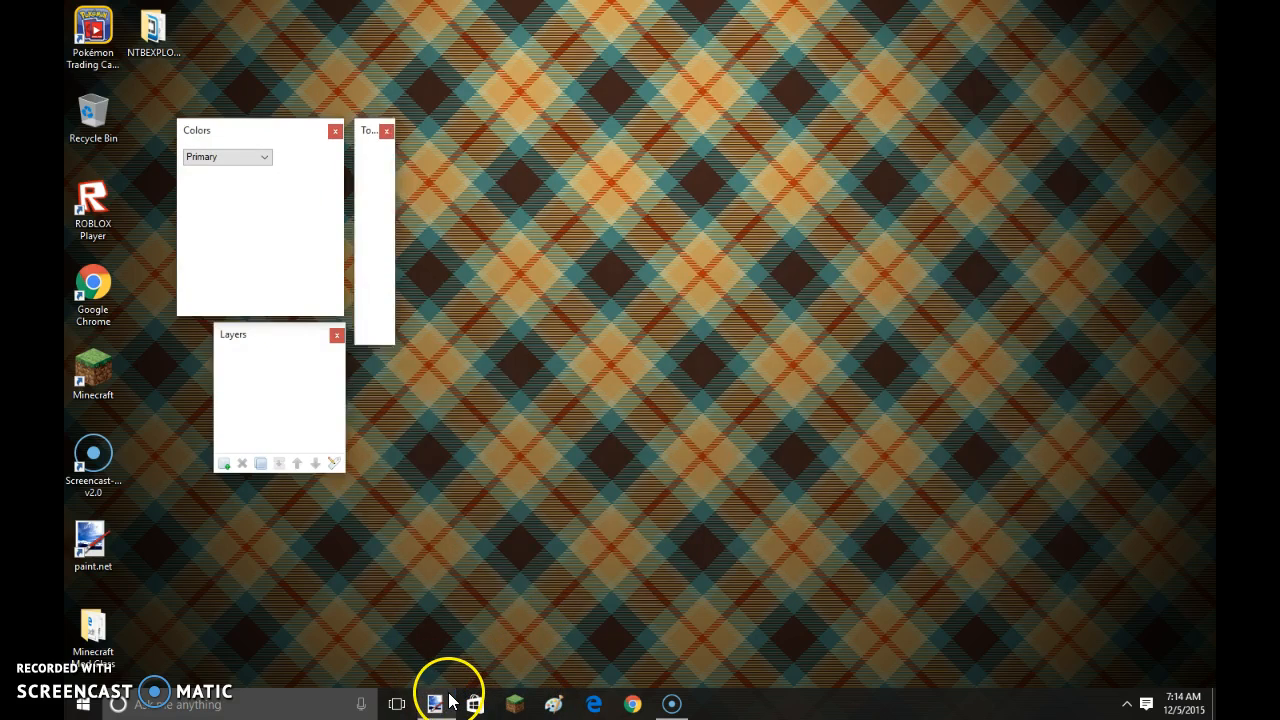
click(434, 704)
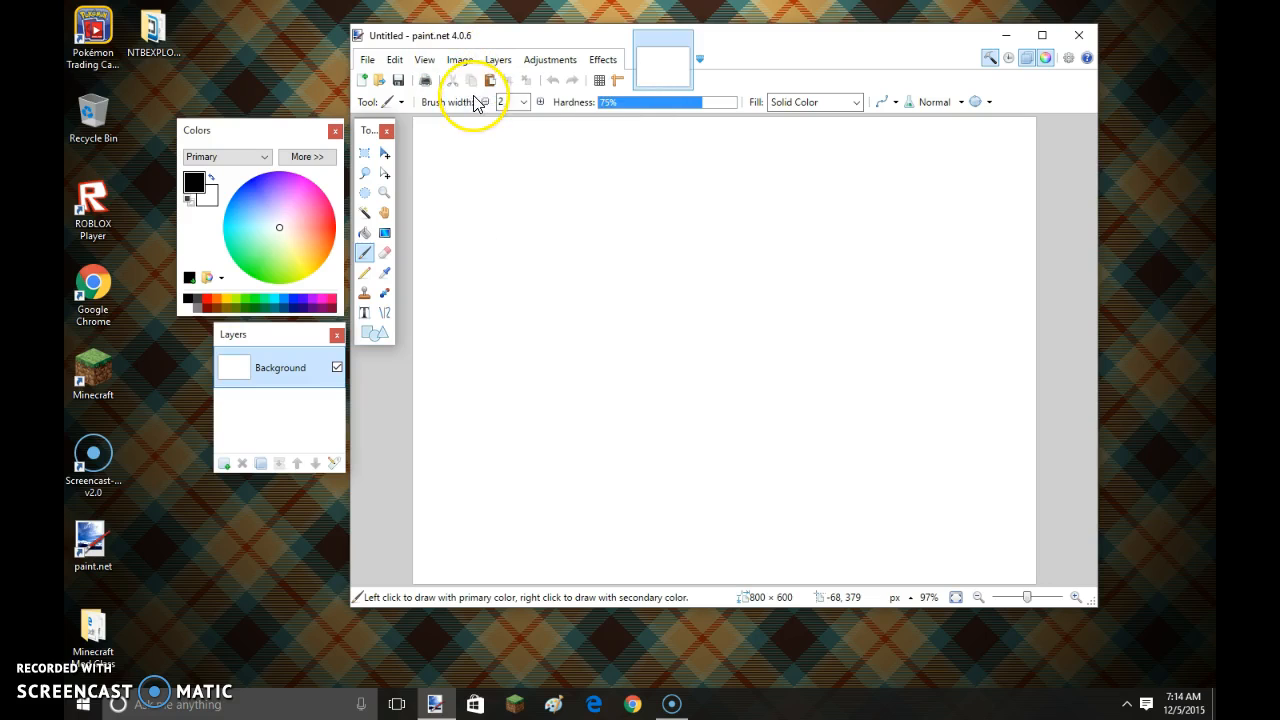
click(459, 59)
text(1280)
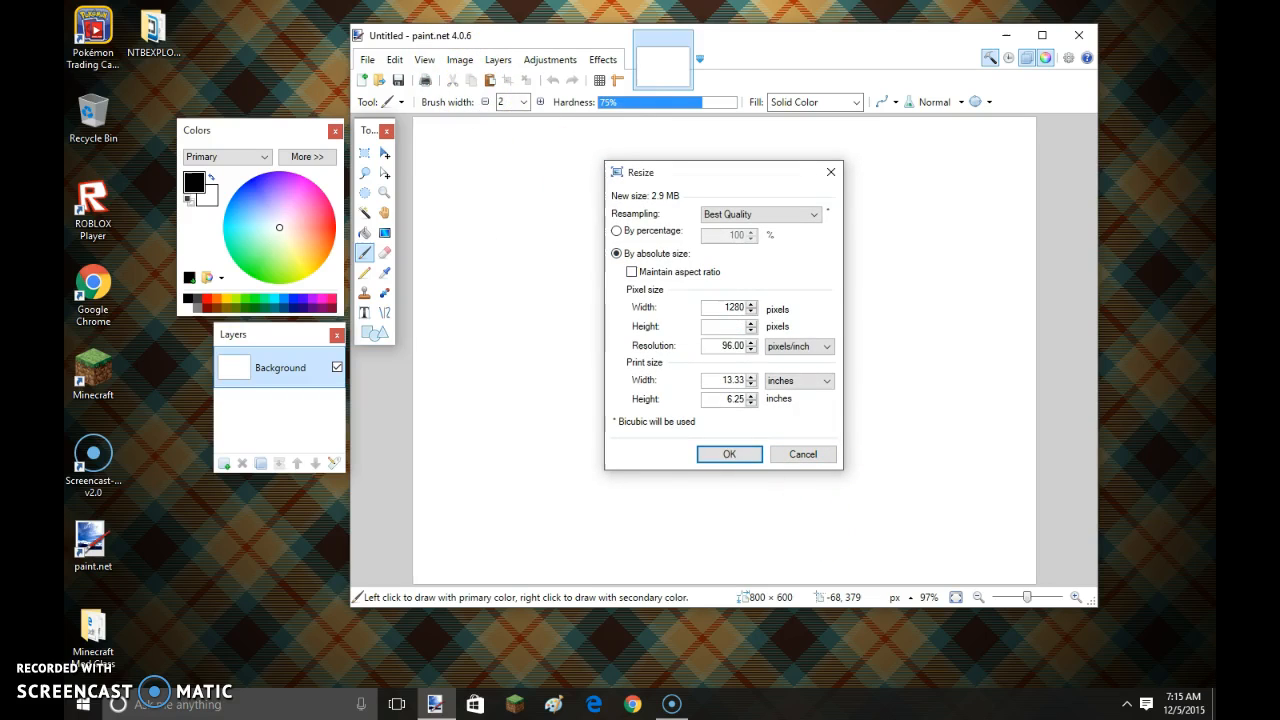
text(720)
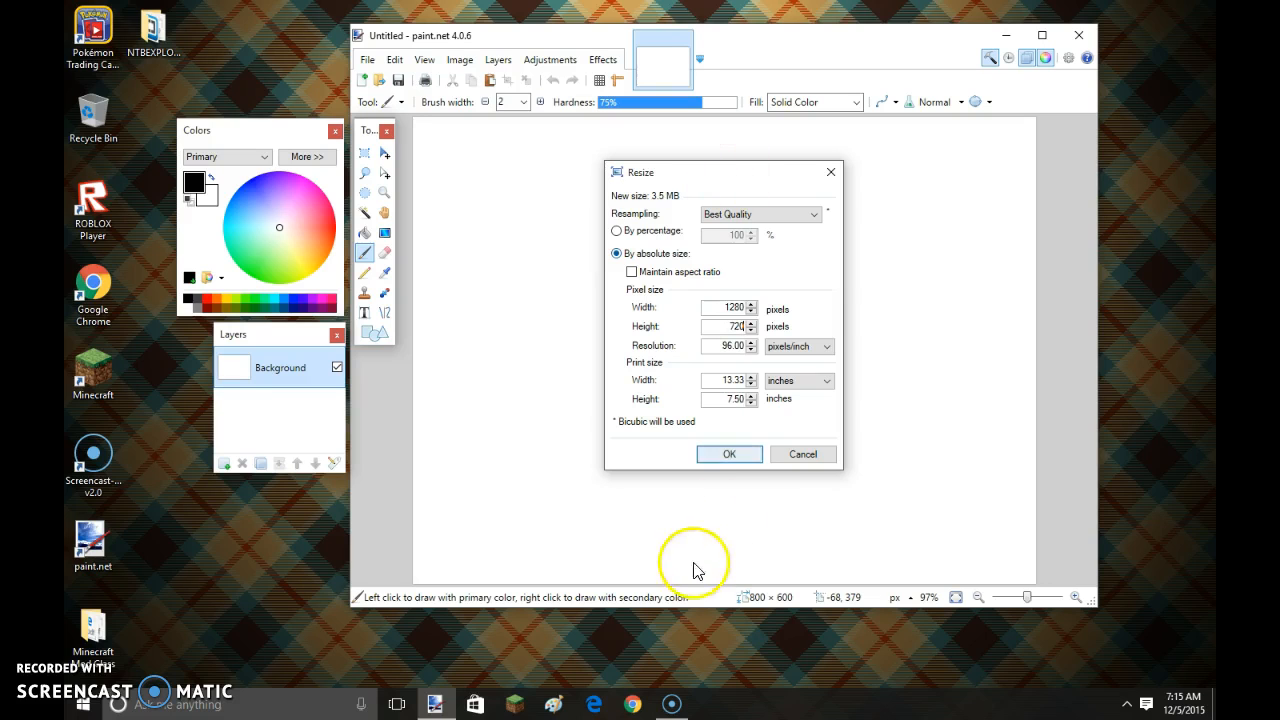
click(729, 454)
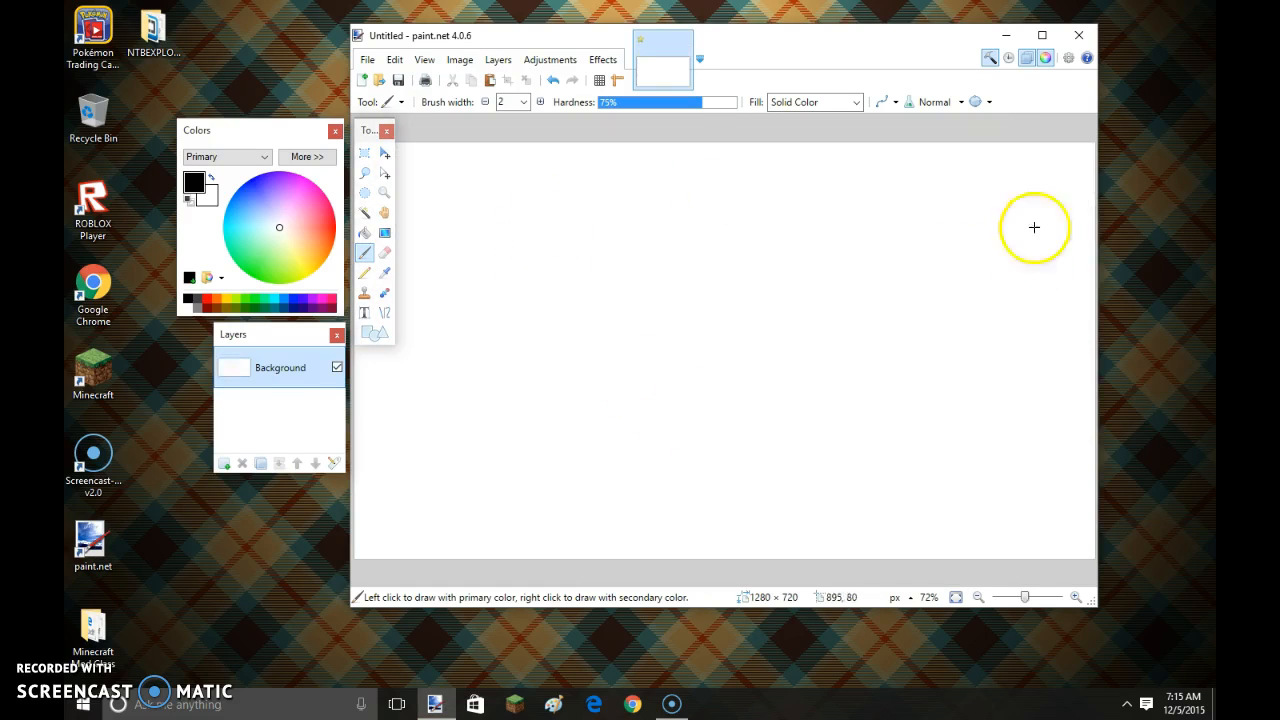
- Zoom out so the whole 1280 × 720 canvas is visible
click(424, 59)
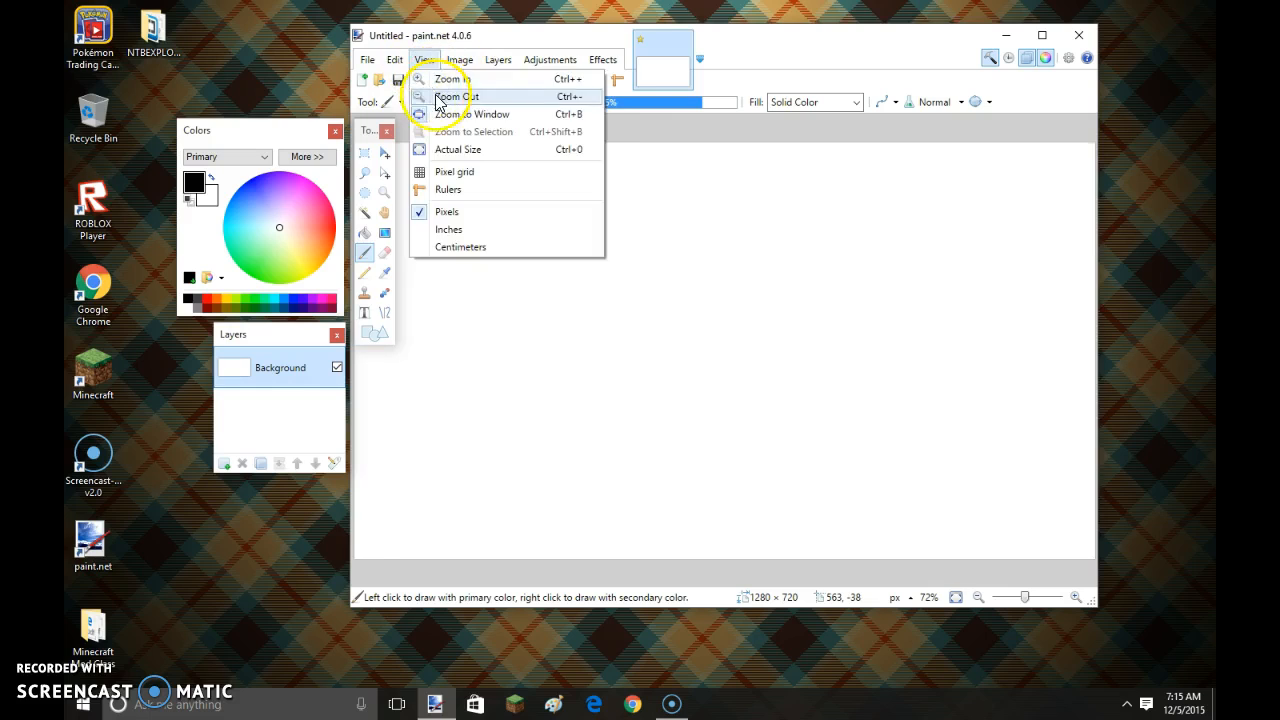
click(457, 96)
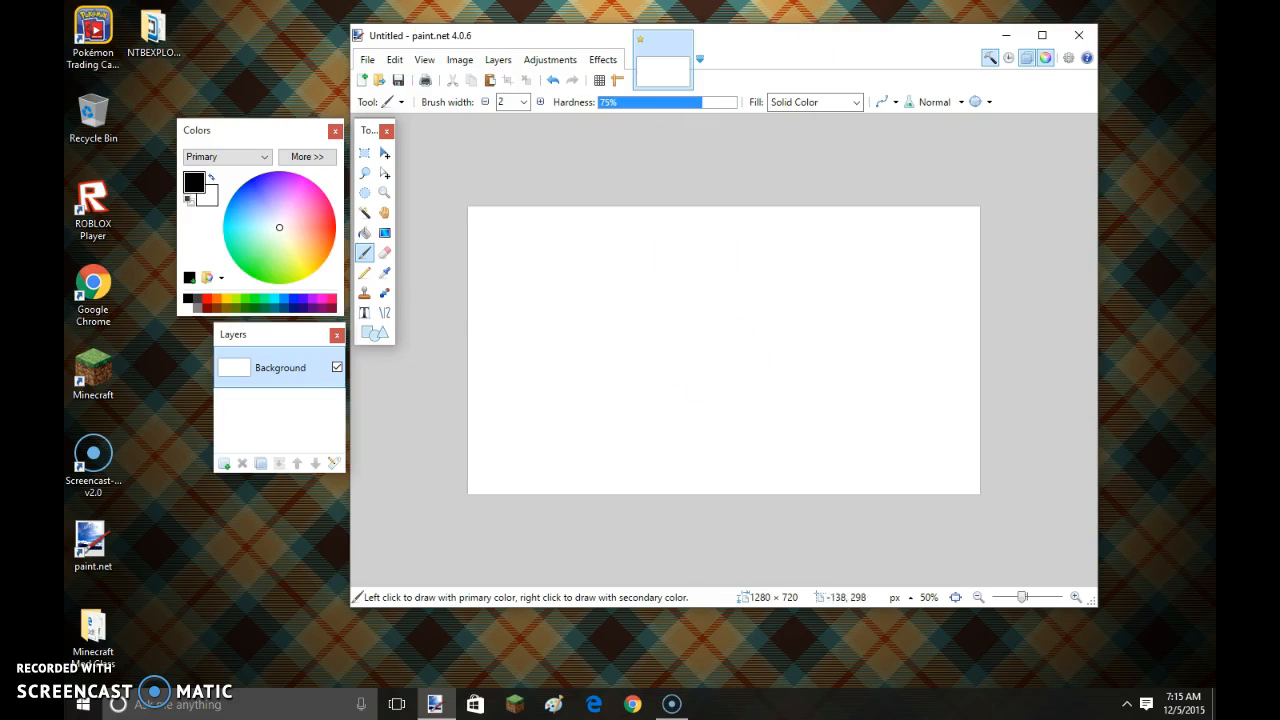
mouse_move(595, 703)
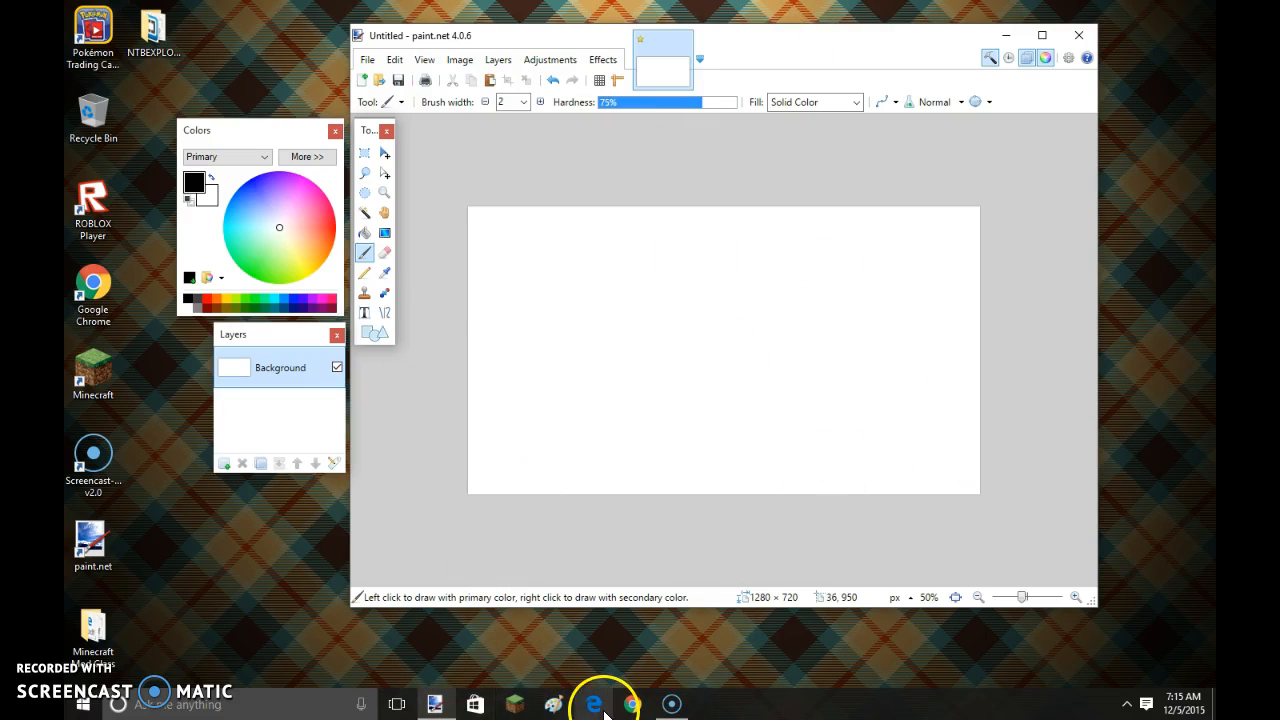
- Launch Edge, search Bing for 'google images' and open the Google Images site
click(593, 704)
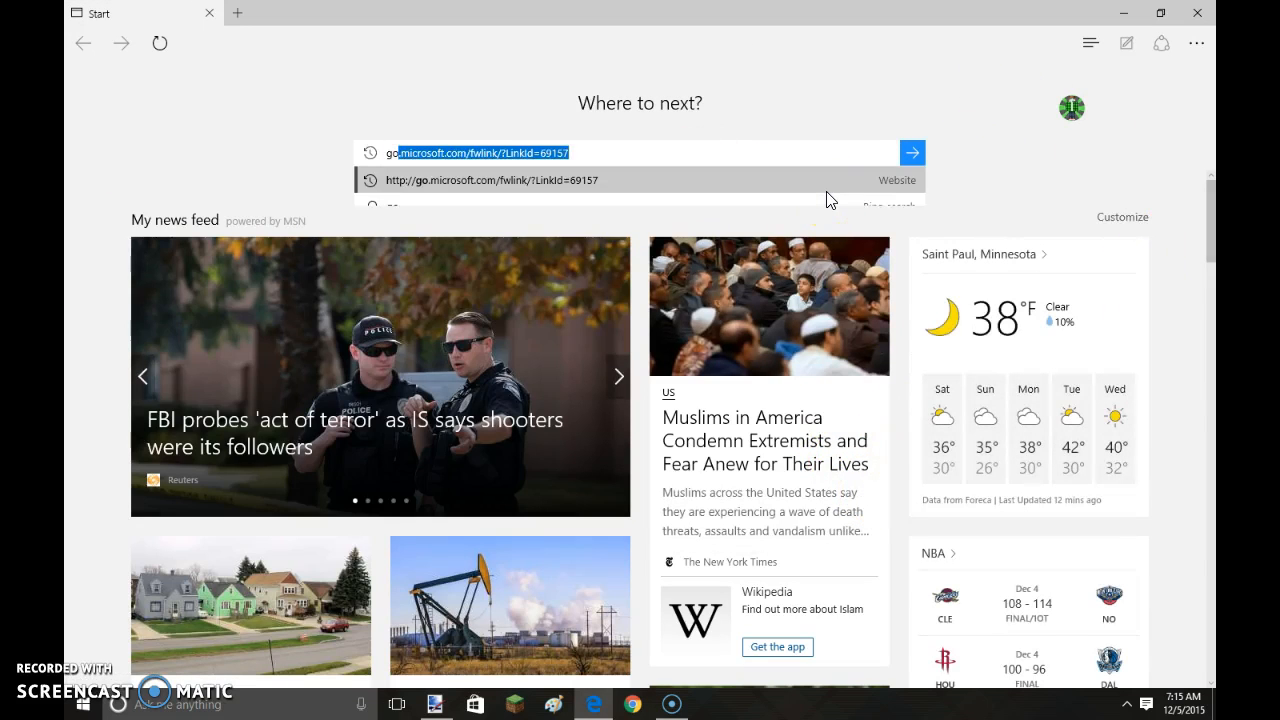
text(google imaghe)
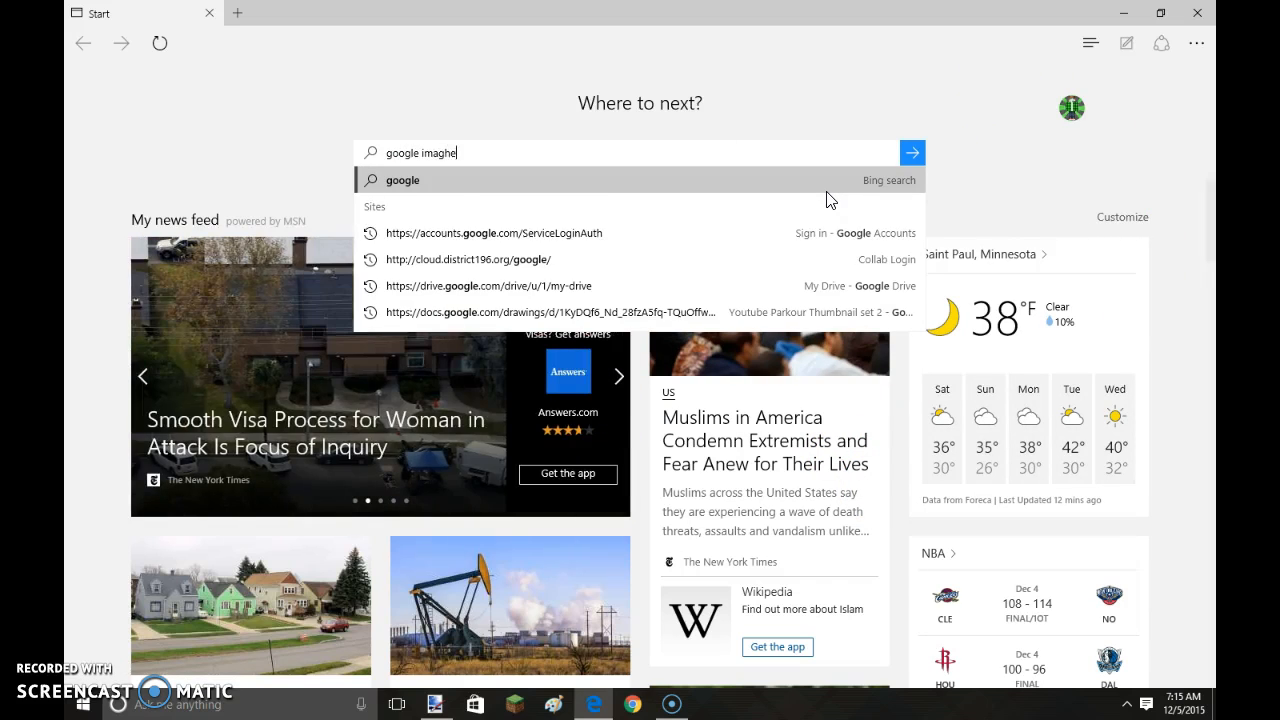
click(911, 152)
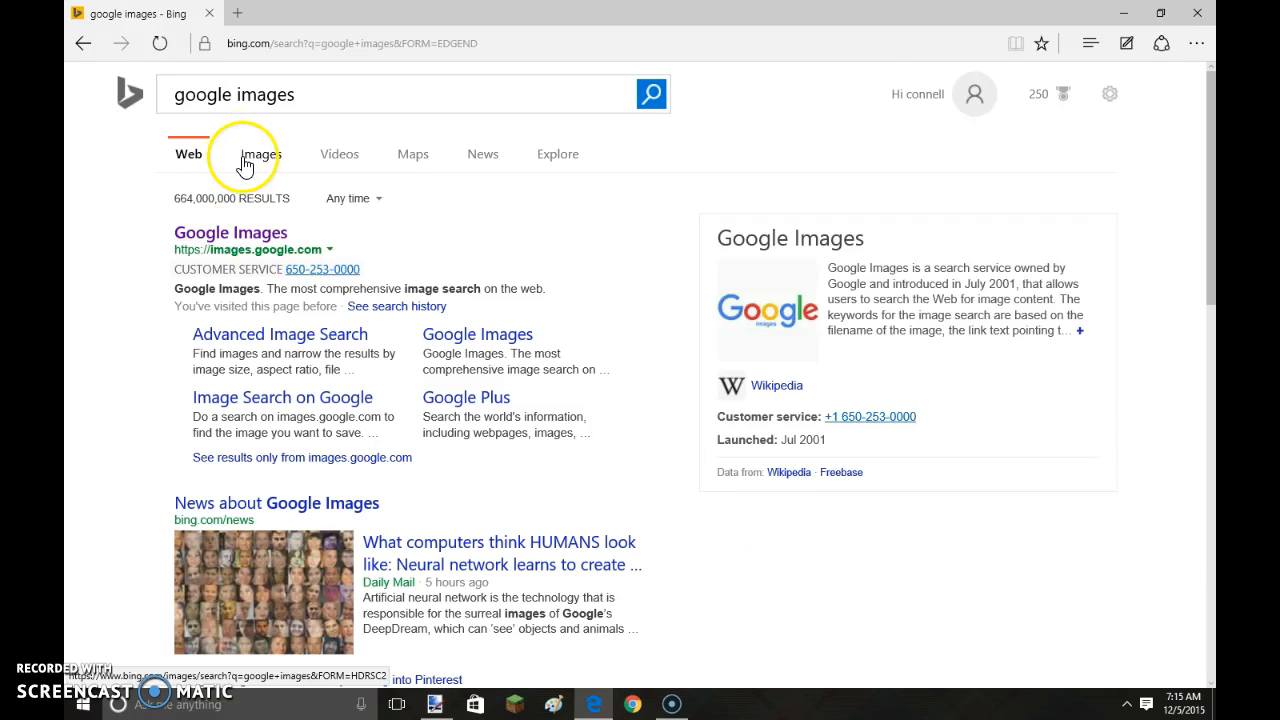
click(260, 153)
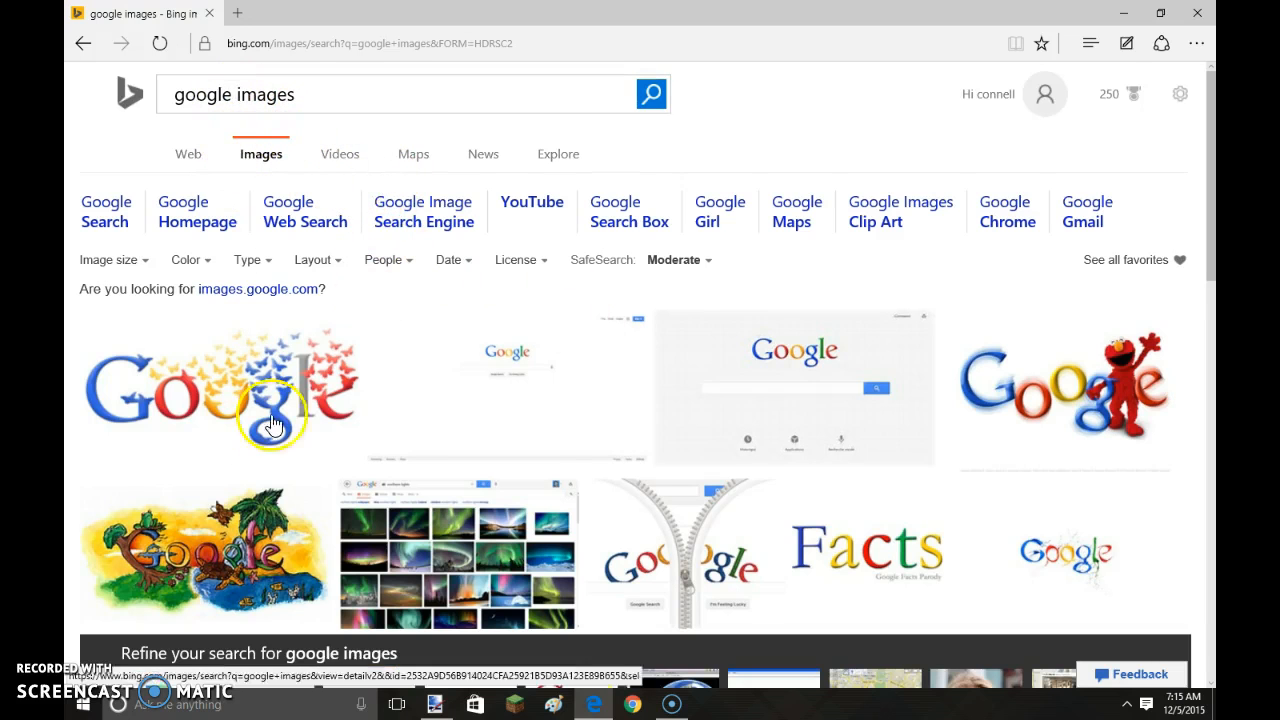
click(188, 153)
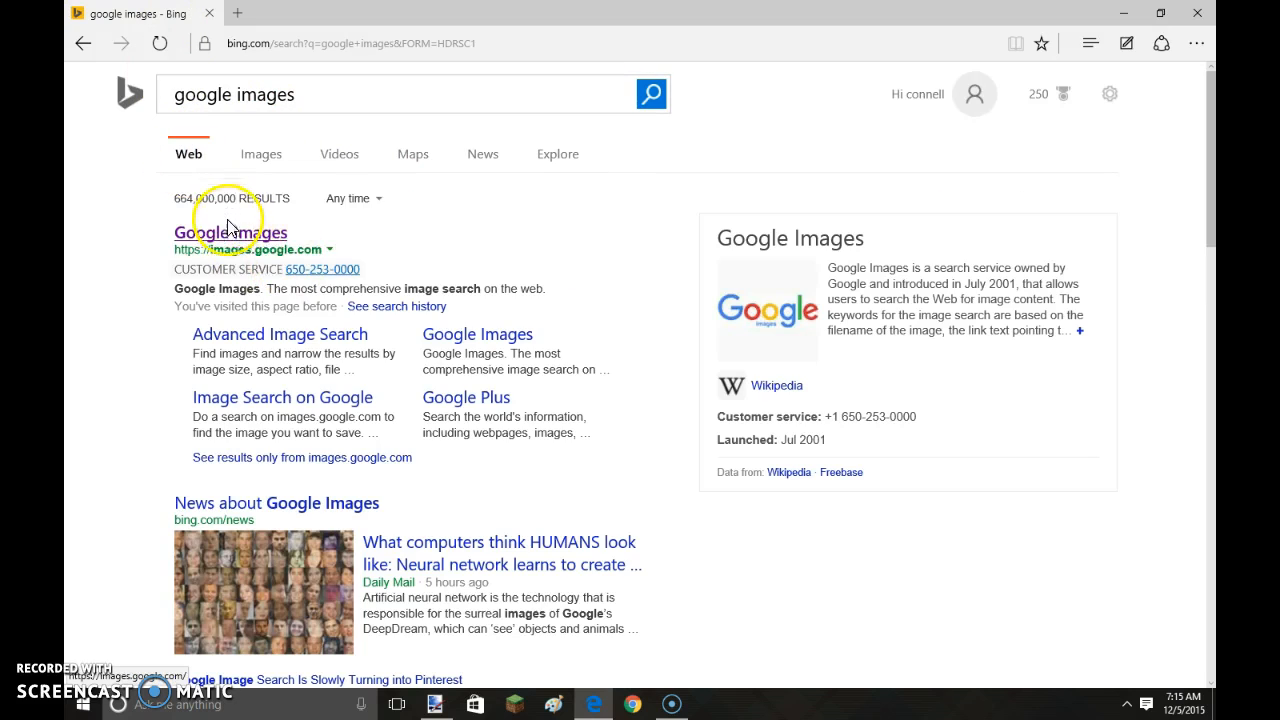
click(231, 232)
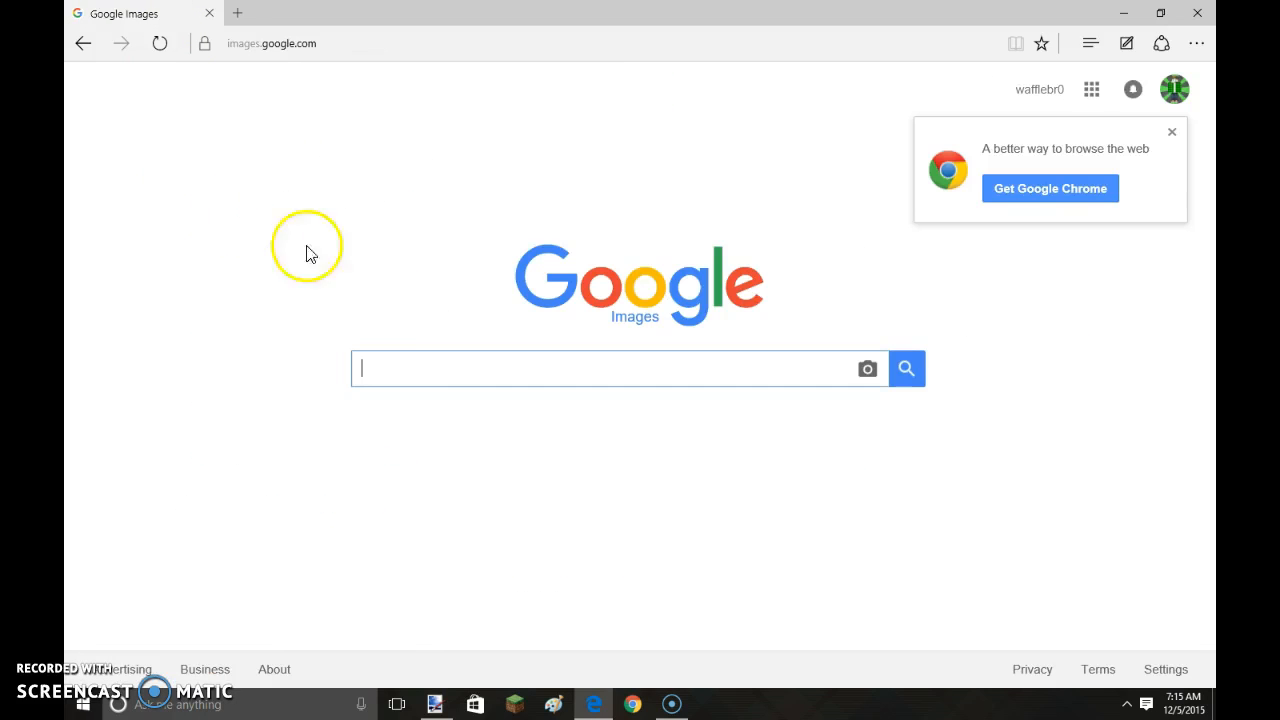
mouse_move(428, 322)
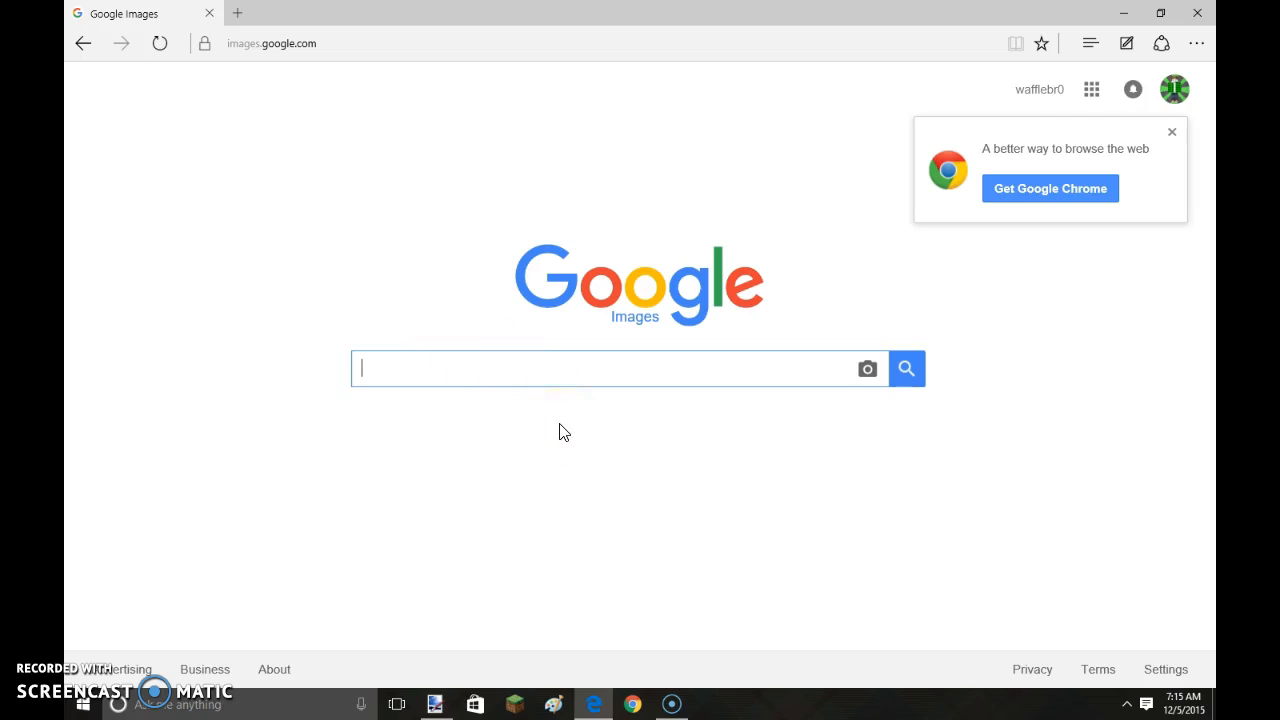
- Search Google Images for 'cool background'
text(coll background)
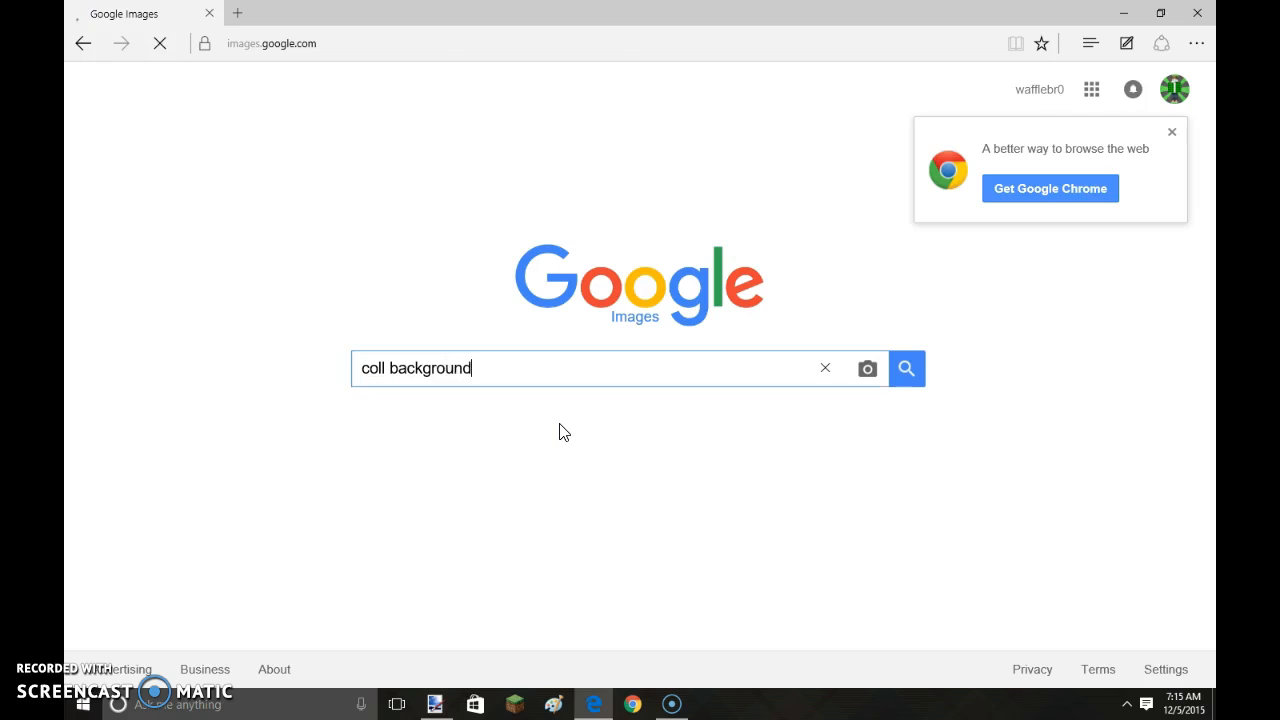
click(906, 368)
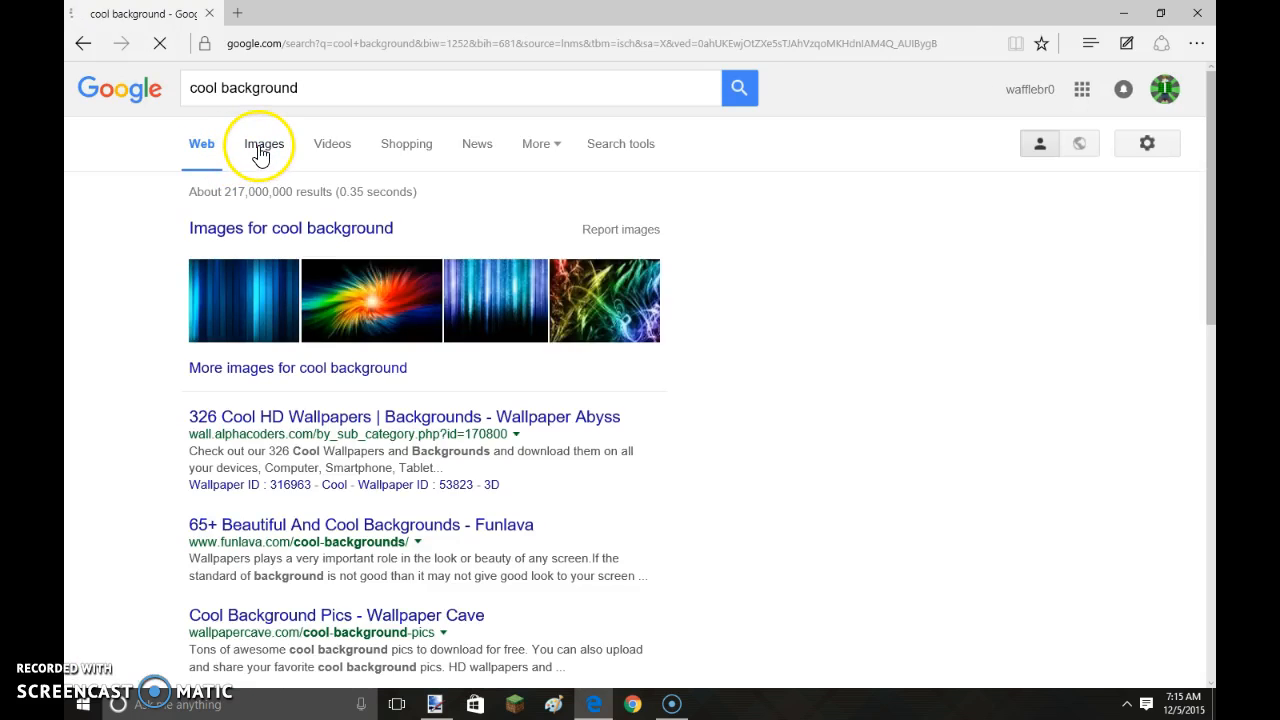
click(264, 143)
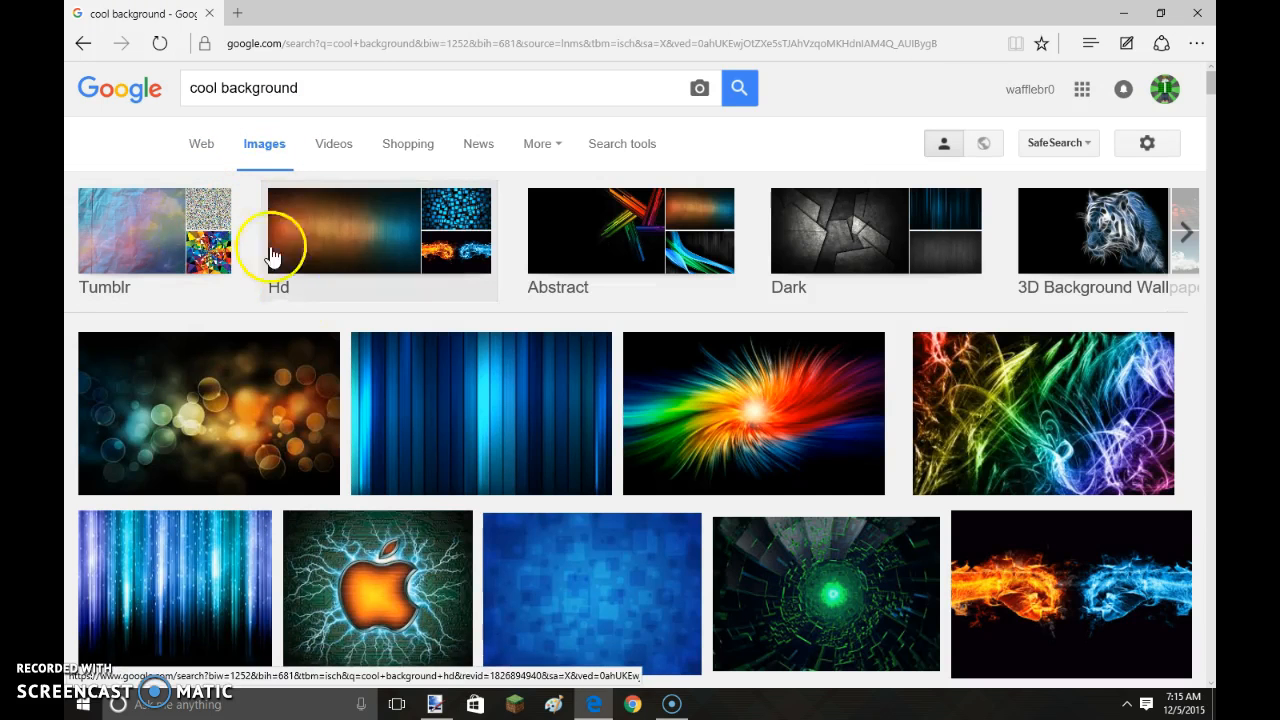
- Filter the results to images exactly 1280 × 720 pixels
click(621, 143)
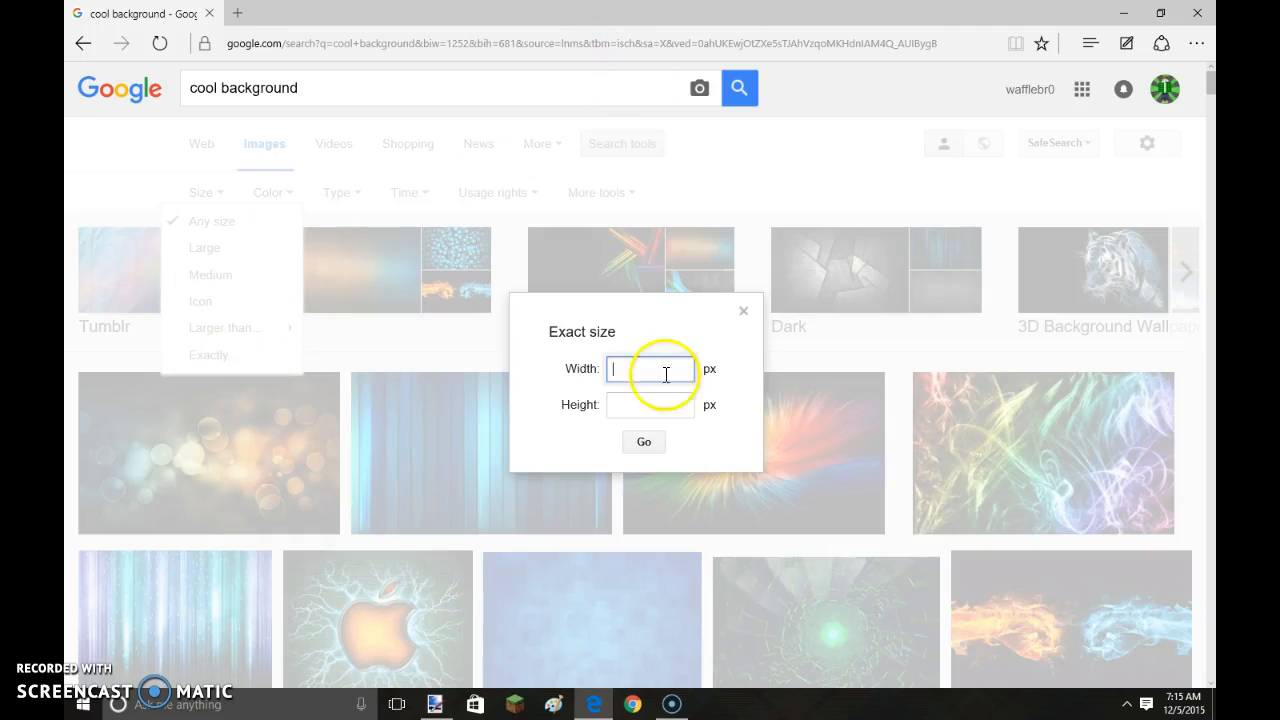
text(1280)
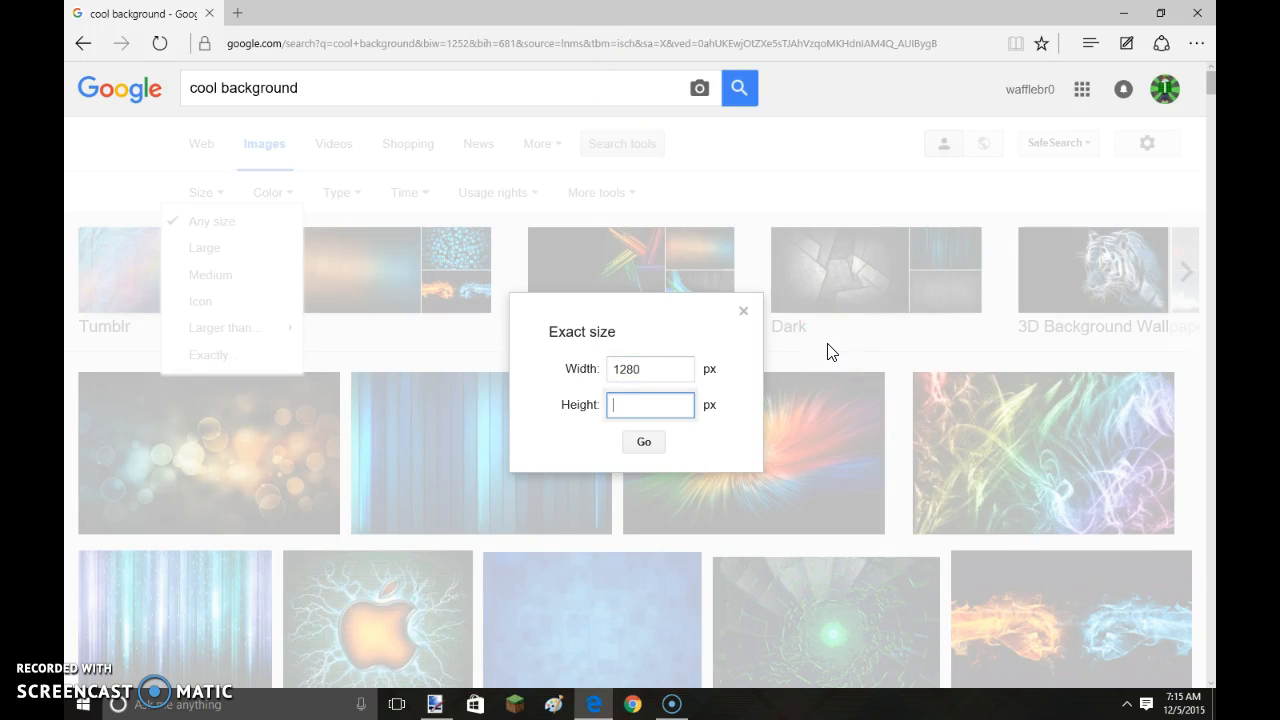
text(720)
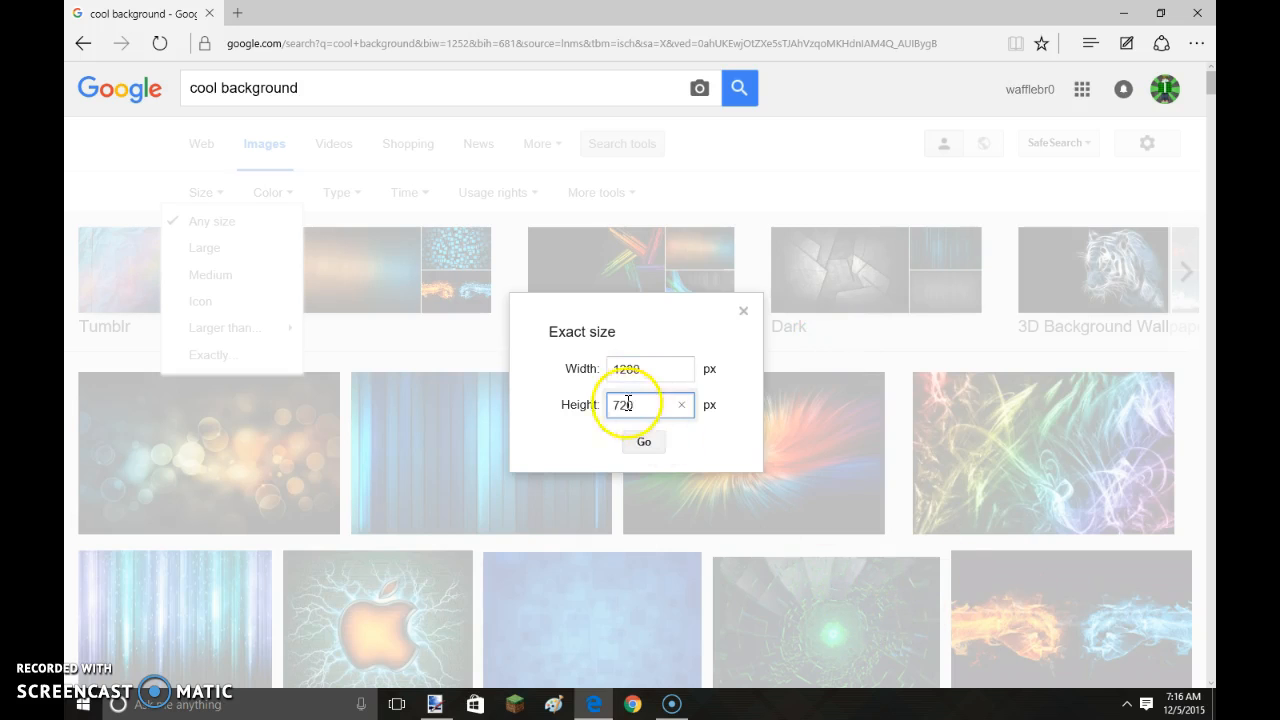
click(643, 442)
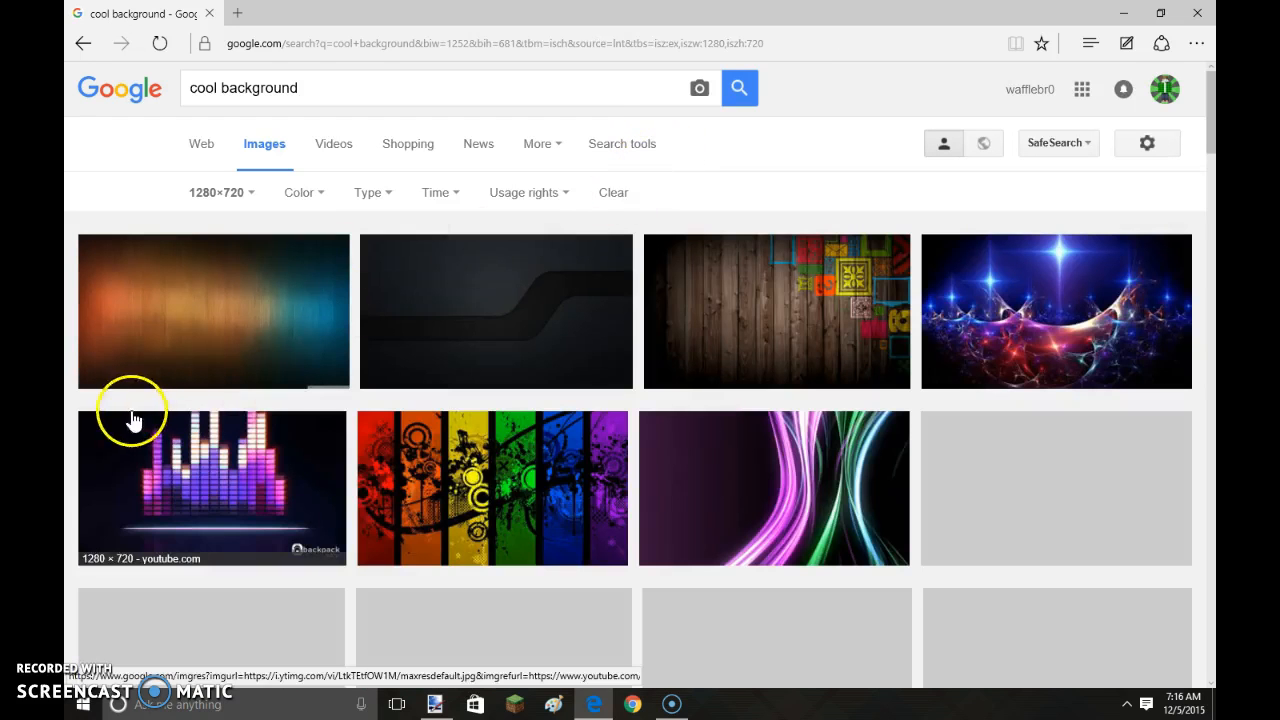
scroll(down, 3)
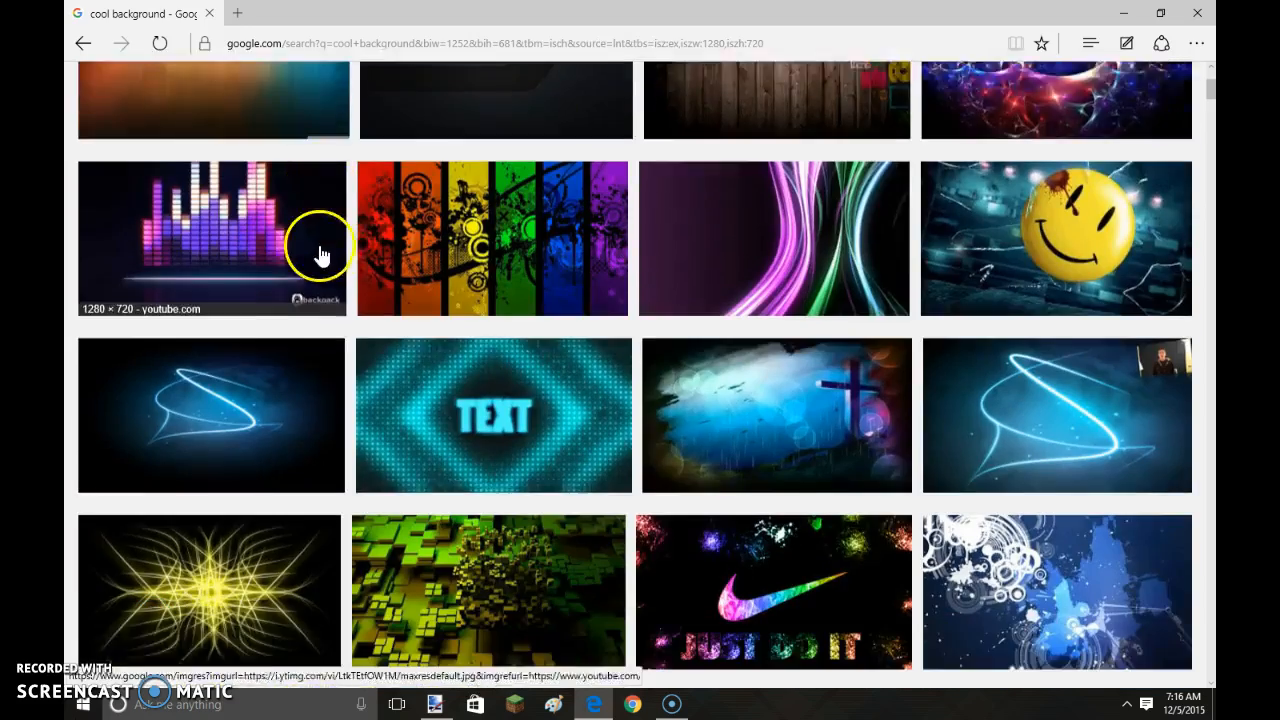
scroll(down, 3)
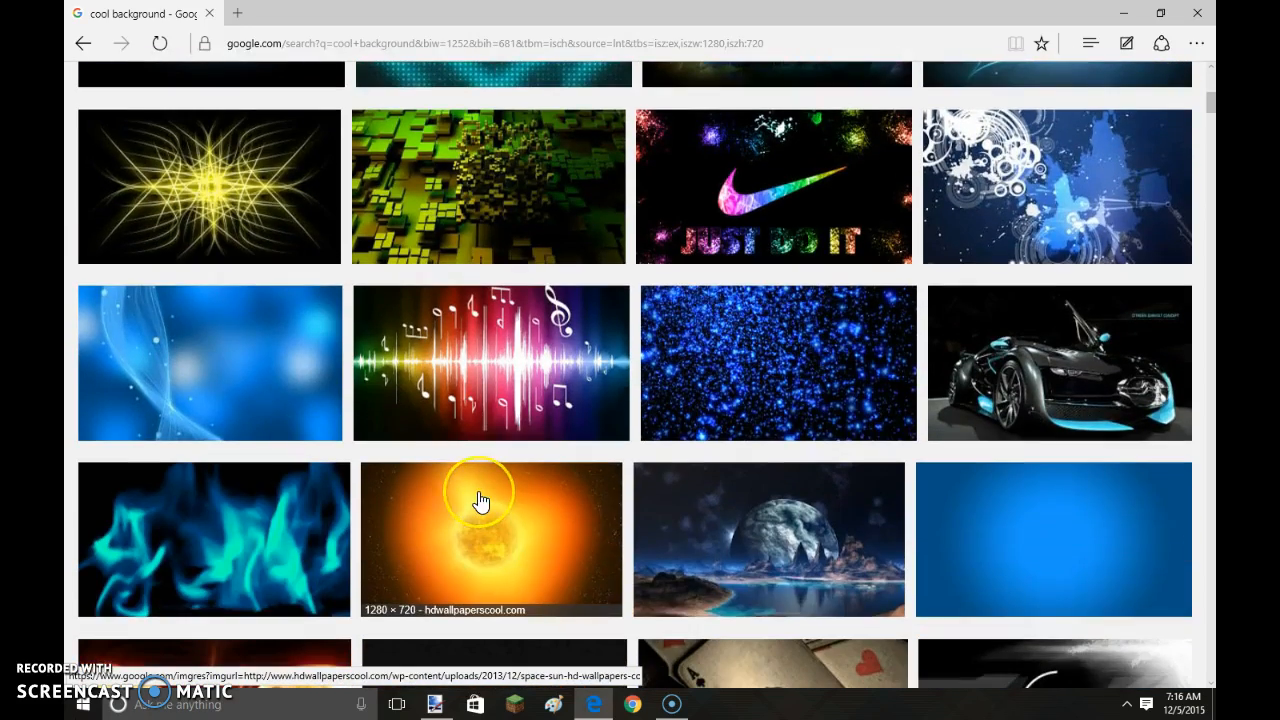
scroll(down, 3)
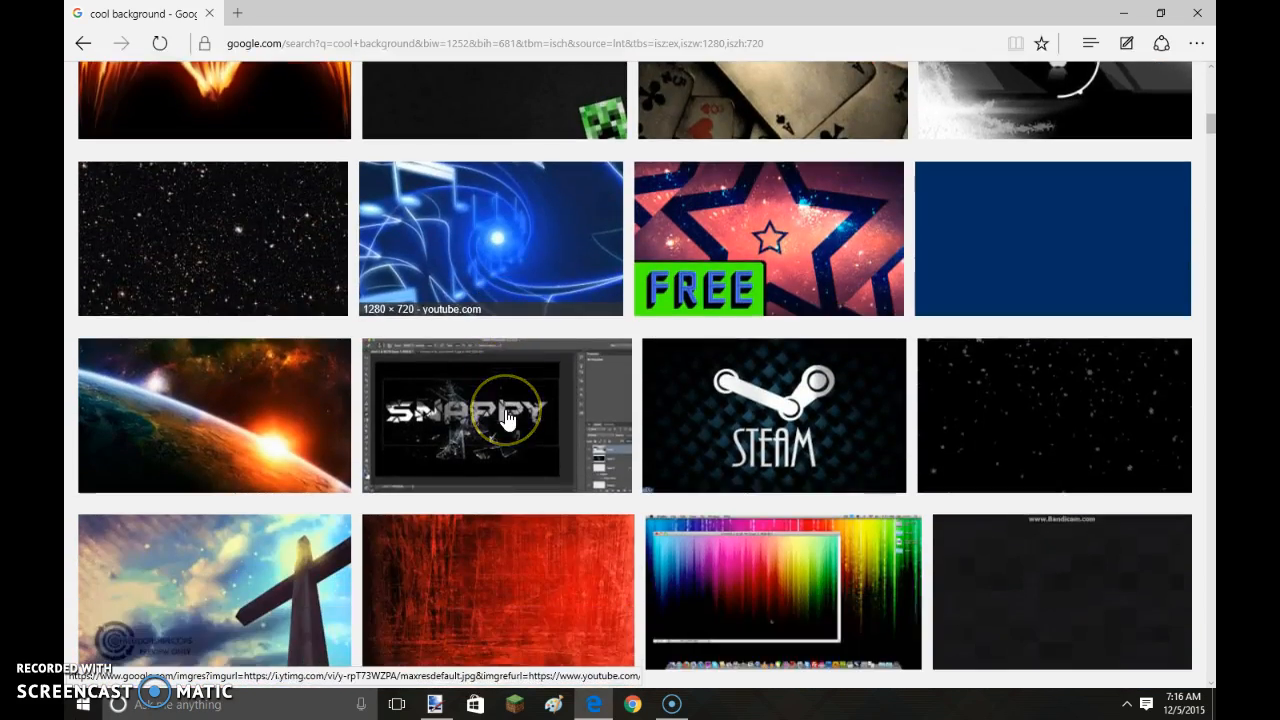
scroll(down, 3)
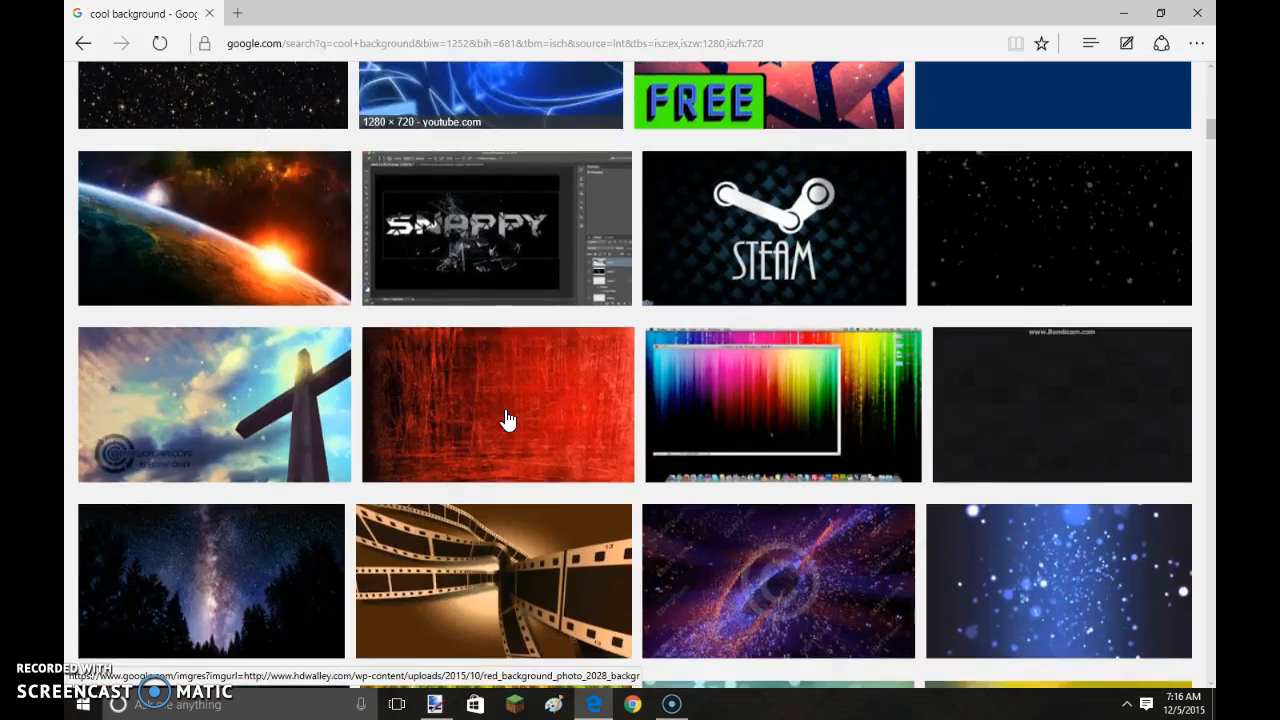
scroll(down, 3)
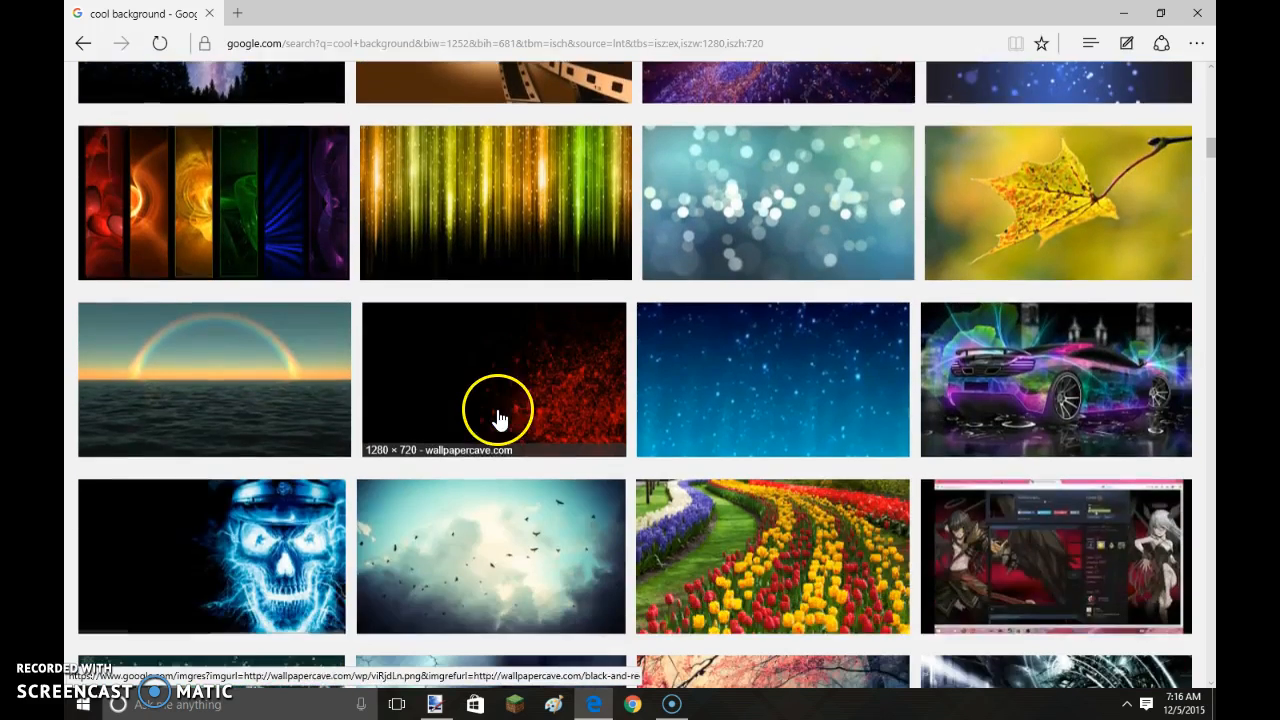
scroll(down, 3)
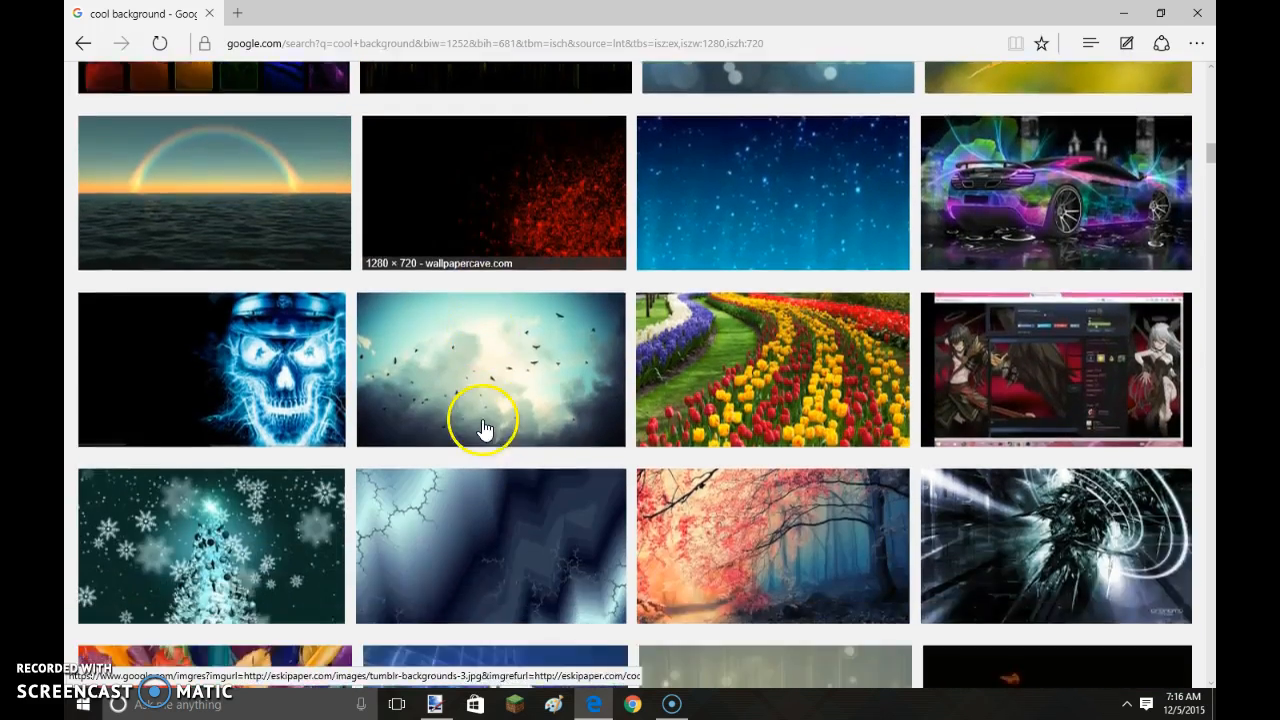
scroll(down, 3)
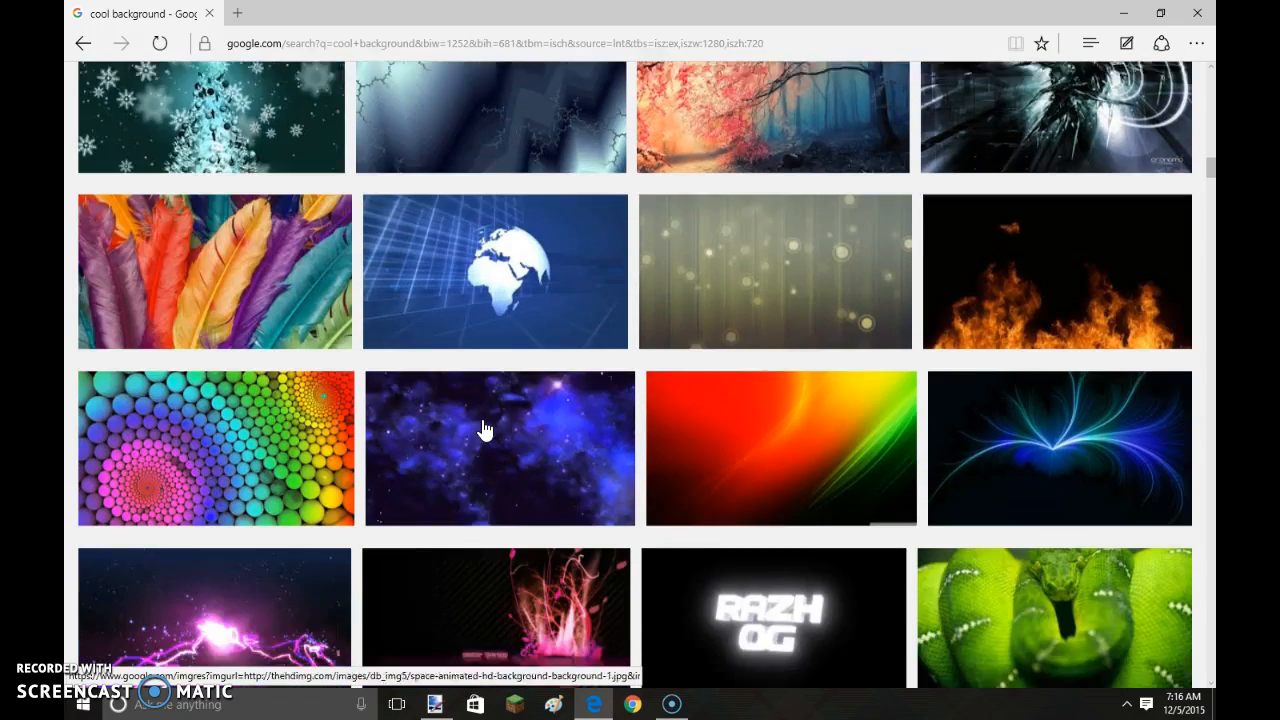
scroll(down, 3)
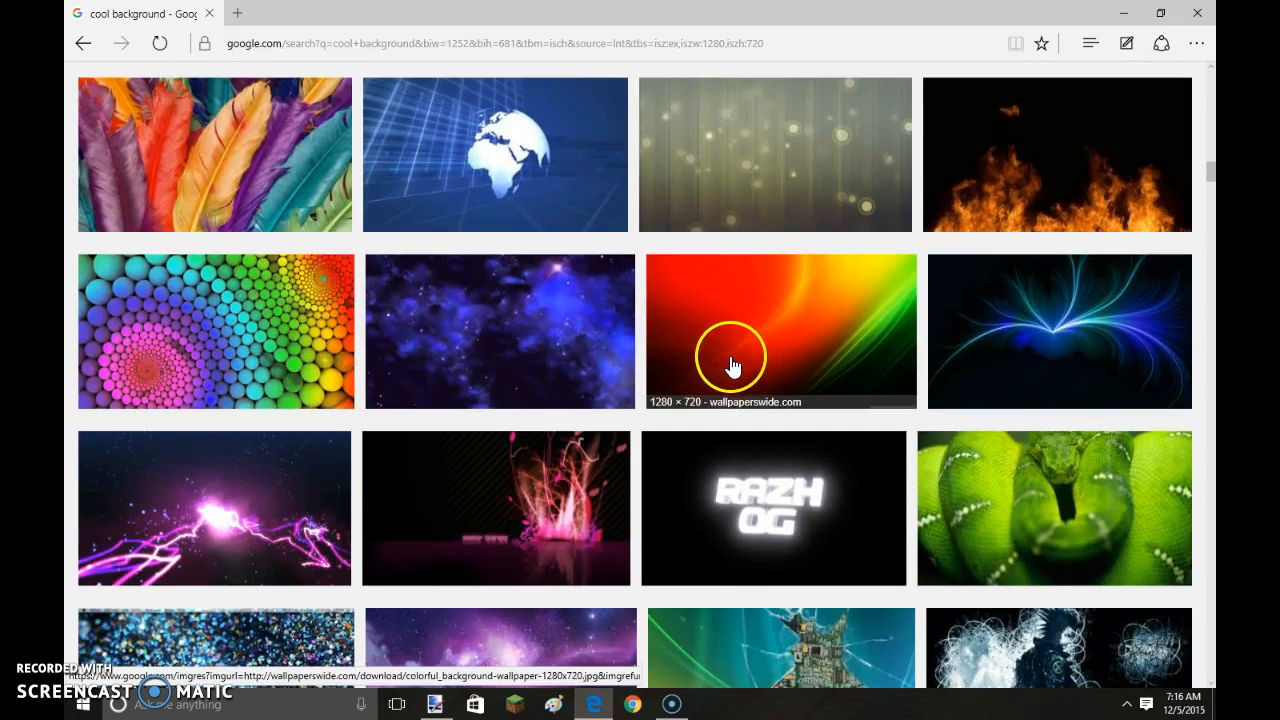
scroll(down, 3)
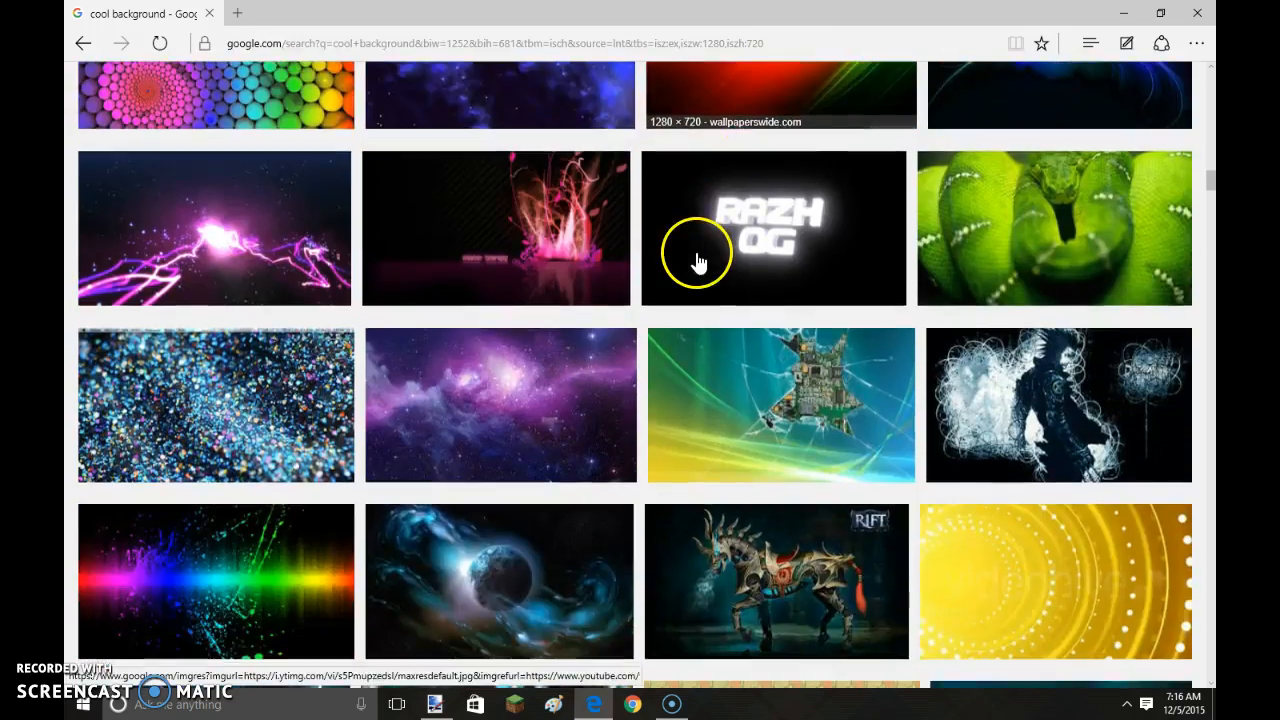
scroll(down, 3)
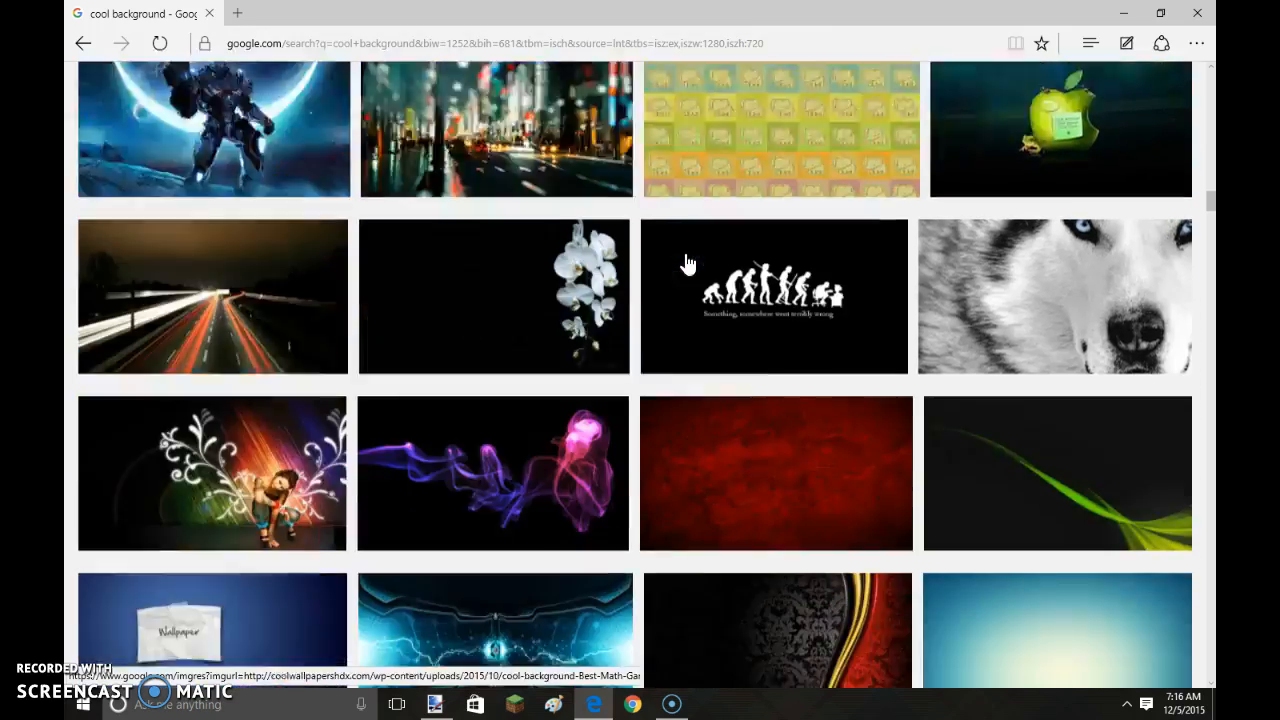
scroll(down, 3)
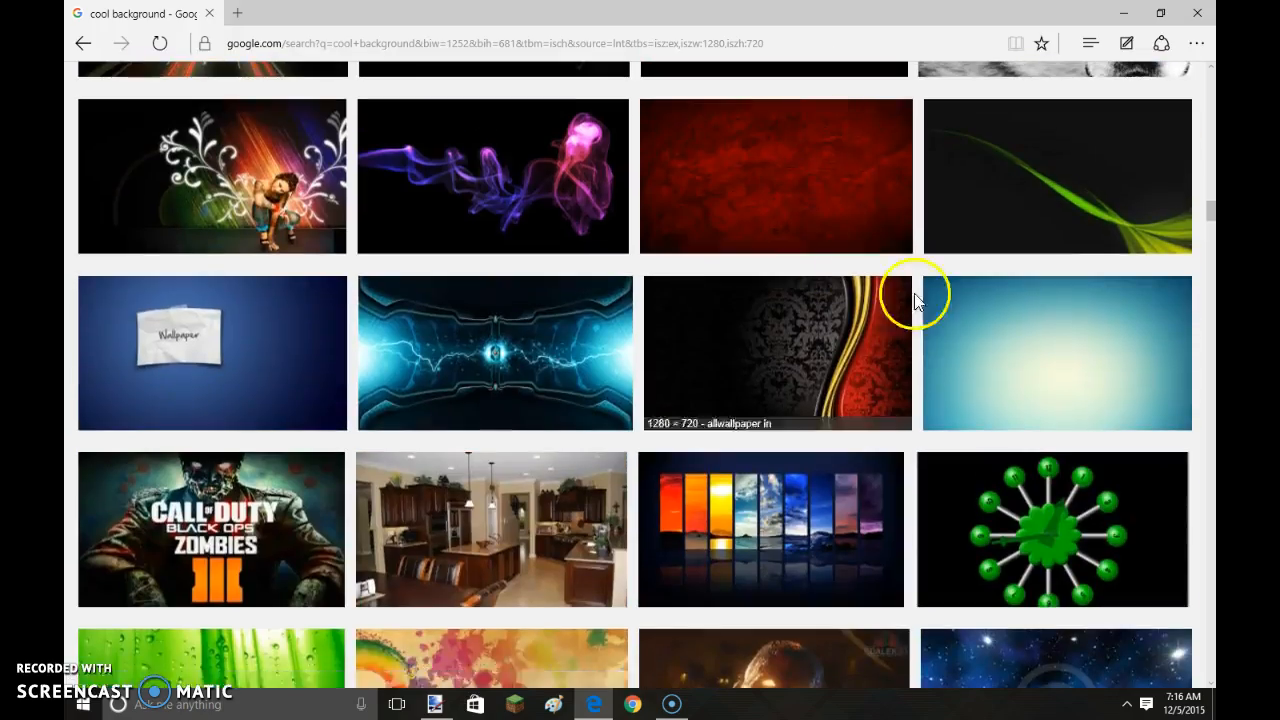
scroll(down, 3)
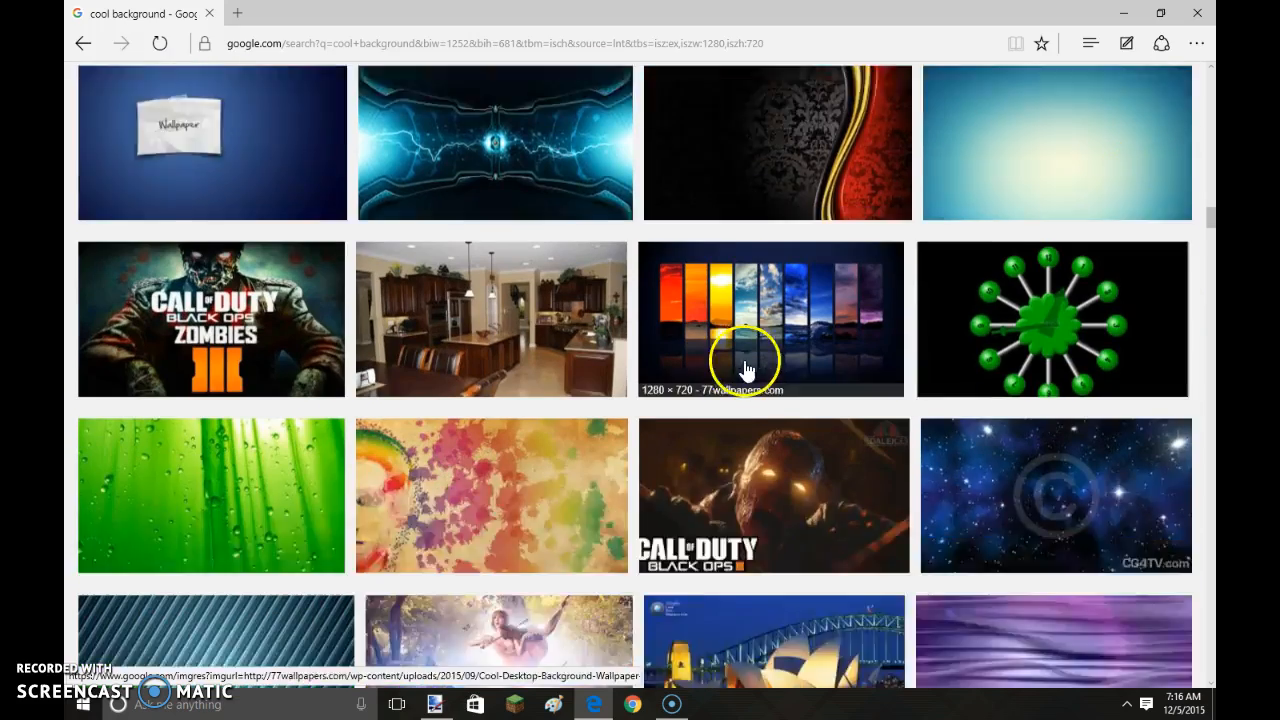
scroll(down, 3)
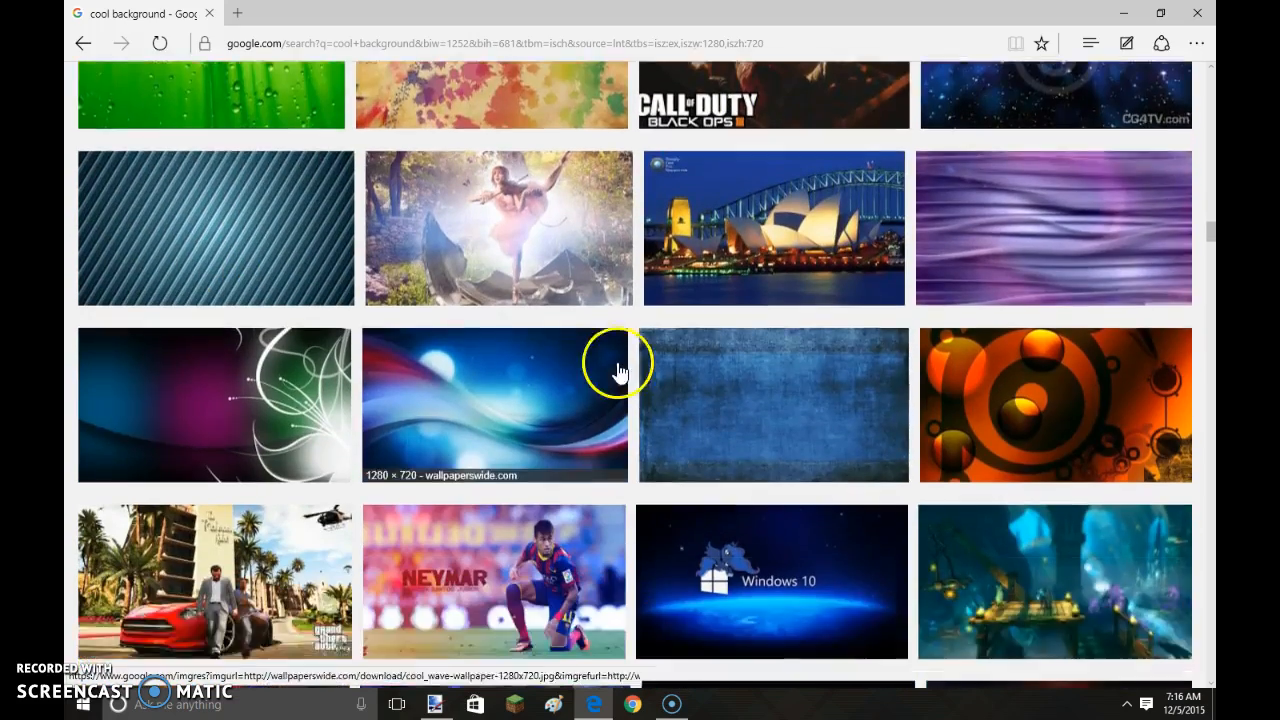
scroll(down, 3)
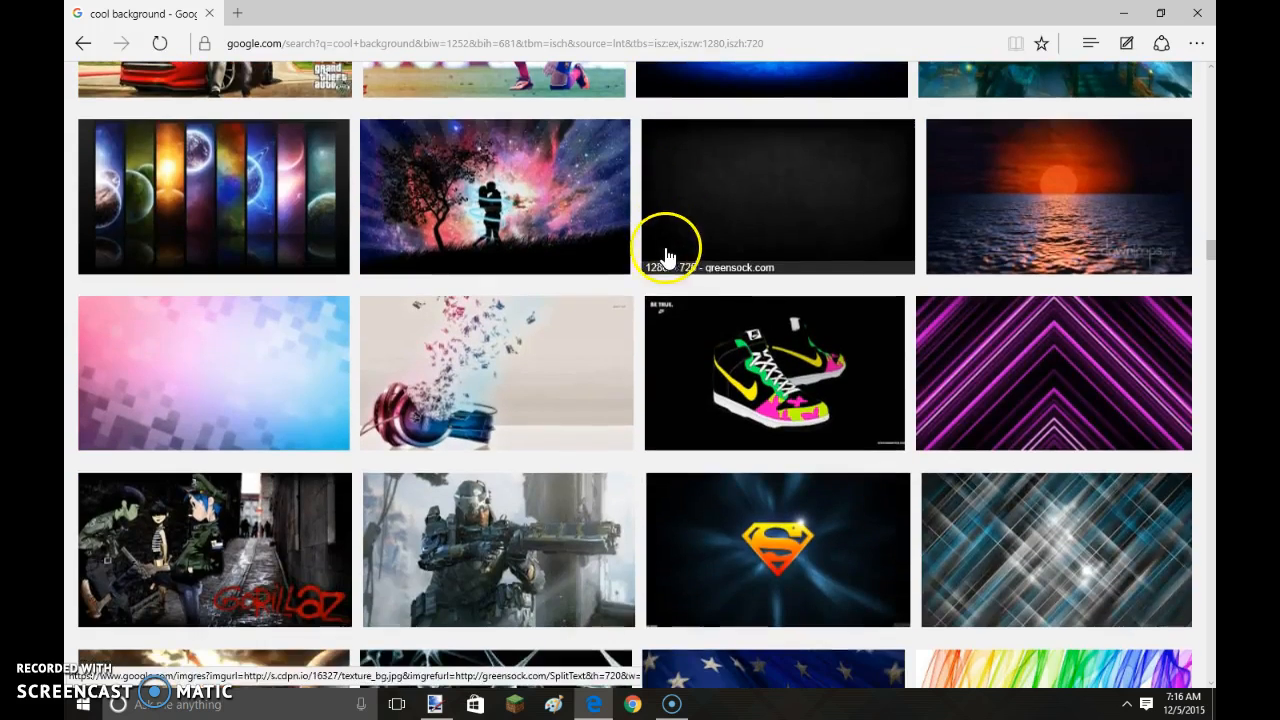
- Preview the blue sparkle and purple chevron backgrounds, then scroll for more results
click(1054, 550)
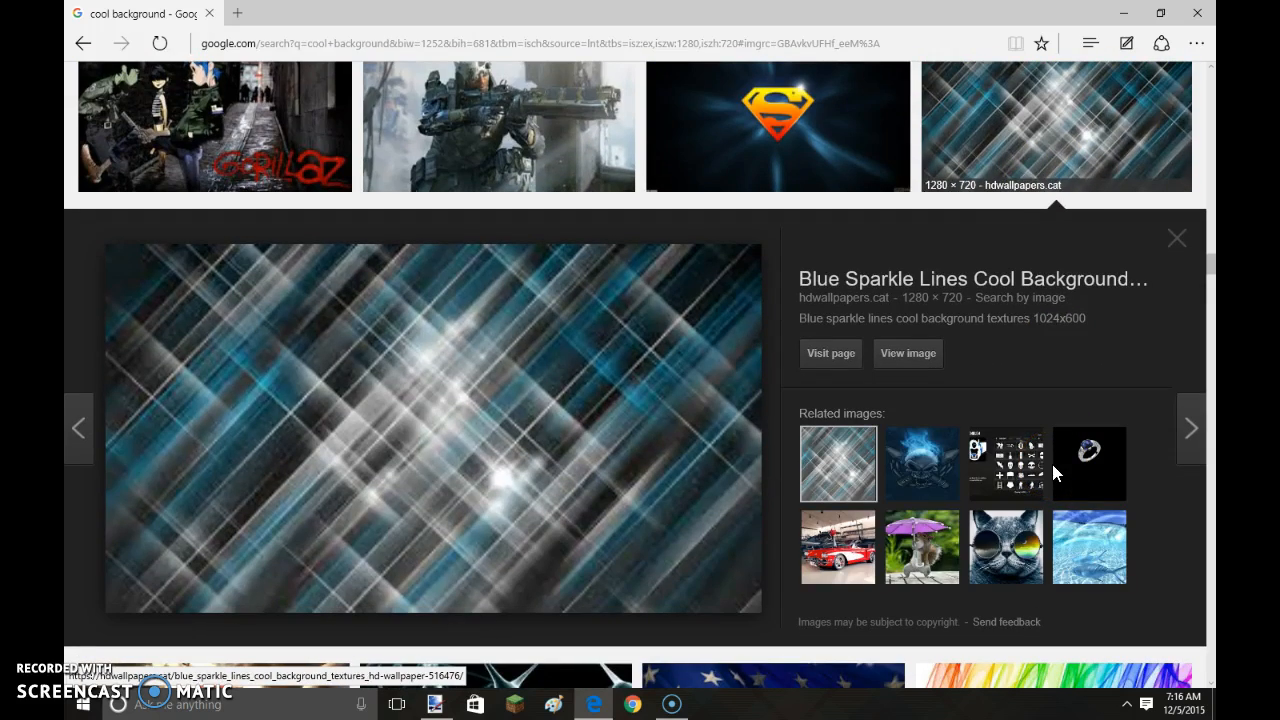
click(1177, 238)
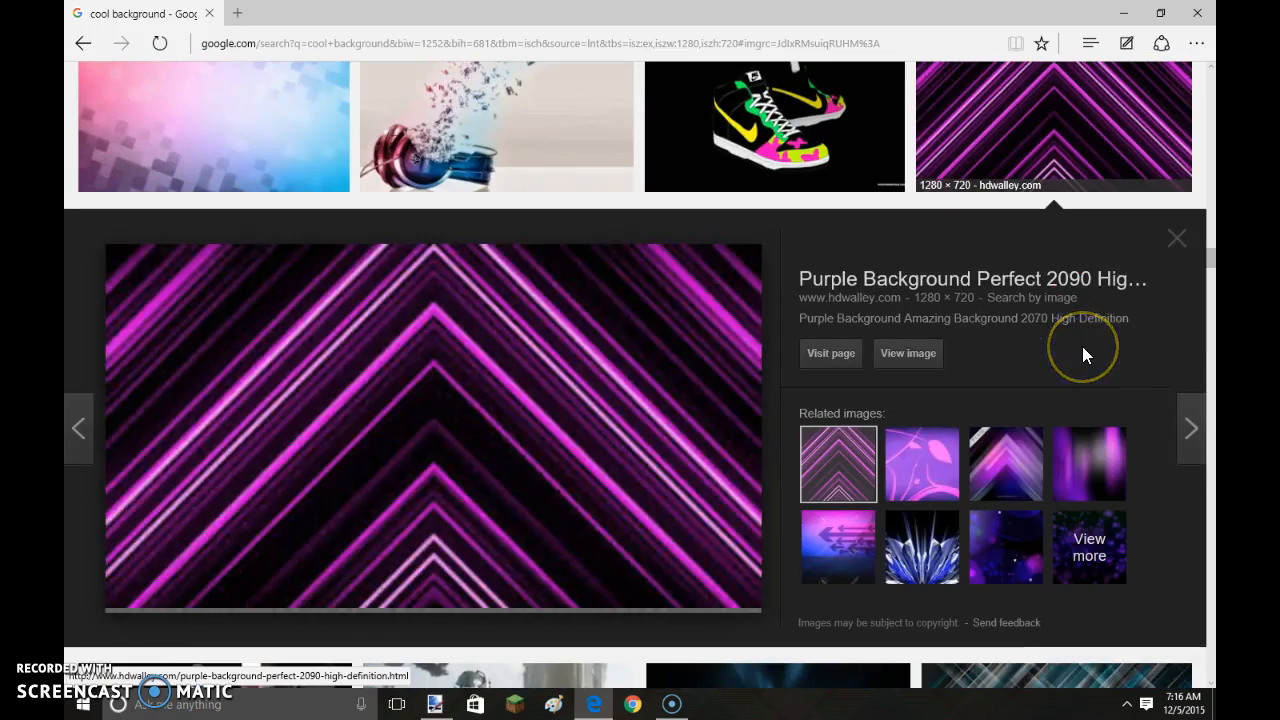
click(1177, 238)
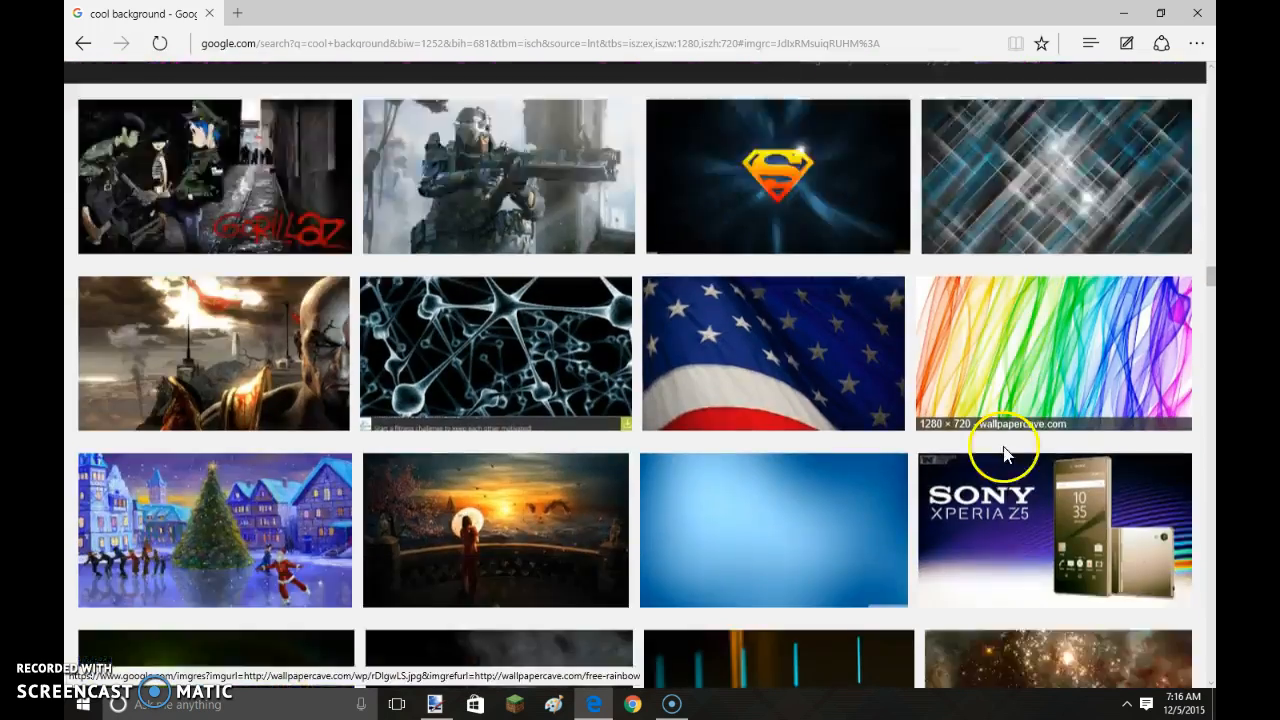
scroll(down, 3)
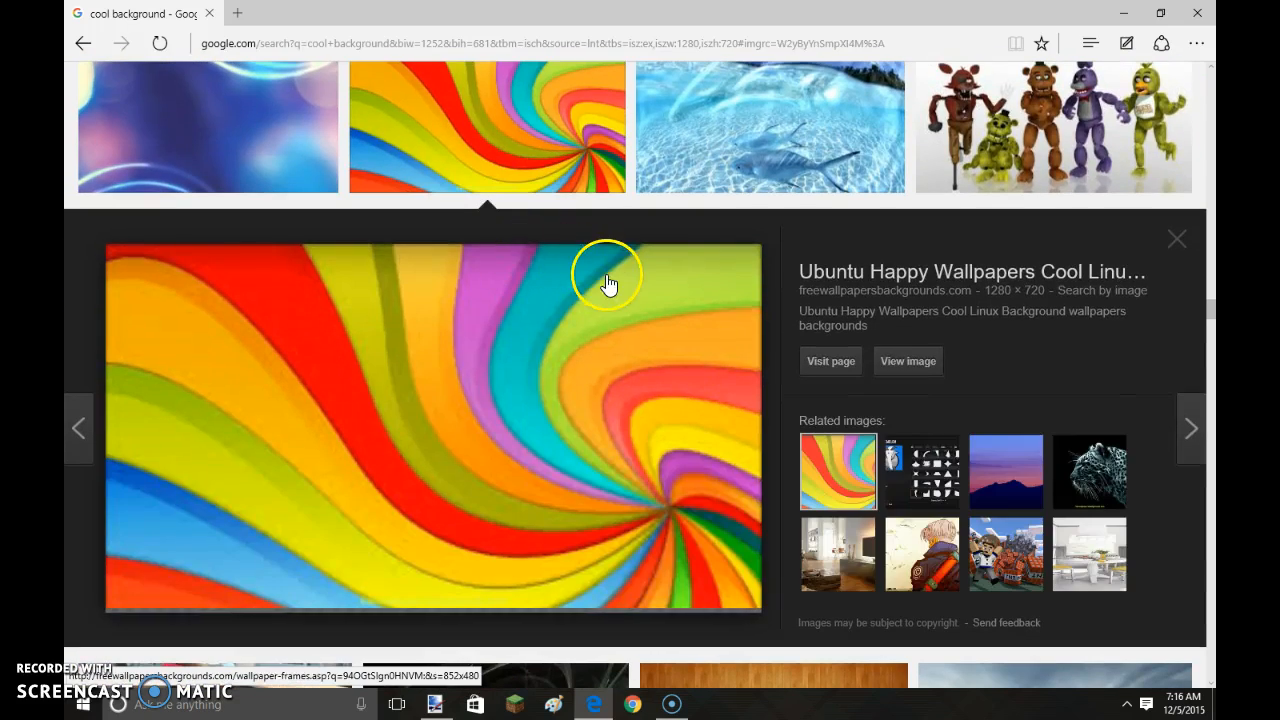
mouse_move(612, 300)
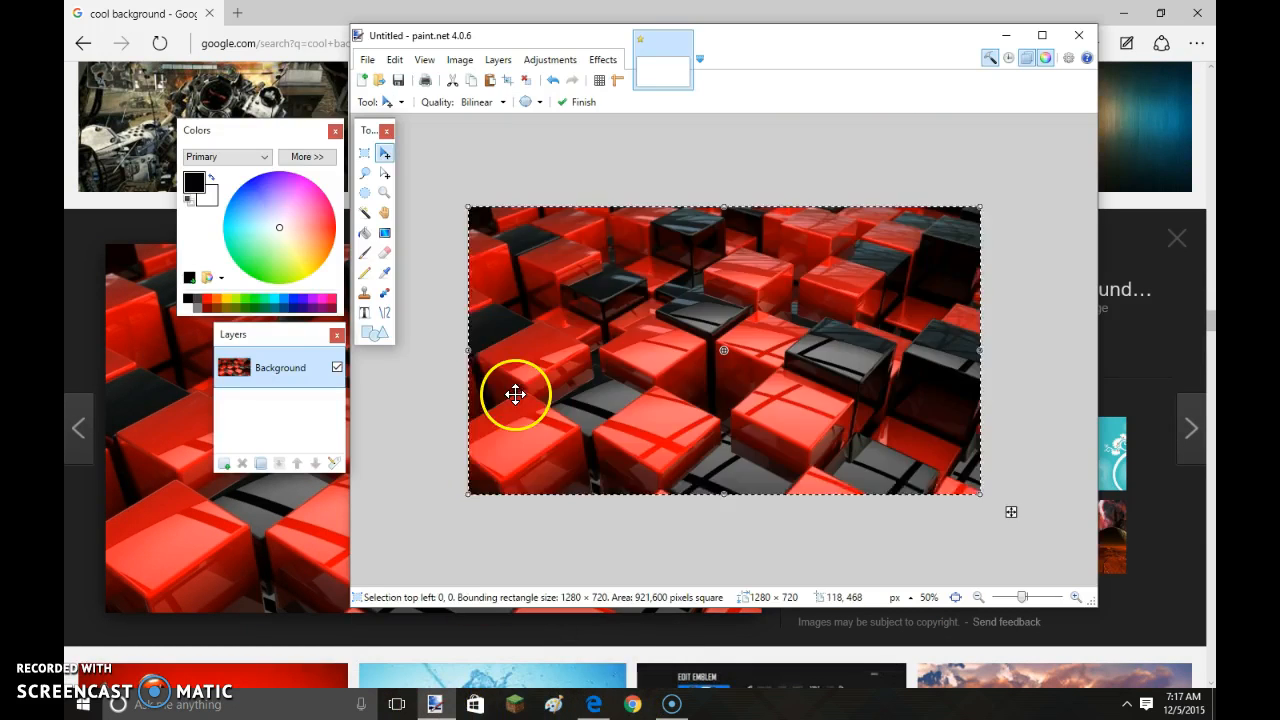
- Paste the copied red-and-black cubes wallpaper onto the canvas
click(224, 463)
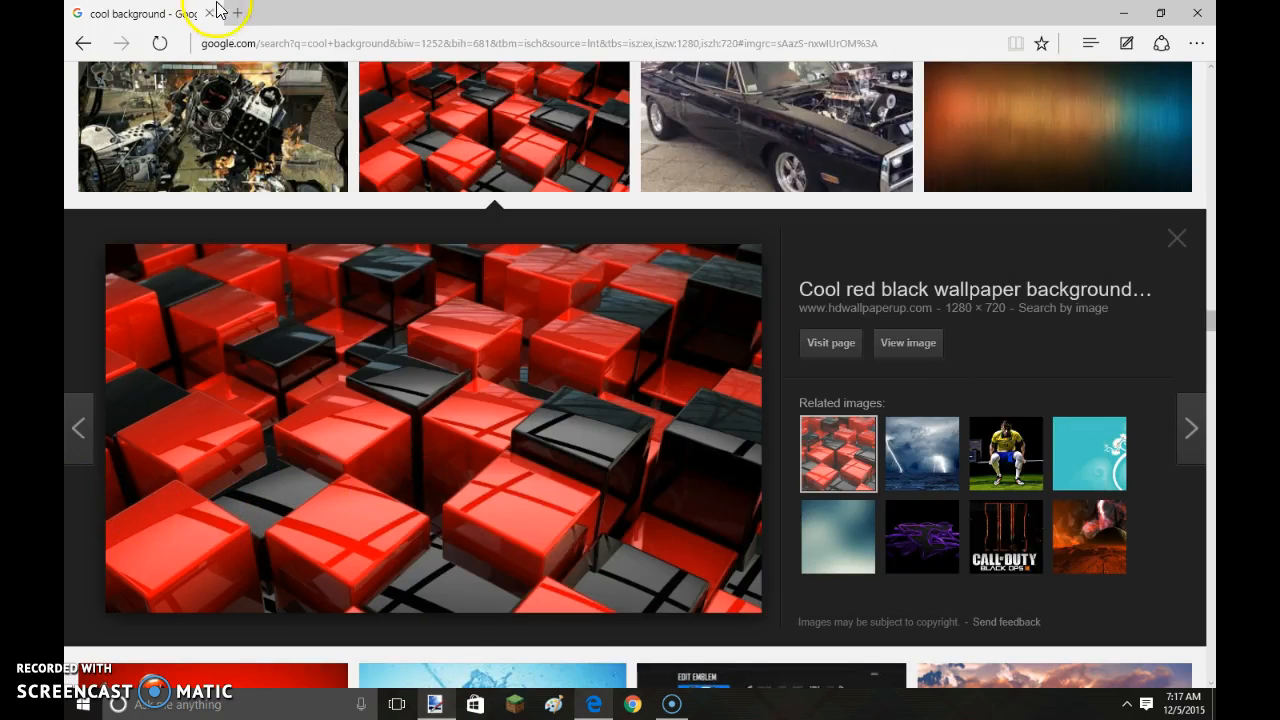
- Open Cool Text in a new tab and browse its logo styles
click(232, 13)
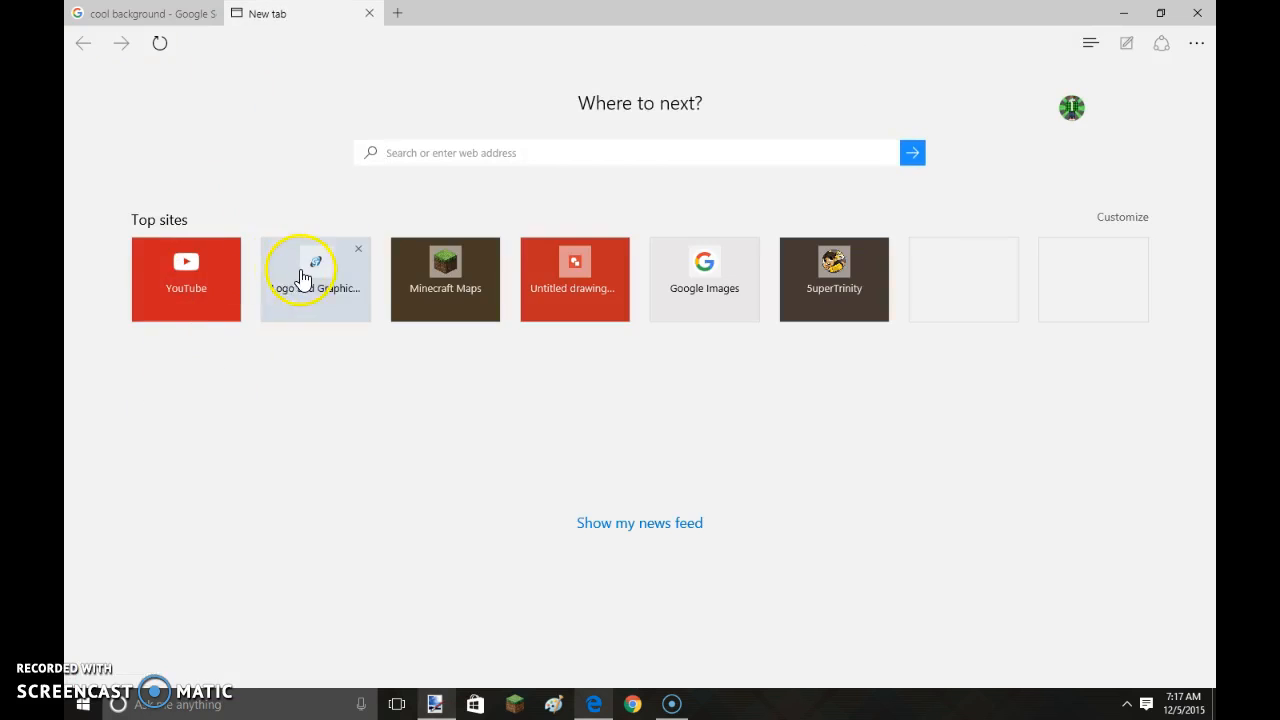
click(316, 279)
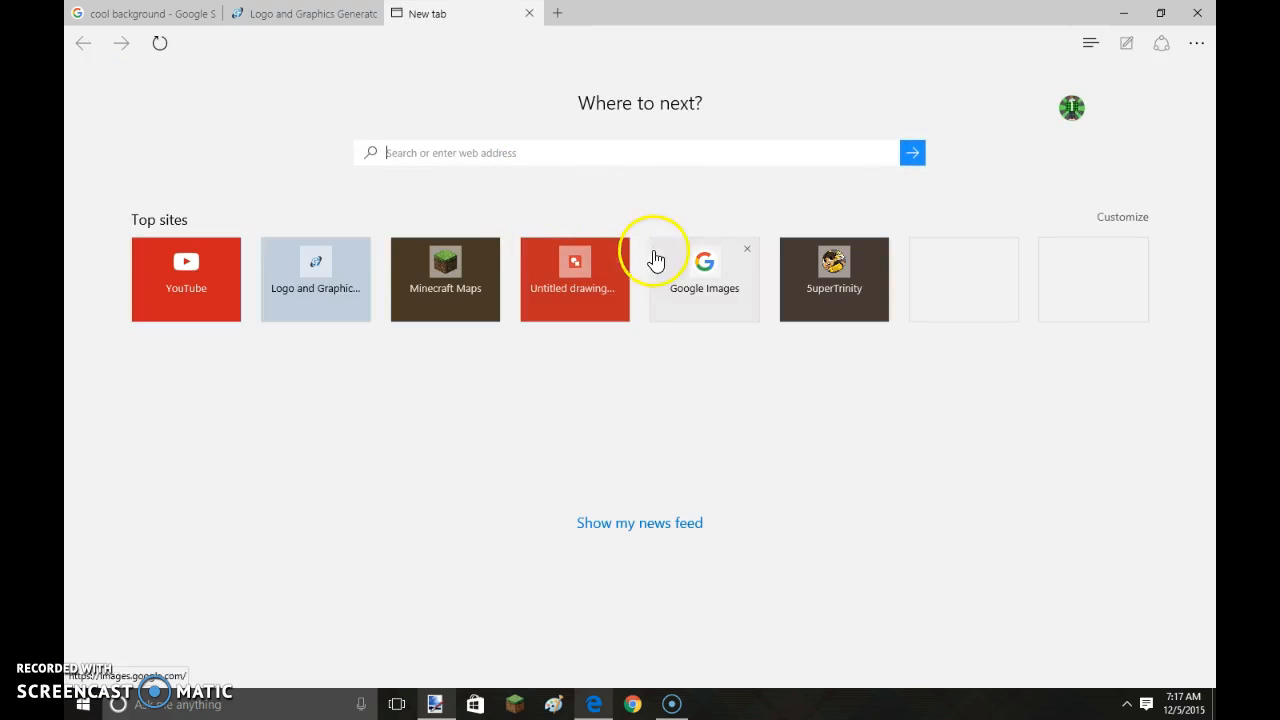
click(746, 248)
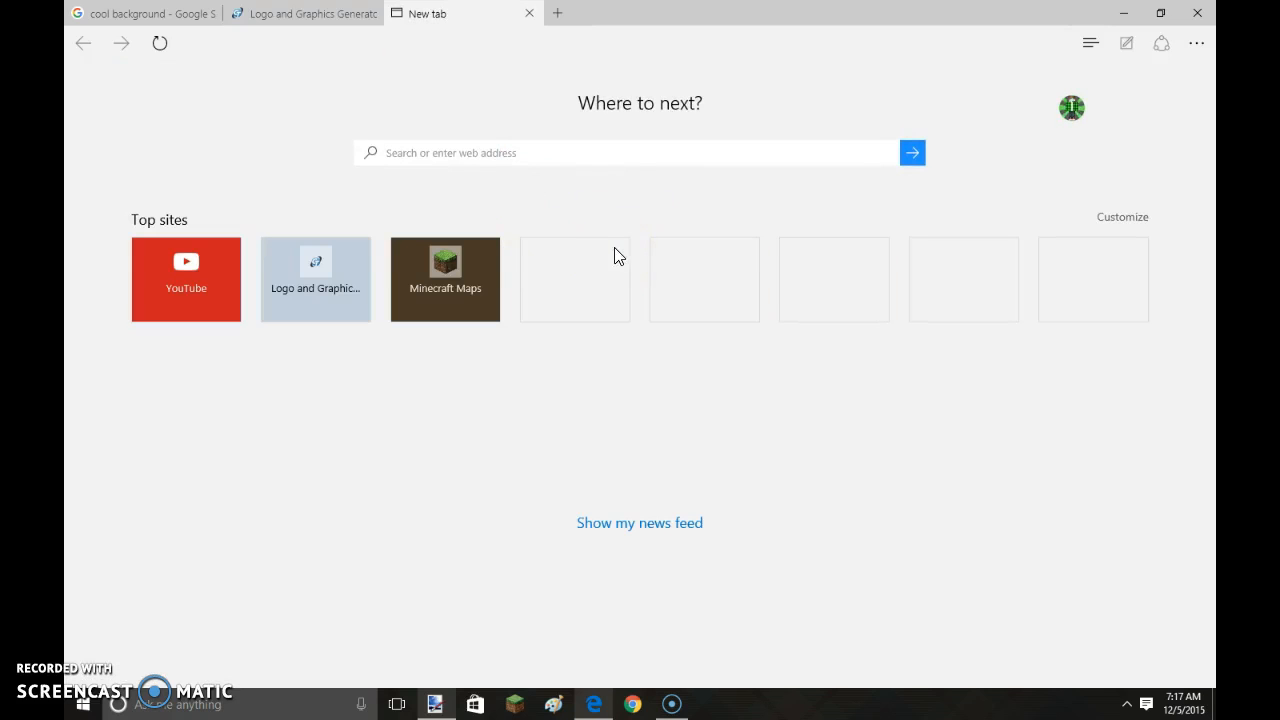
click(303, 13)
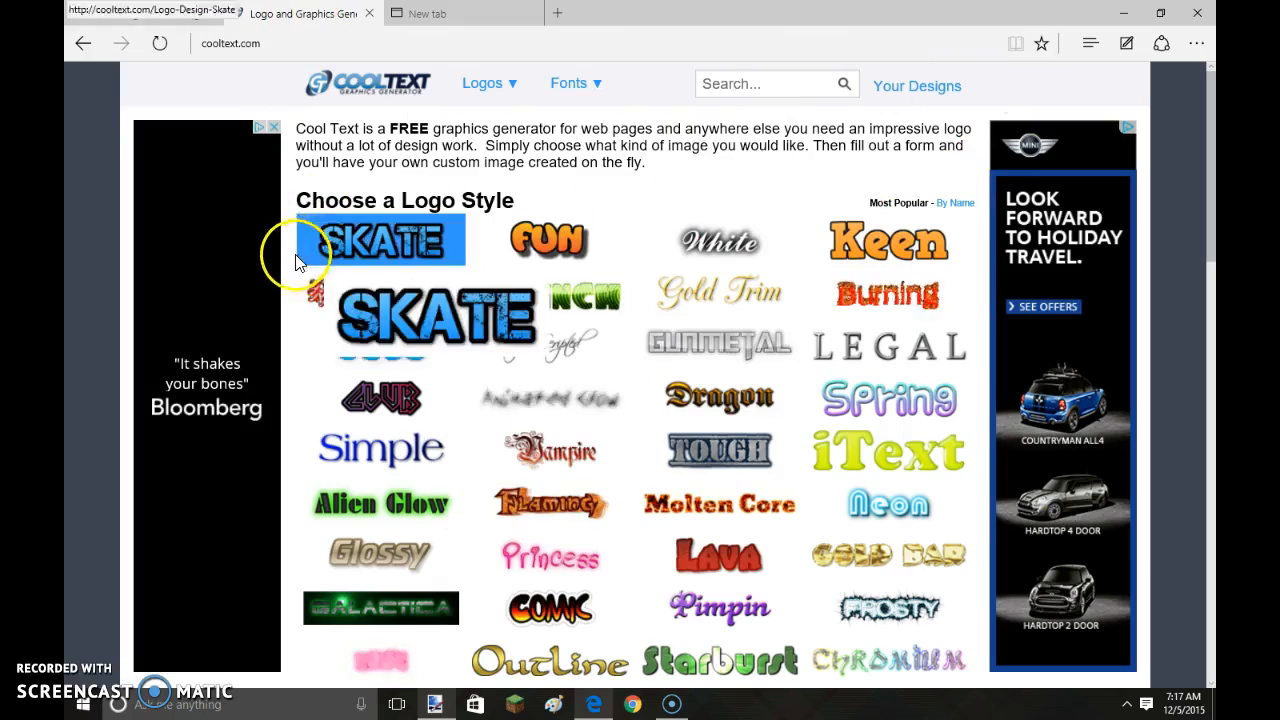
scroll(down, 3)
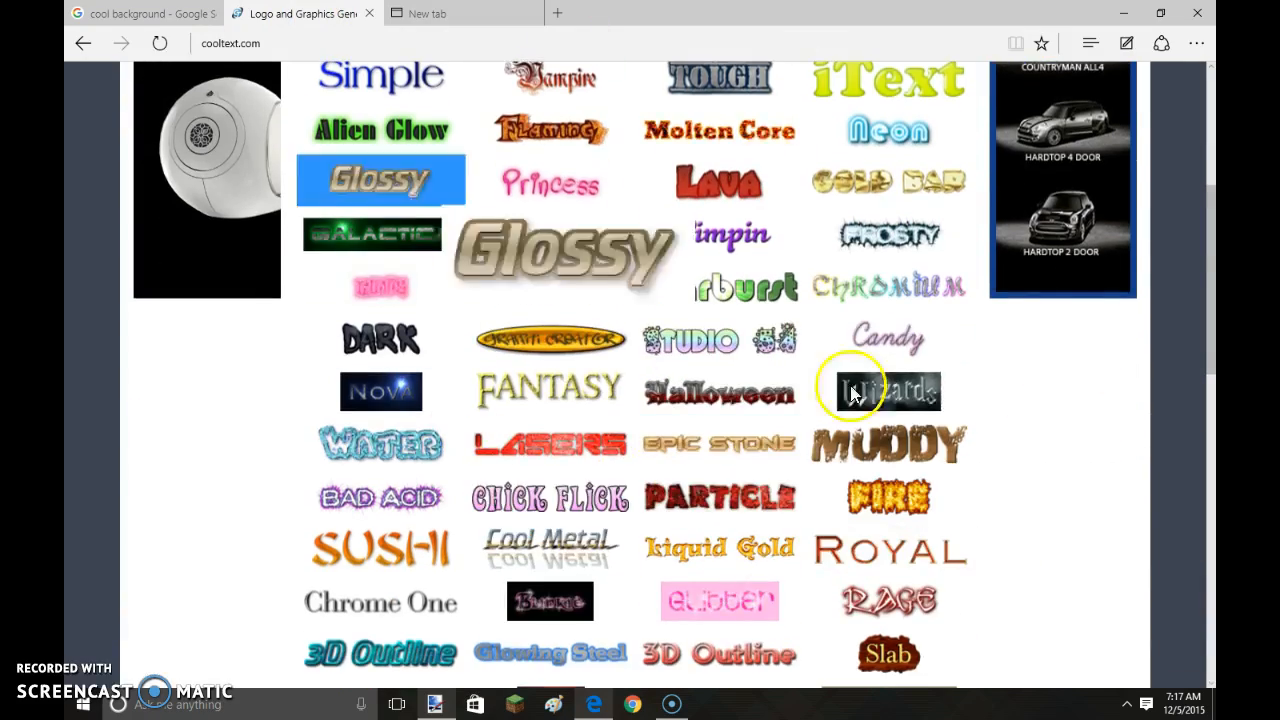
scroll(down, 3)
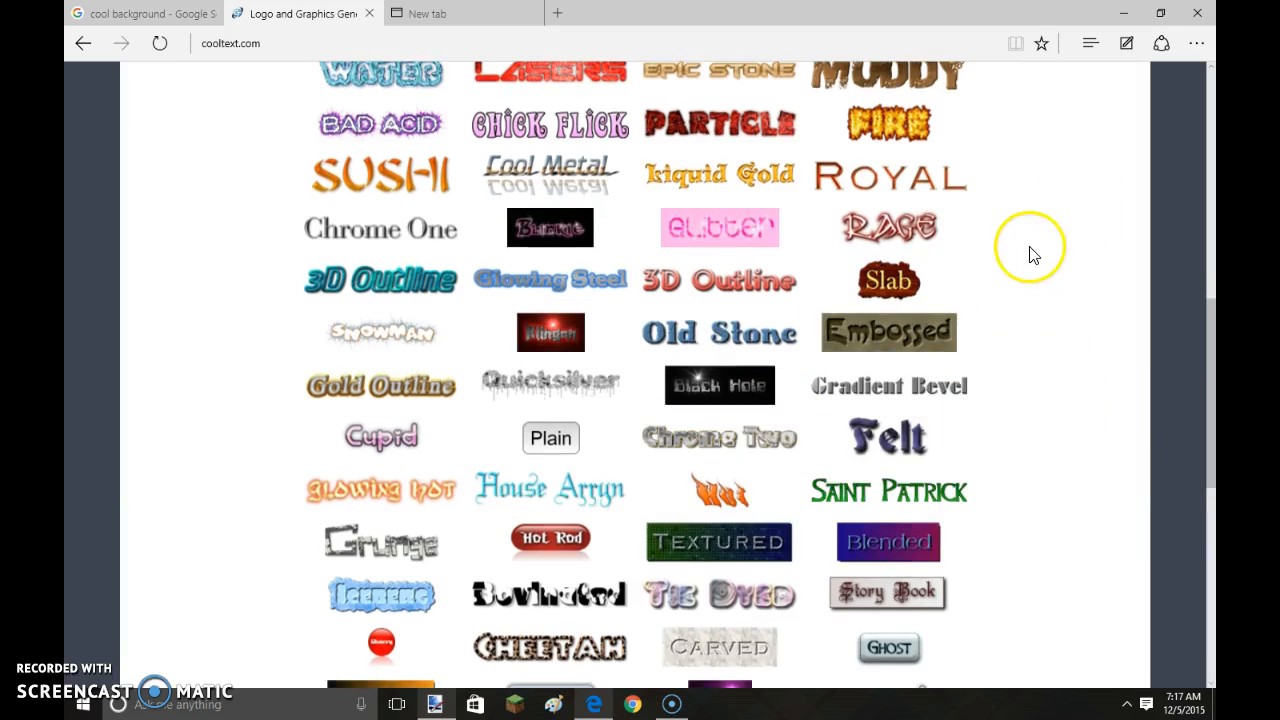
scroll(down, 3)
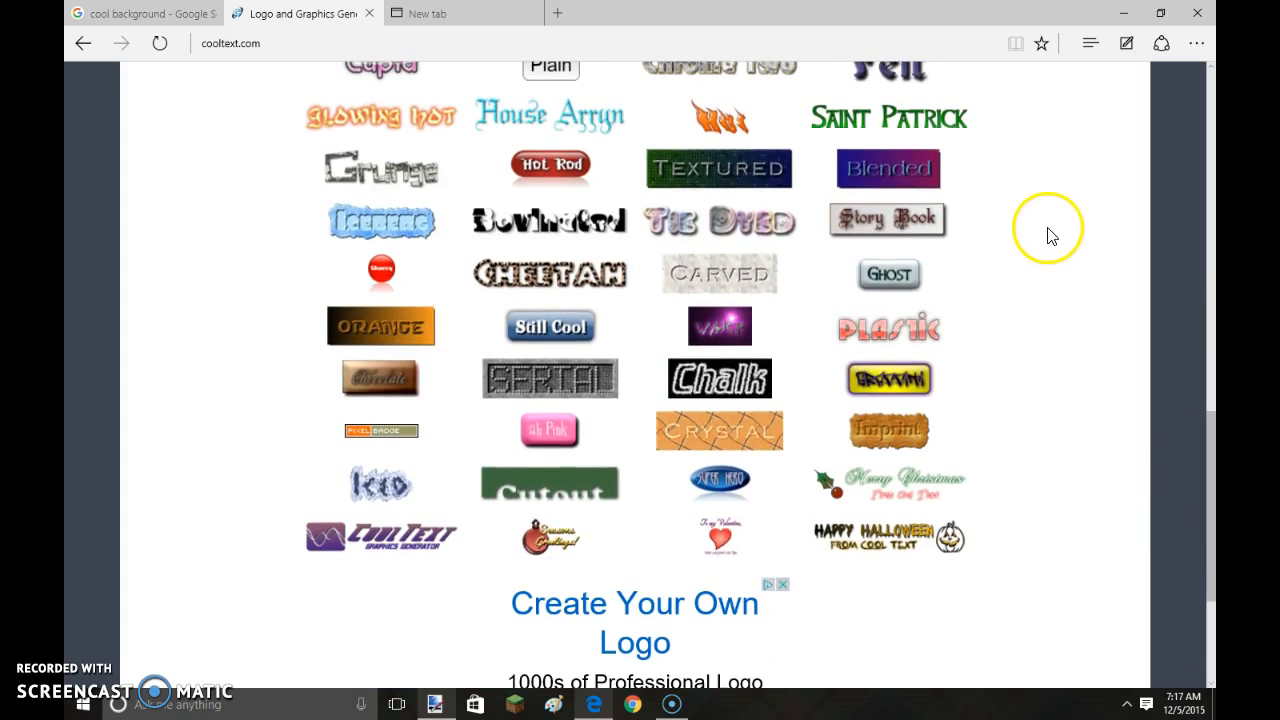
mouse_move(1075, 445)
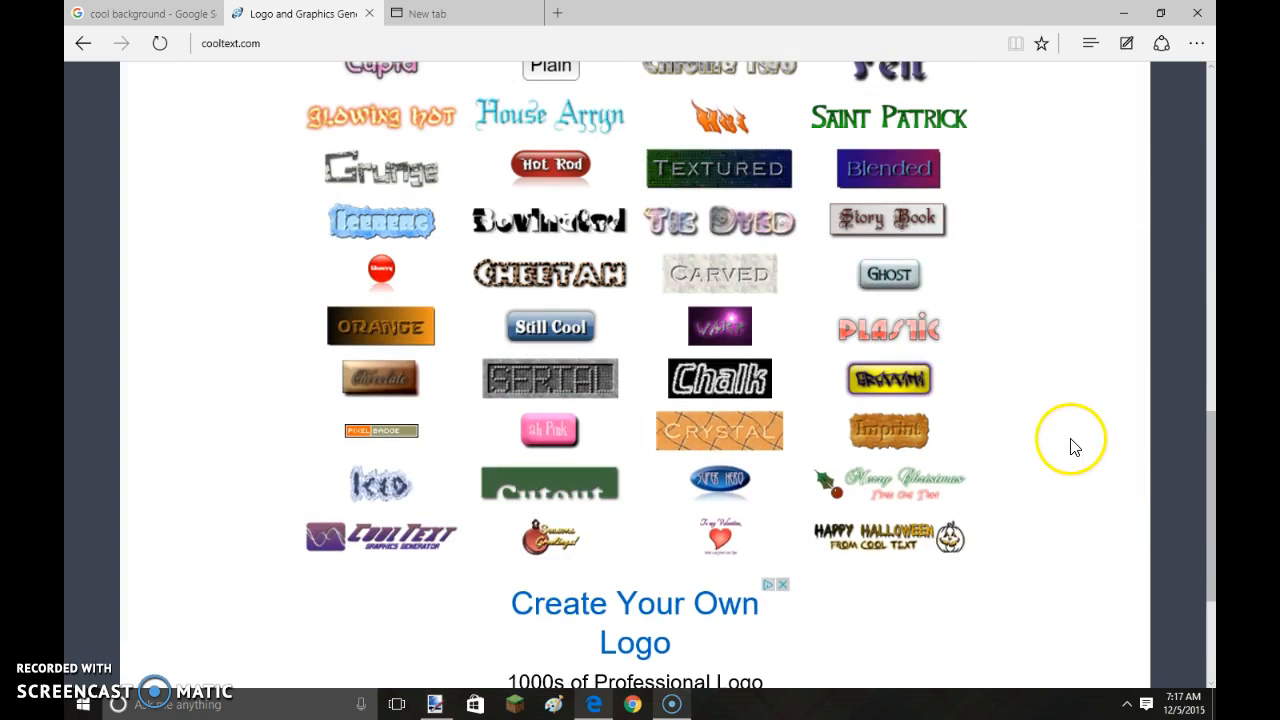
mouse_move(1060, 585)
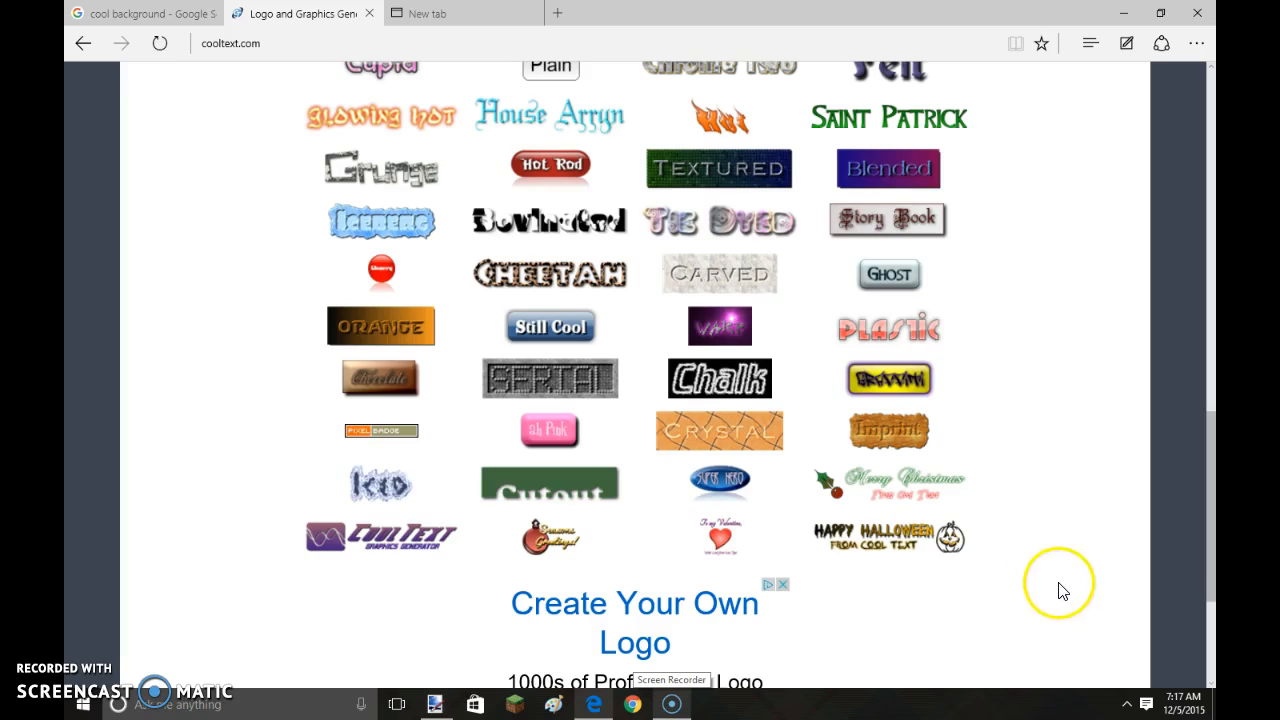
scroll(up, 3)
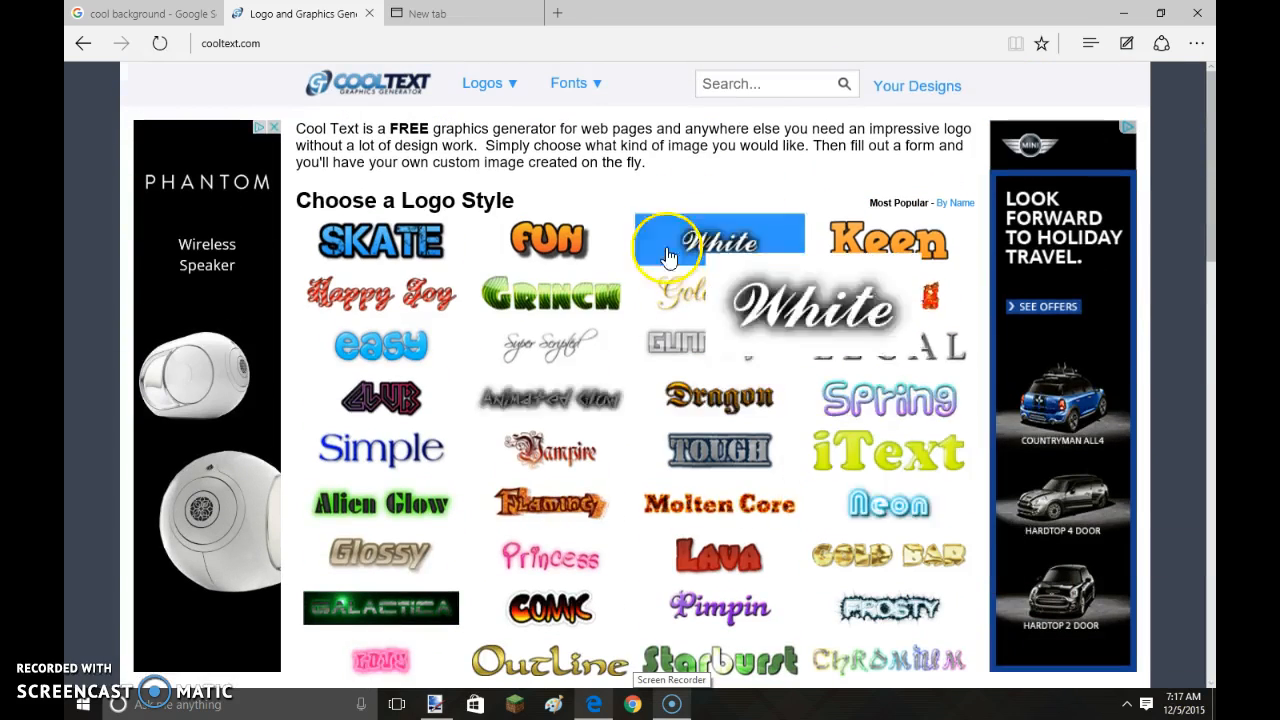
- Choose the 'Year supply of fairy cakes' font from the Comic category
click(569, 83)
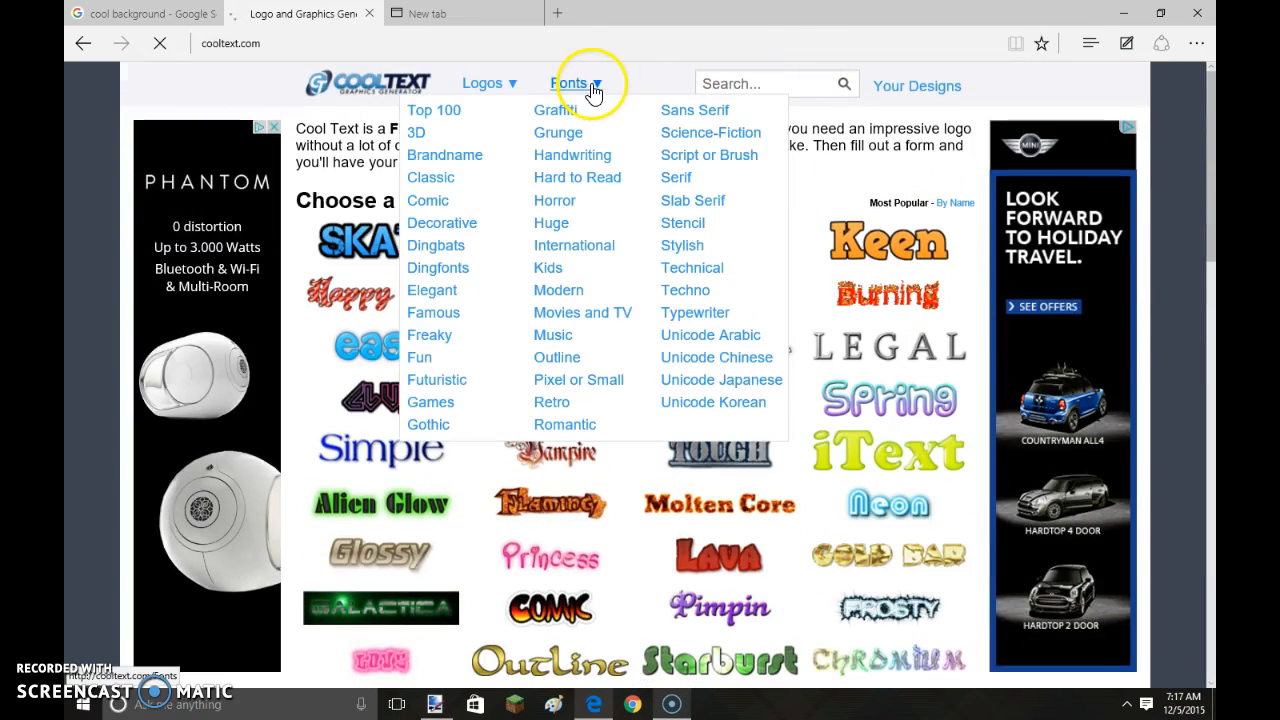
click(576, 83)
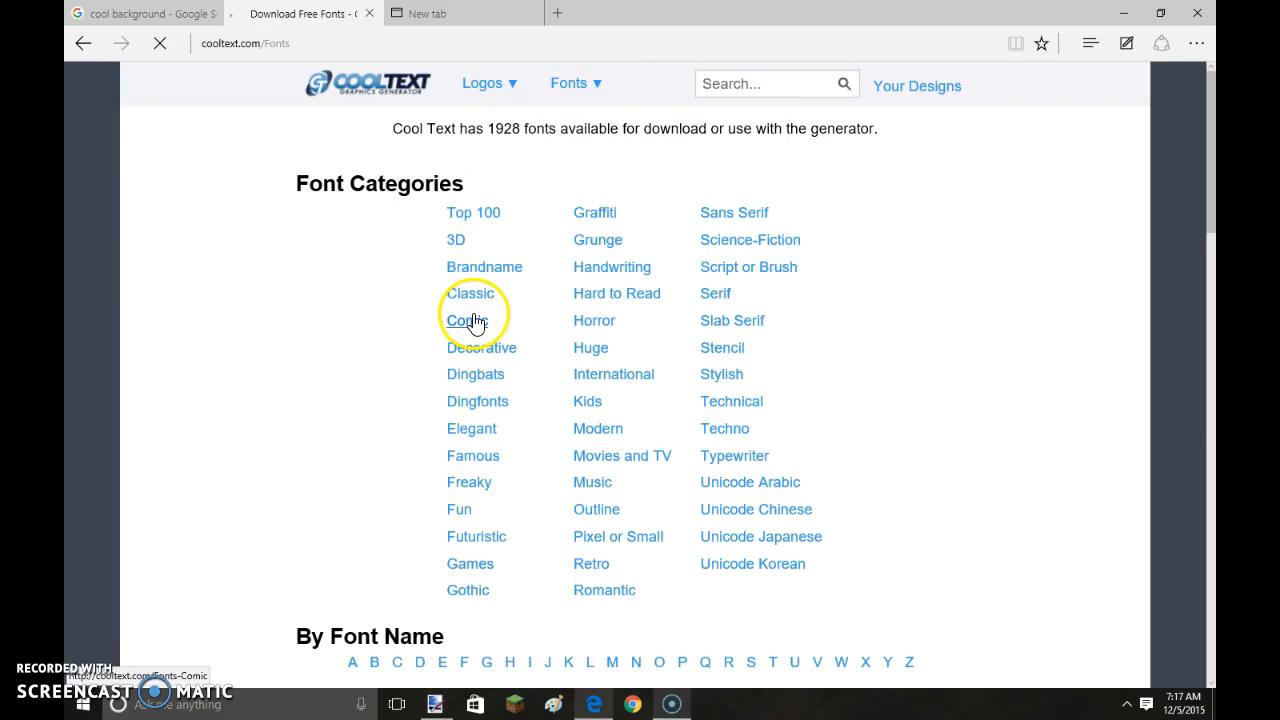
click(467, 320)
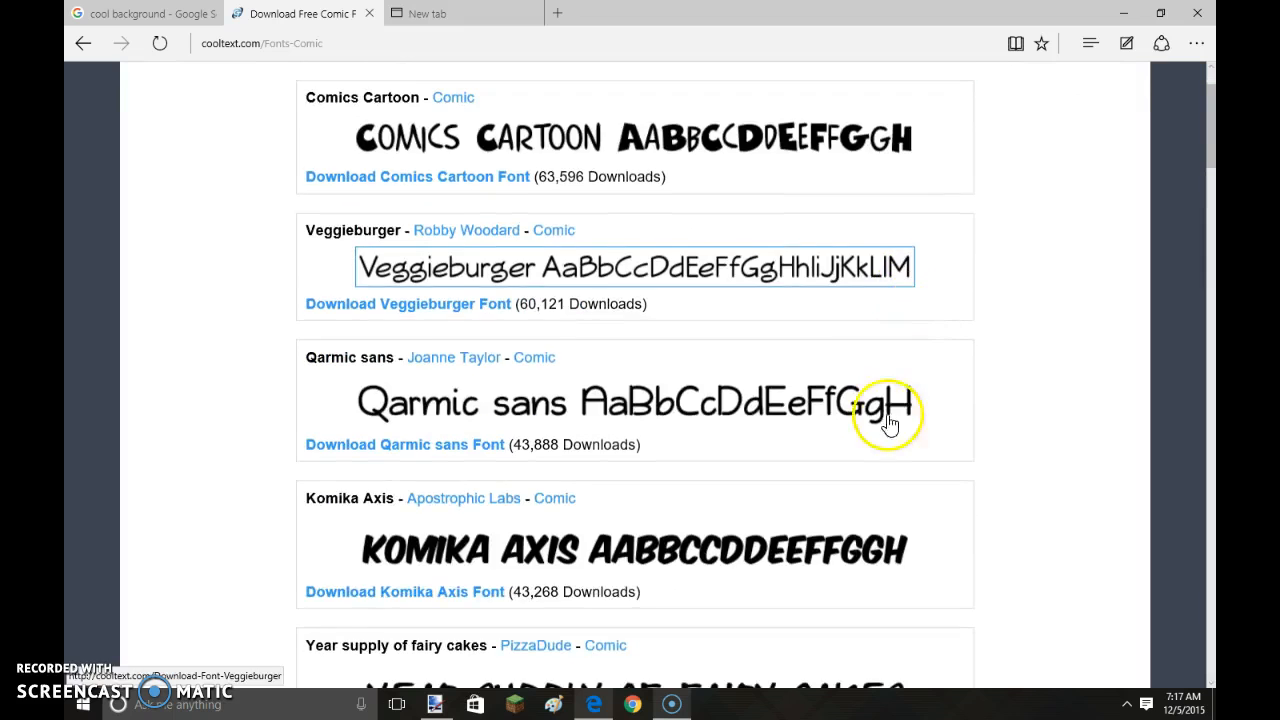
scroll(down, 3)
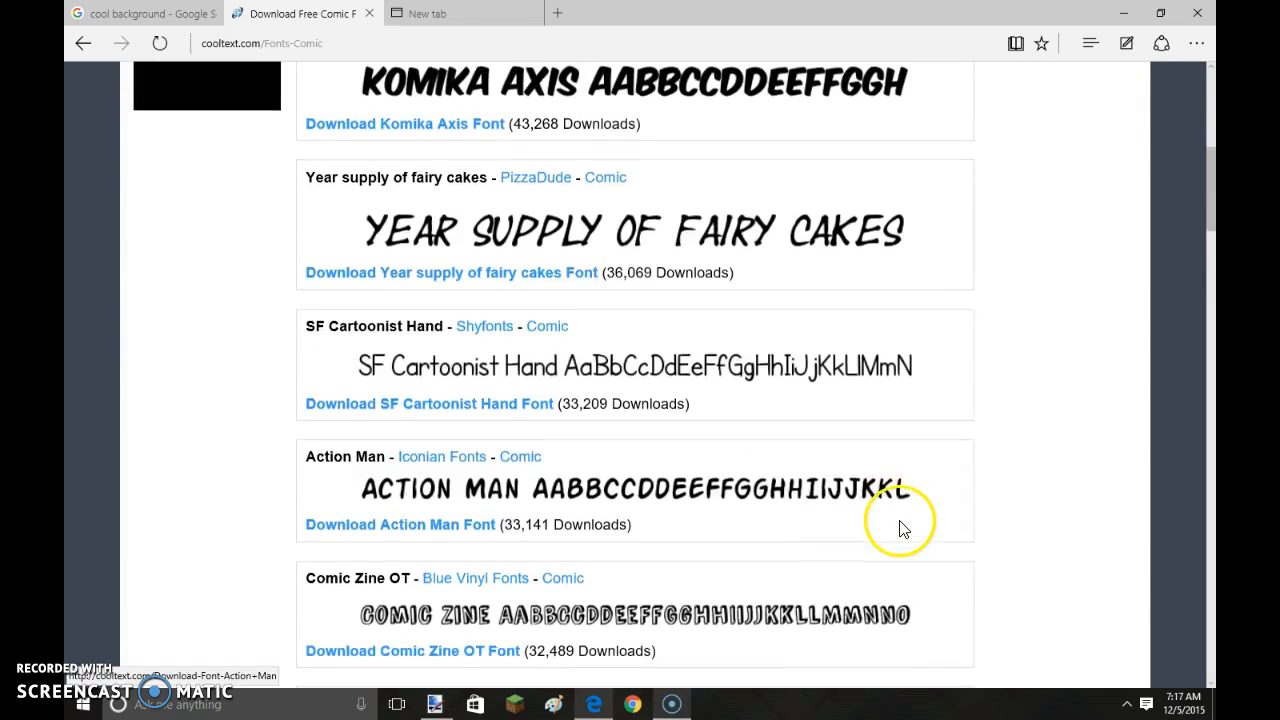
scroll(down, 3)
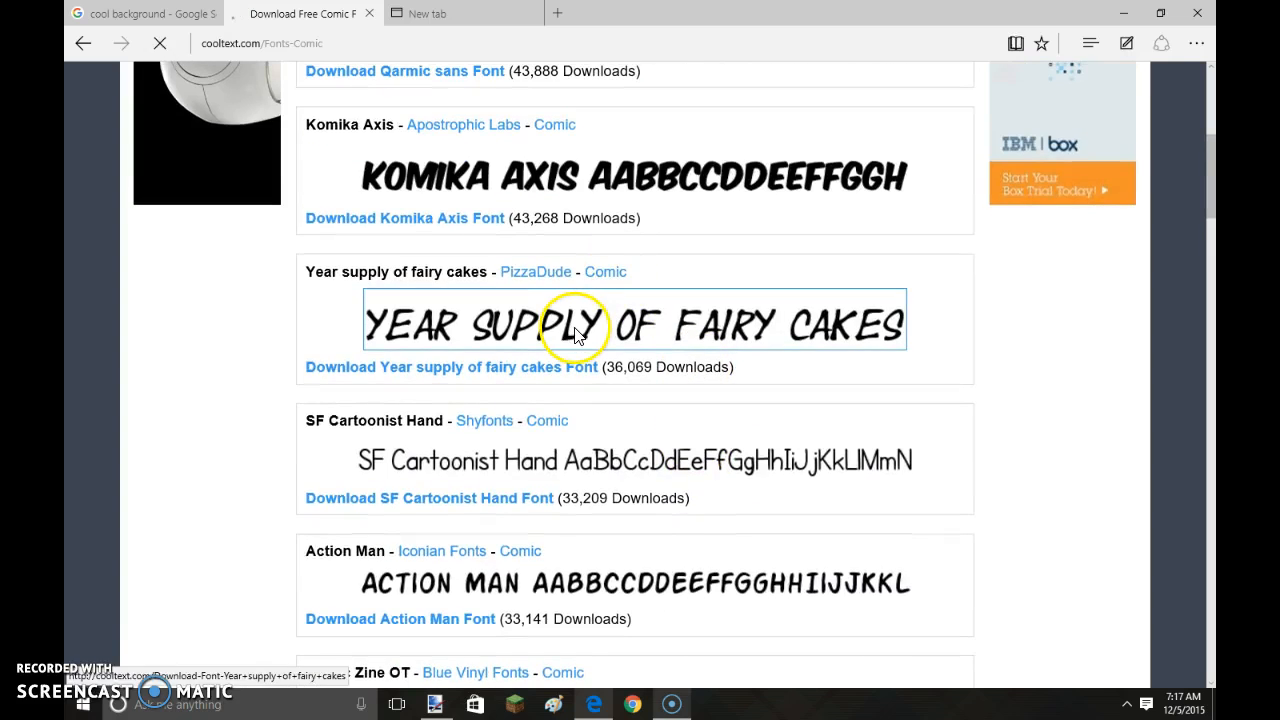
click(451, 367)
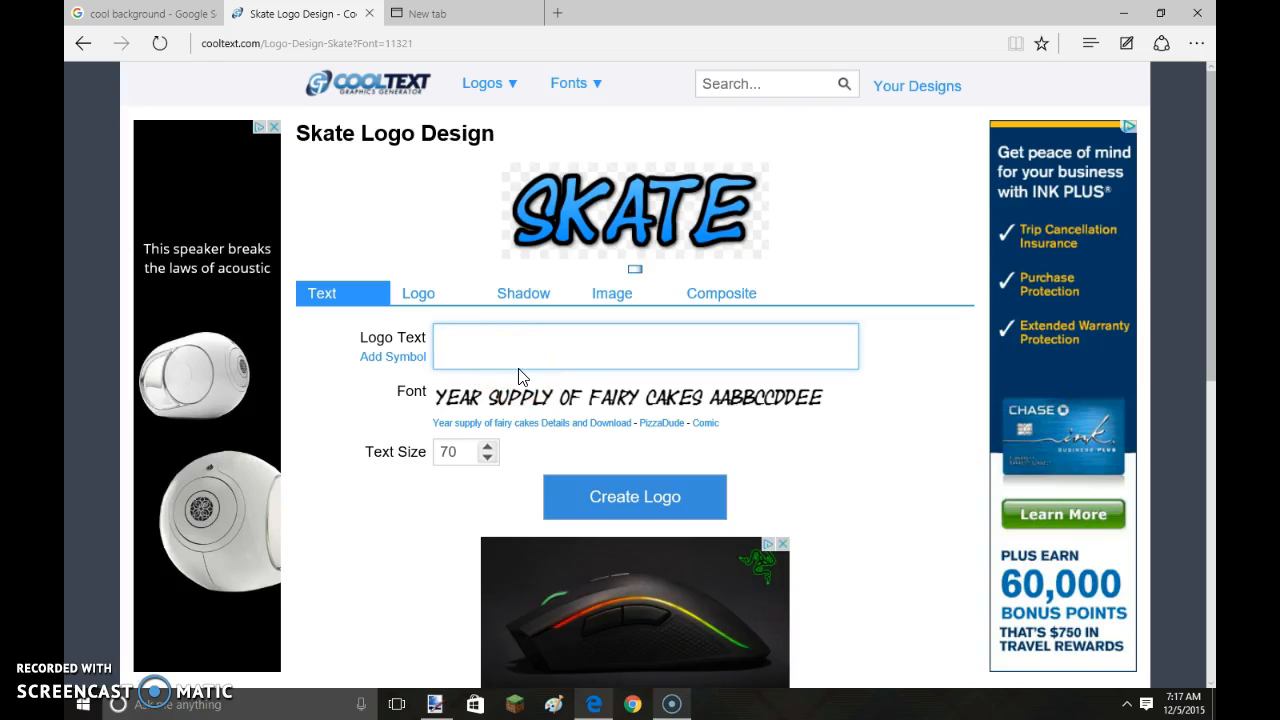
- Enter 'How to create a YouTube thumbnail' as the logo text
text(How to cr)
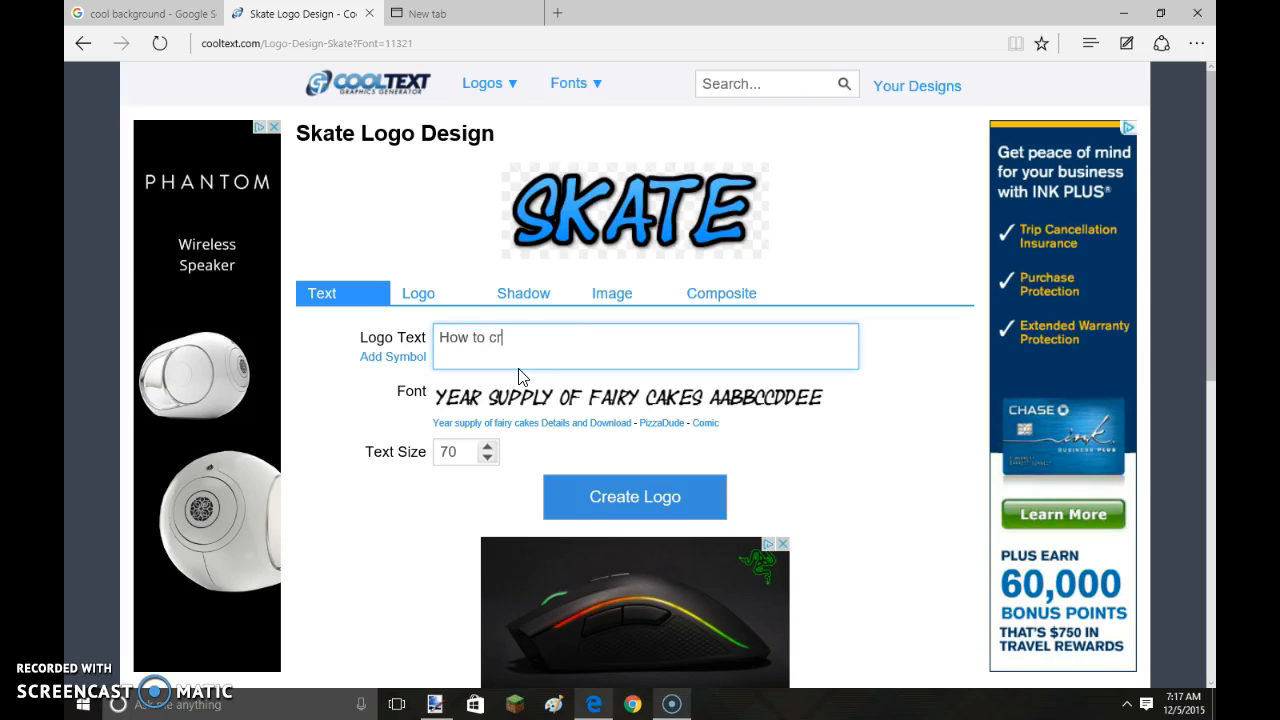
text(eate)
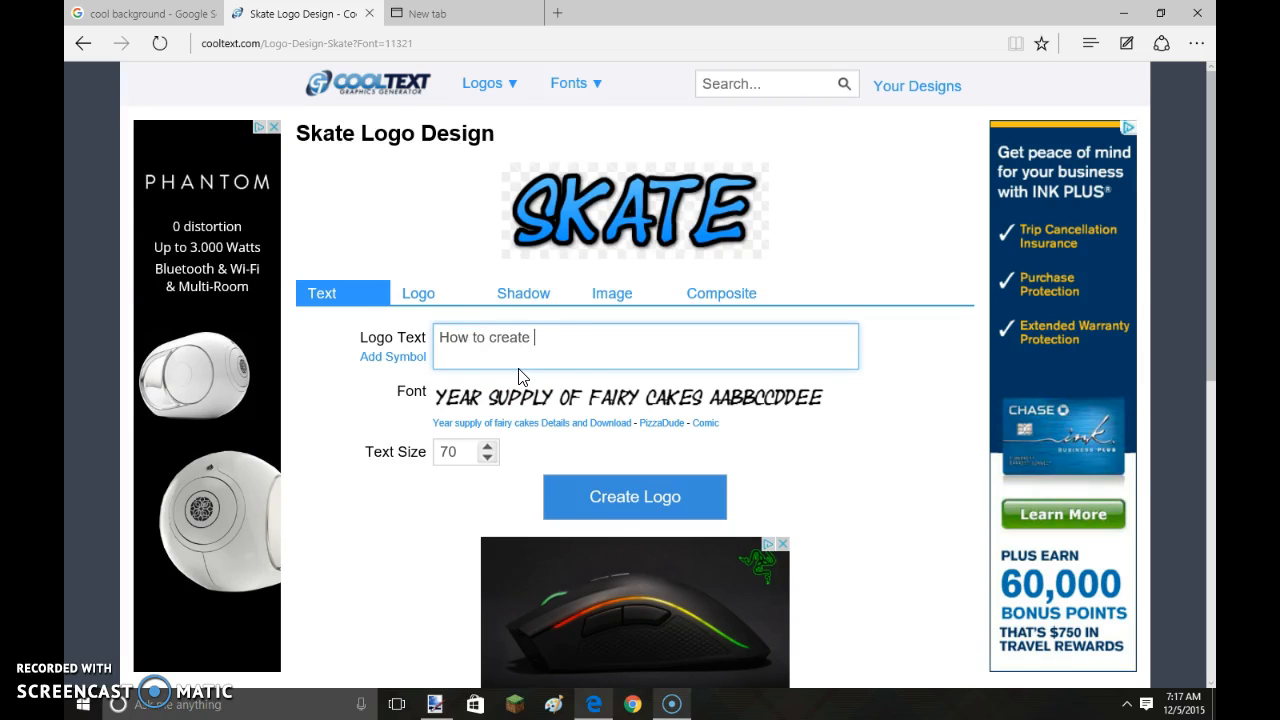
text(a)
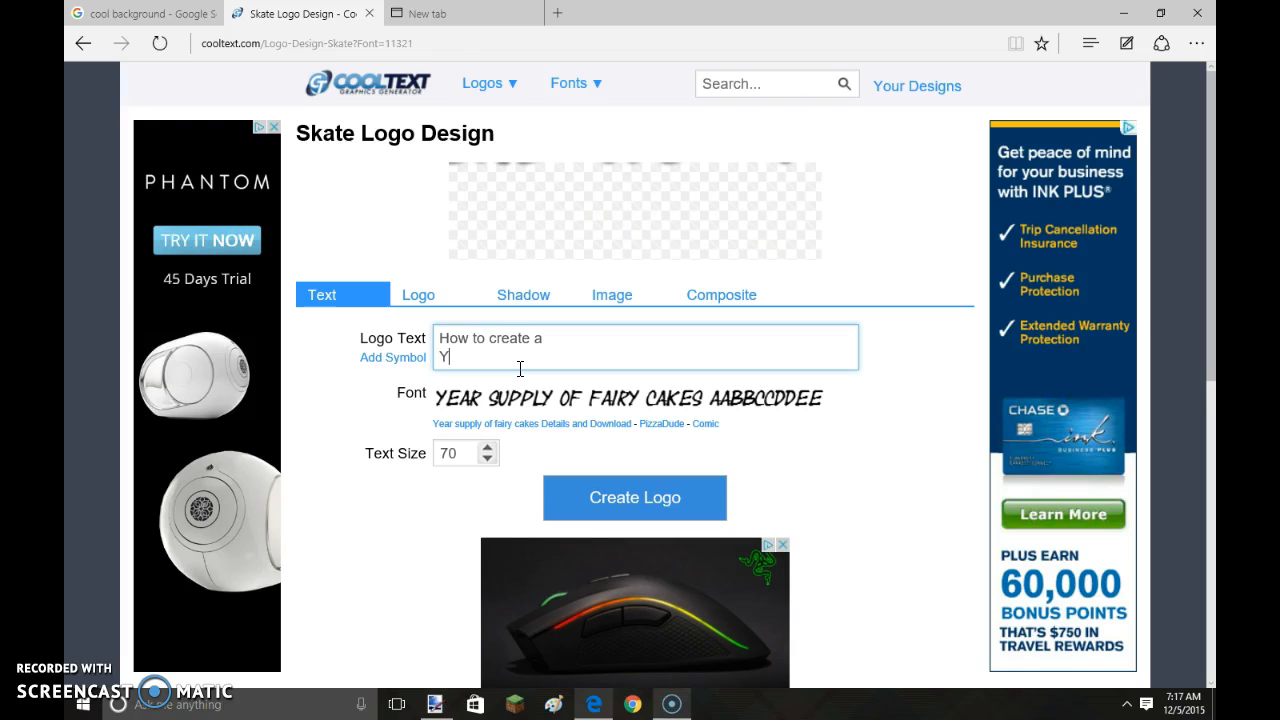
text(YouTube thumb)
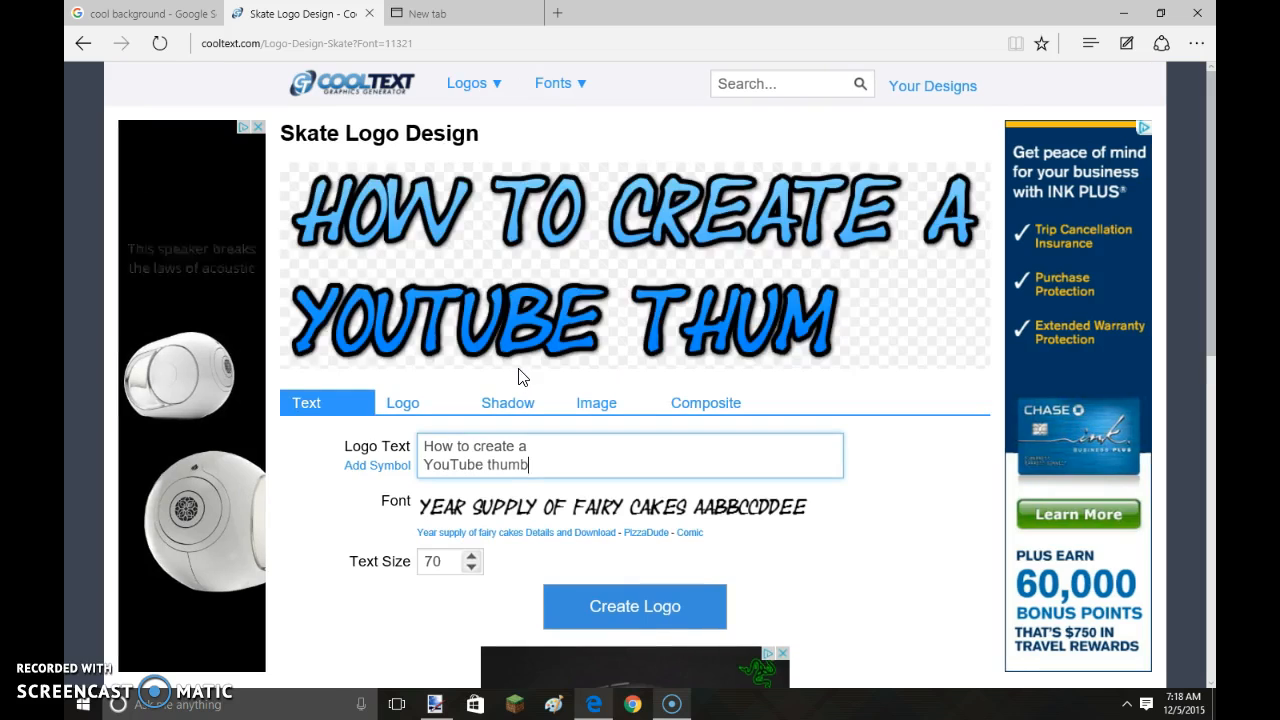
text(nail)
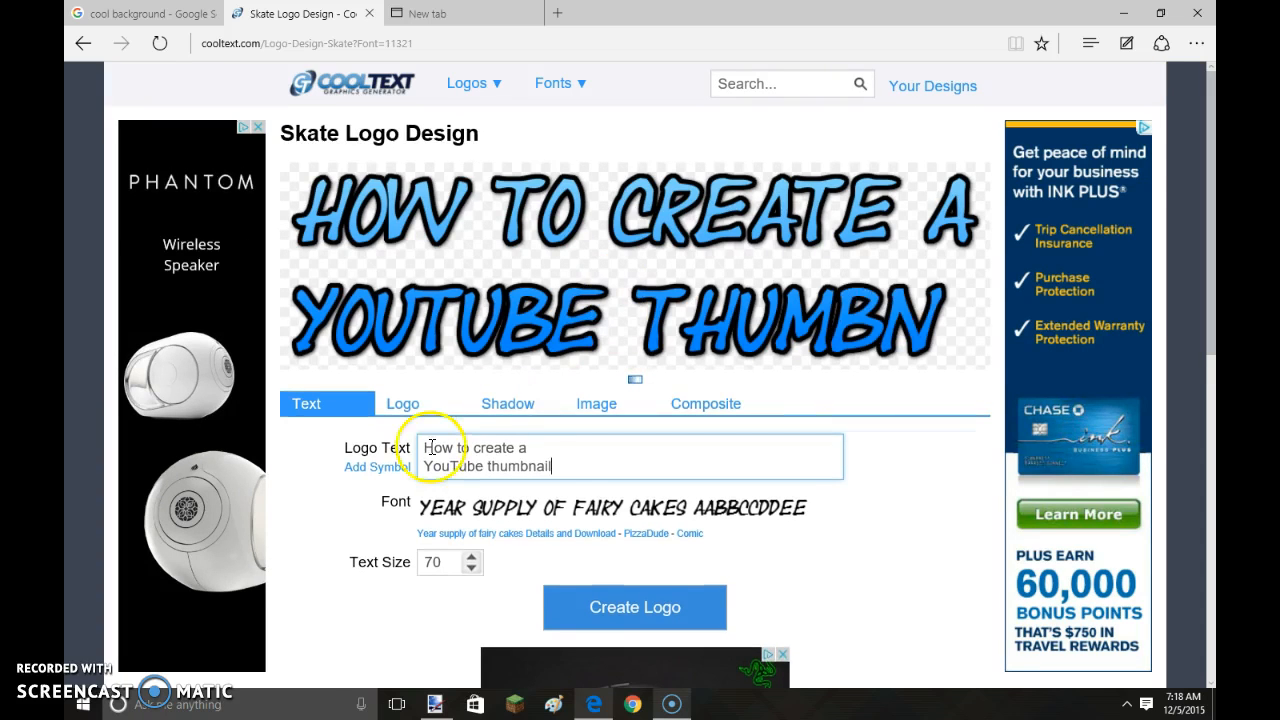
- Apply the Frost Green 03 gradient, generate the logo and copy the image
click(402, 403)
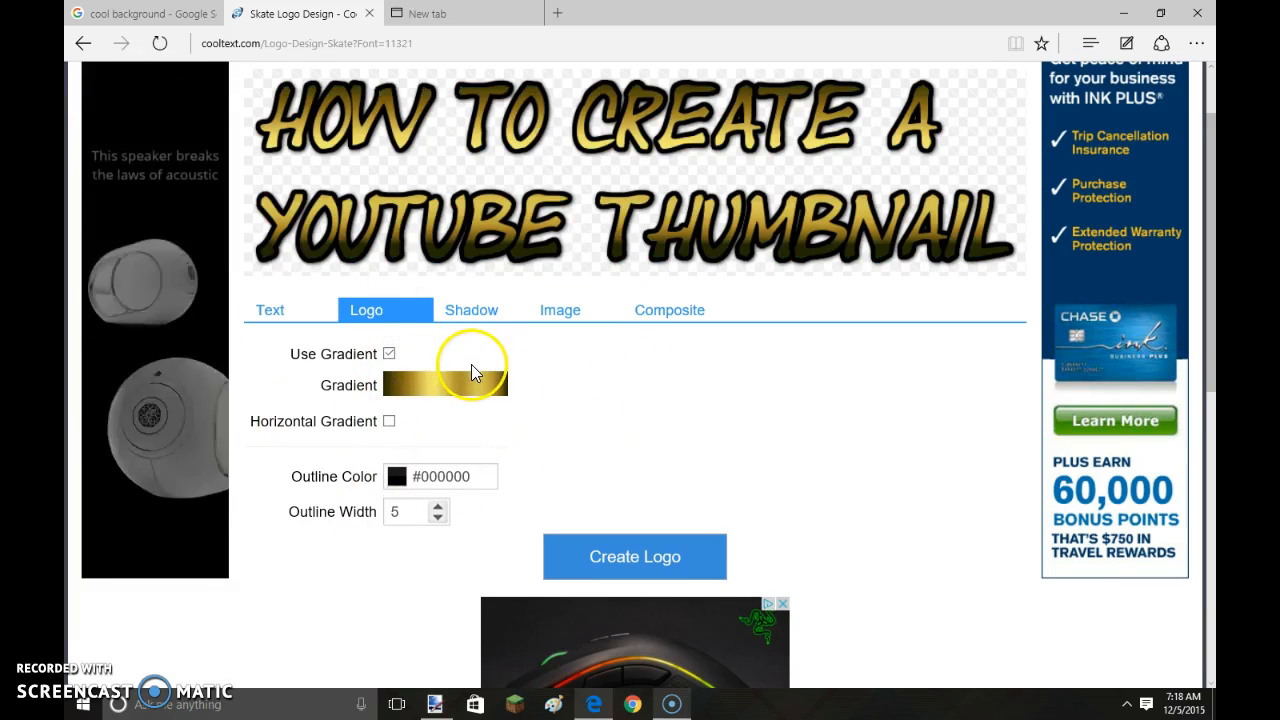
click(445, 385)
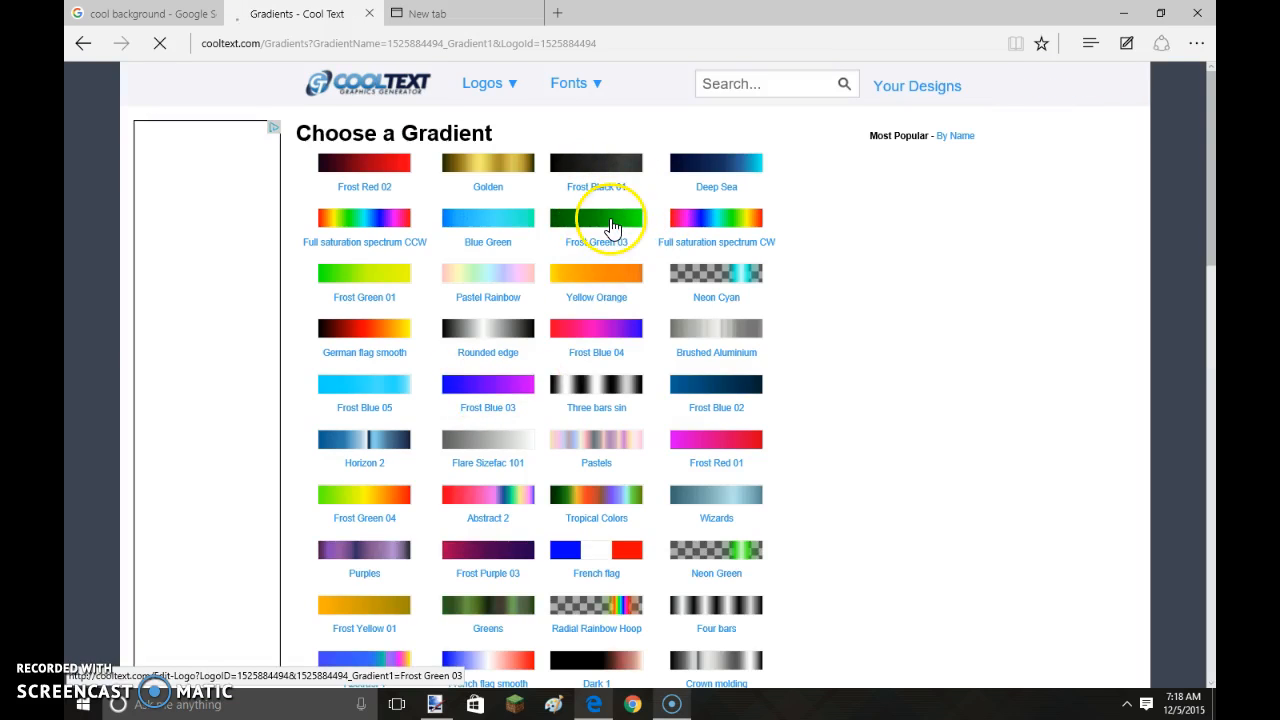
click(596, 217)
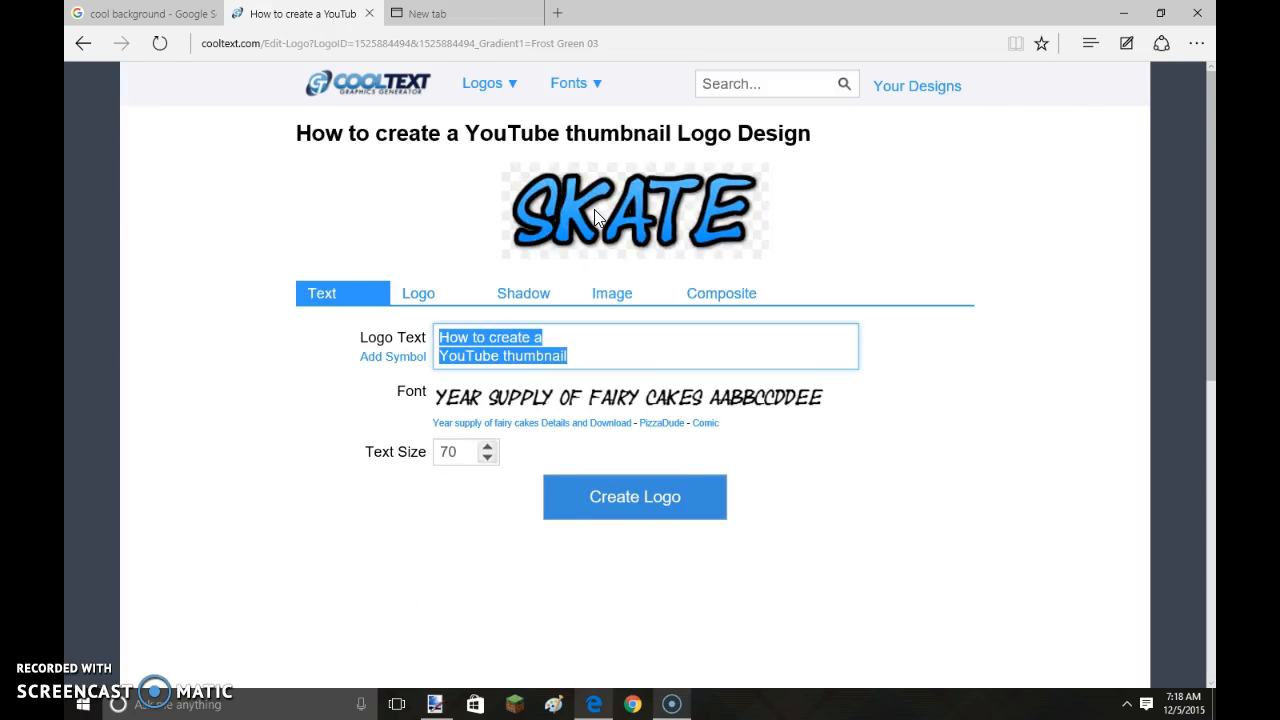
click(634, 497)
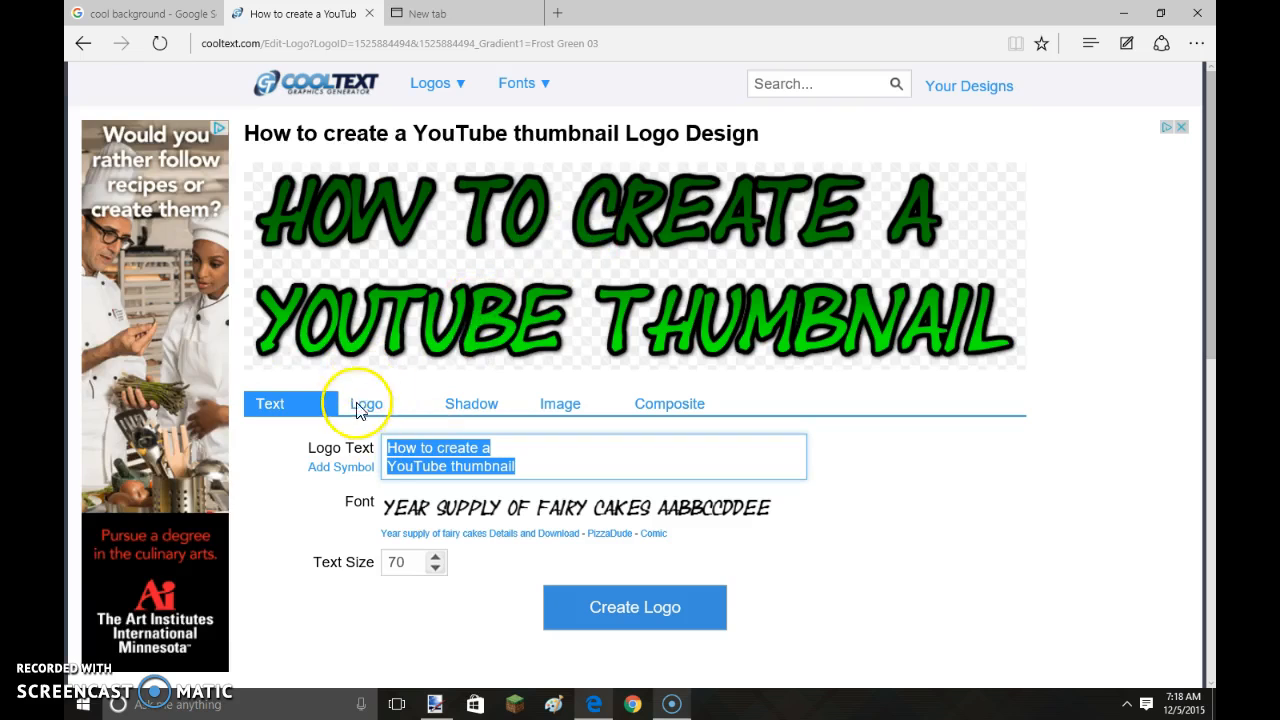
mouse_move(532, 437)
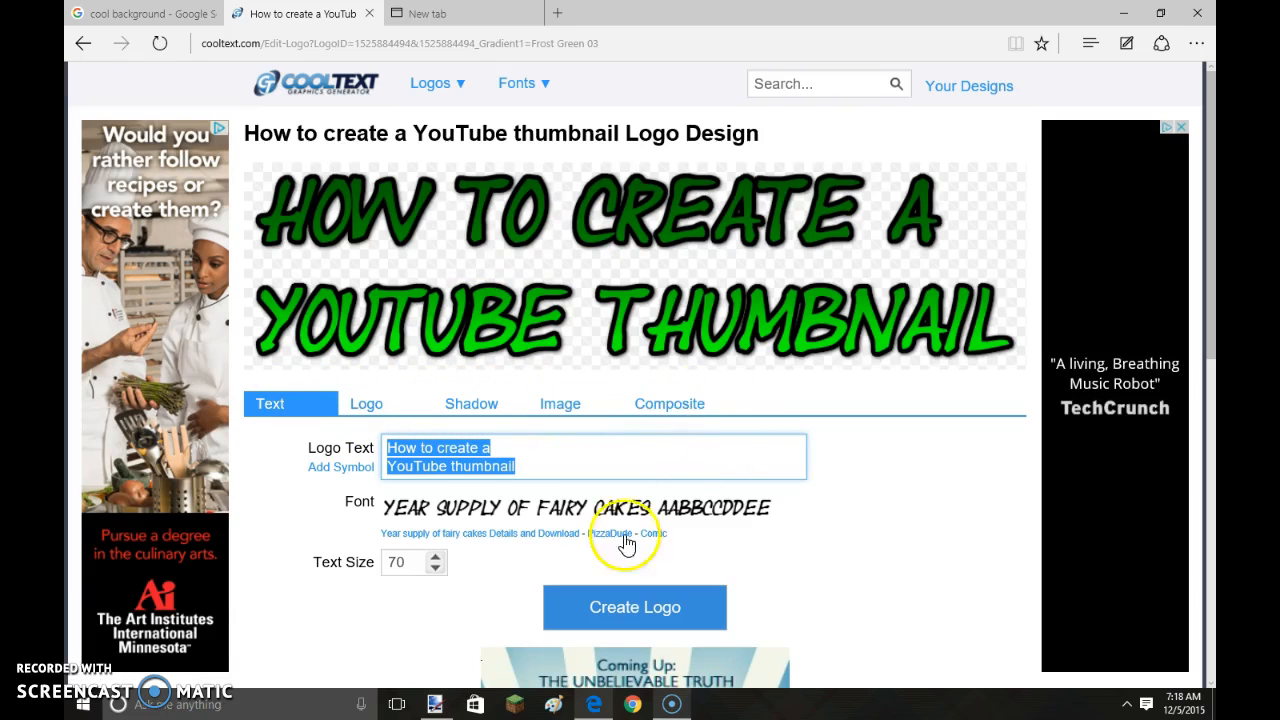
click(634, 607)
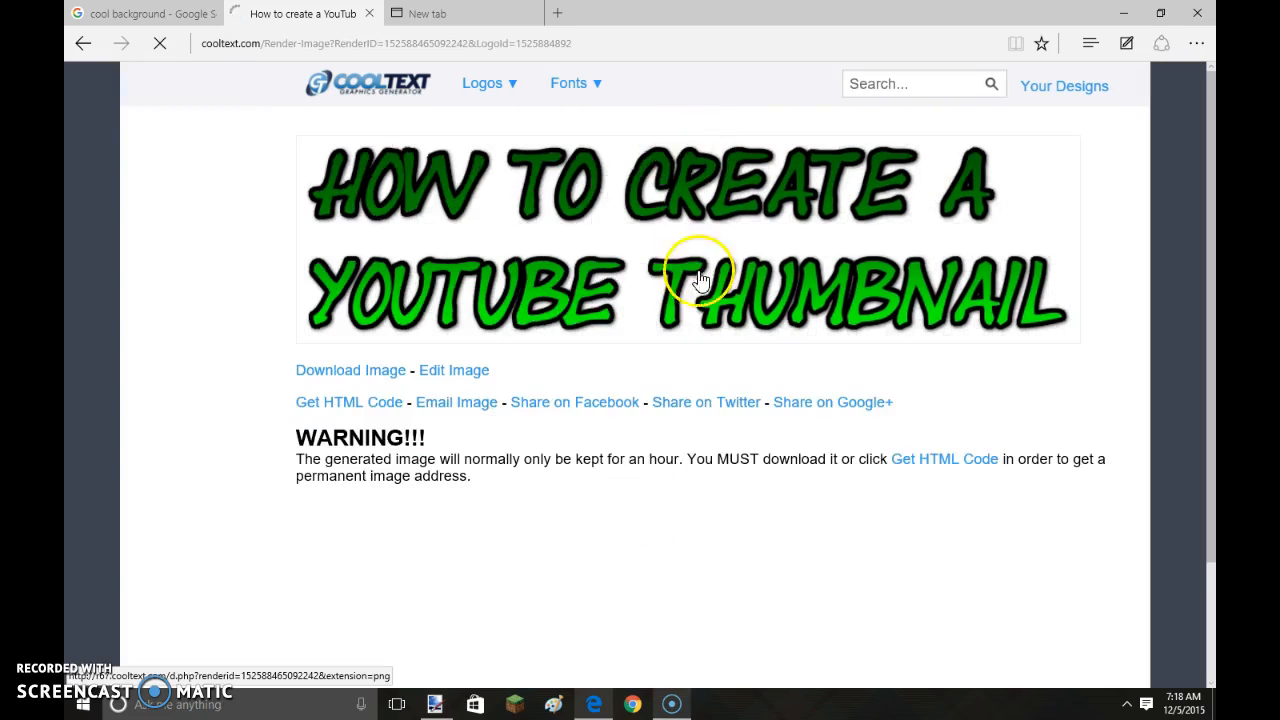
right_click(700, 270)
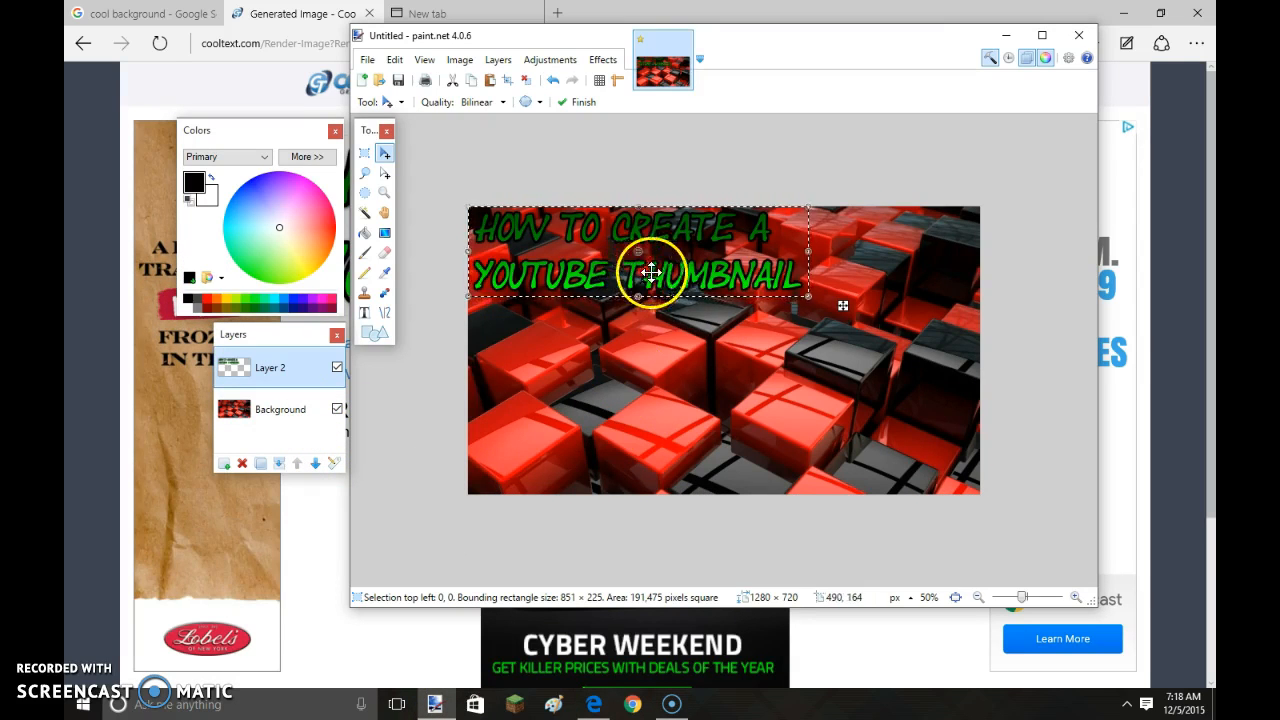
- Drag the pasted green title into place across the centre-left of the cube background
drag(650, 250, 778, 350)
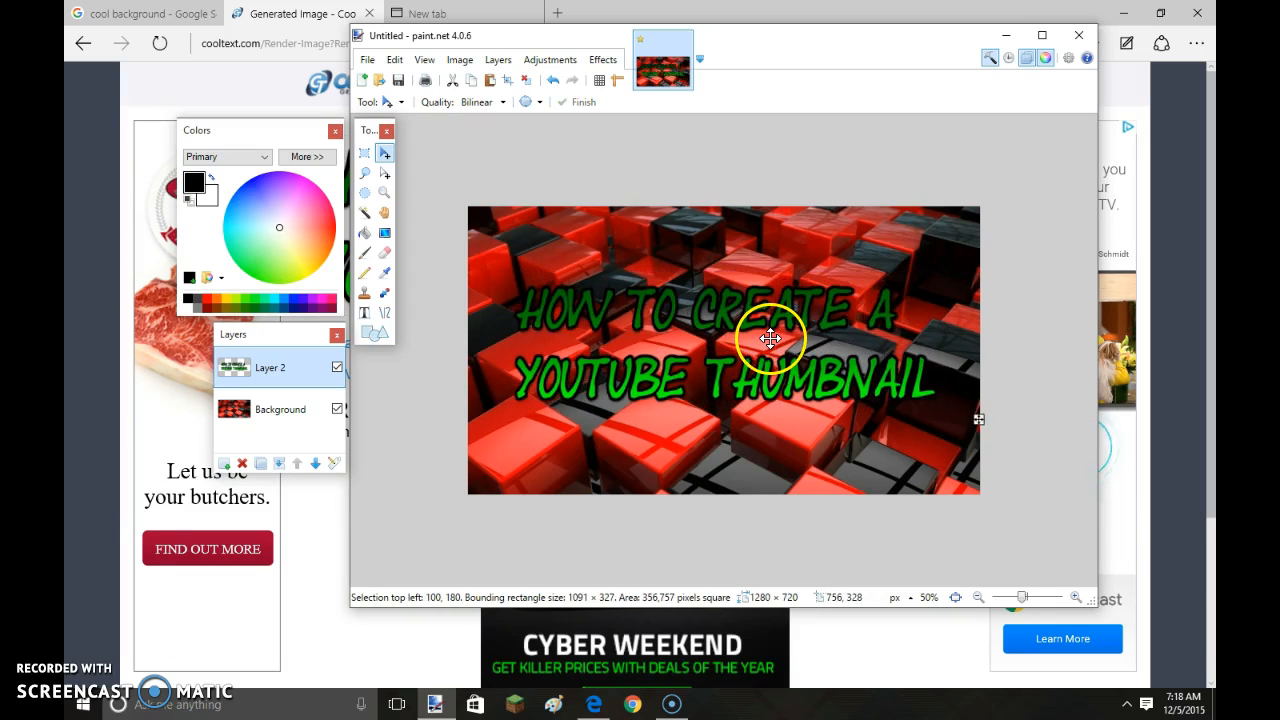
drag(770, 338, 770, 300)
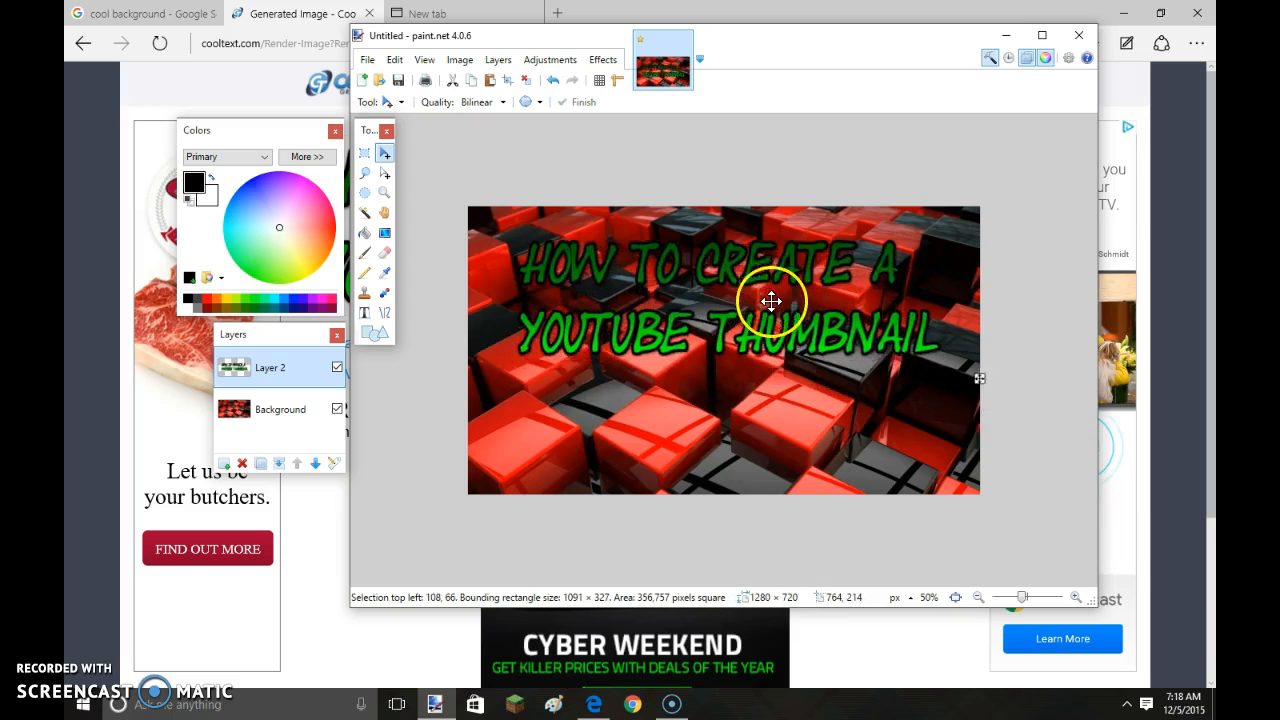
drag(771, 301, 771, 318)
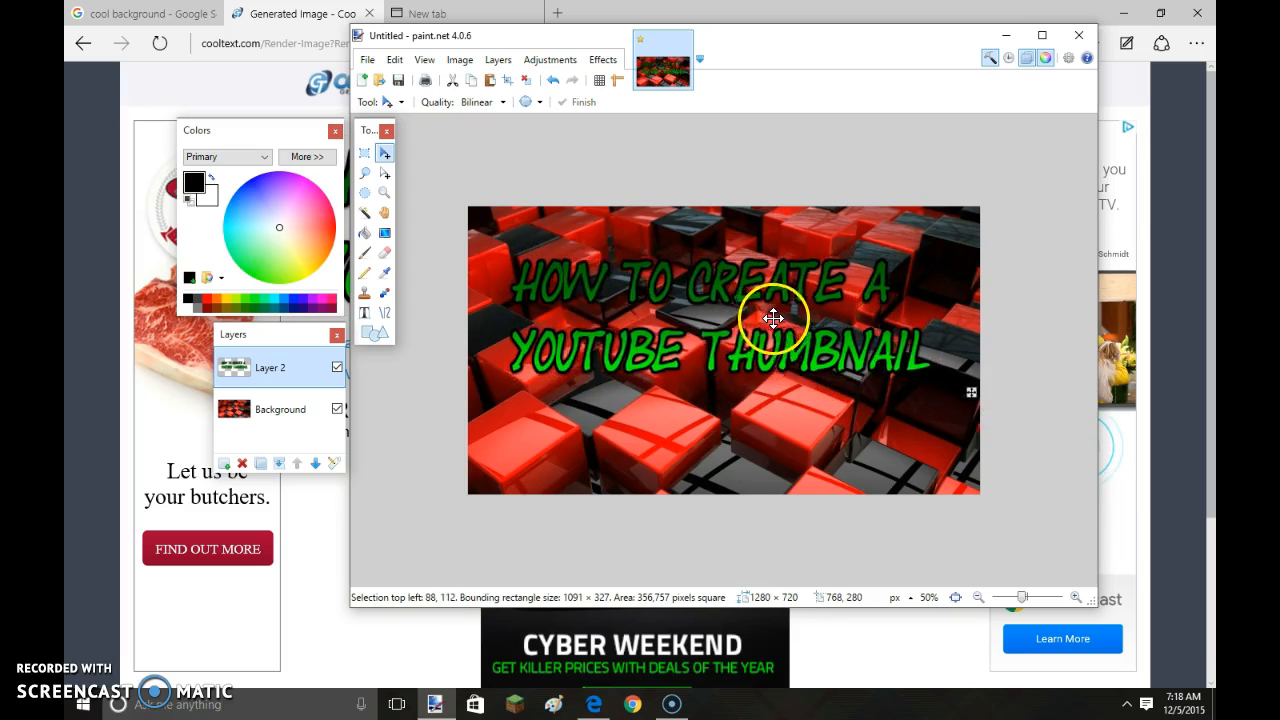
drag(773, 318, 749, 339)
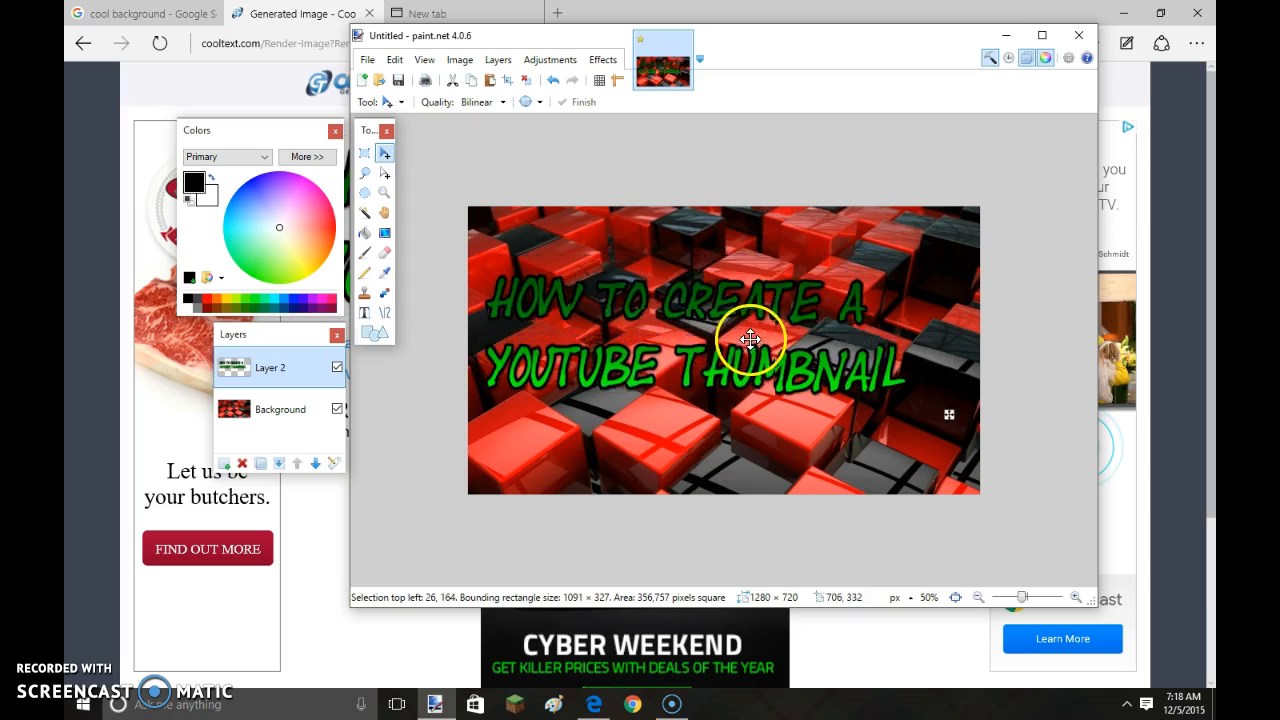
drag(750, 340, 742, 342)
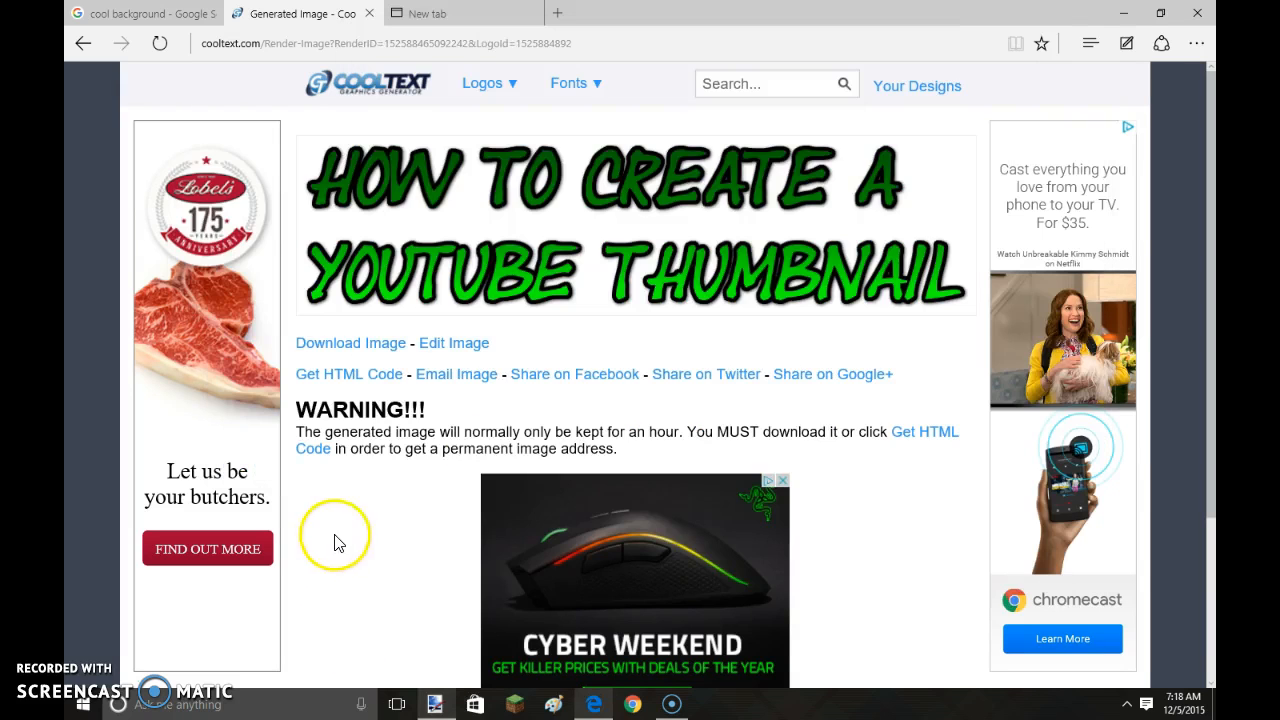
- Edit the logo, set its text to 'tutorial' and open the gradient choices
click(454, 343)
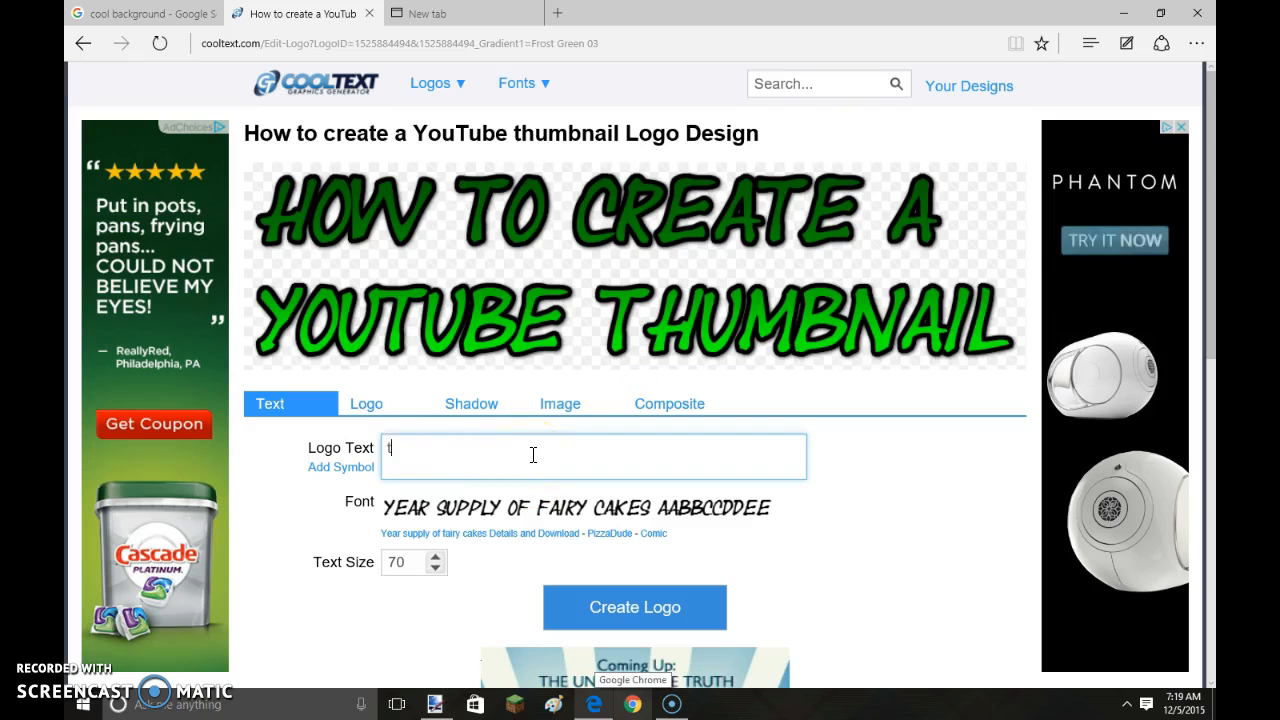
text(tutorial)
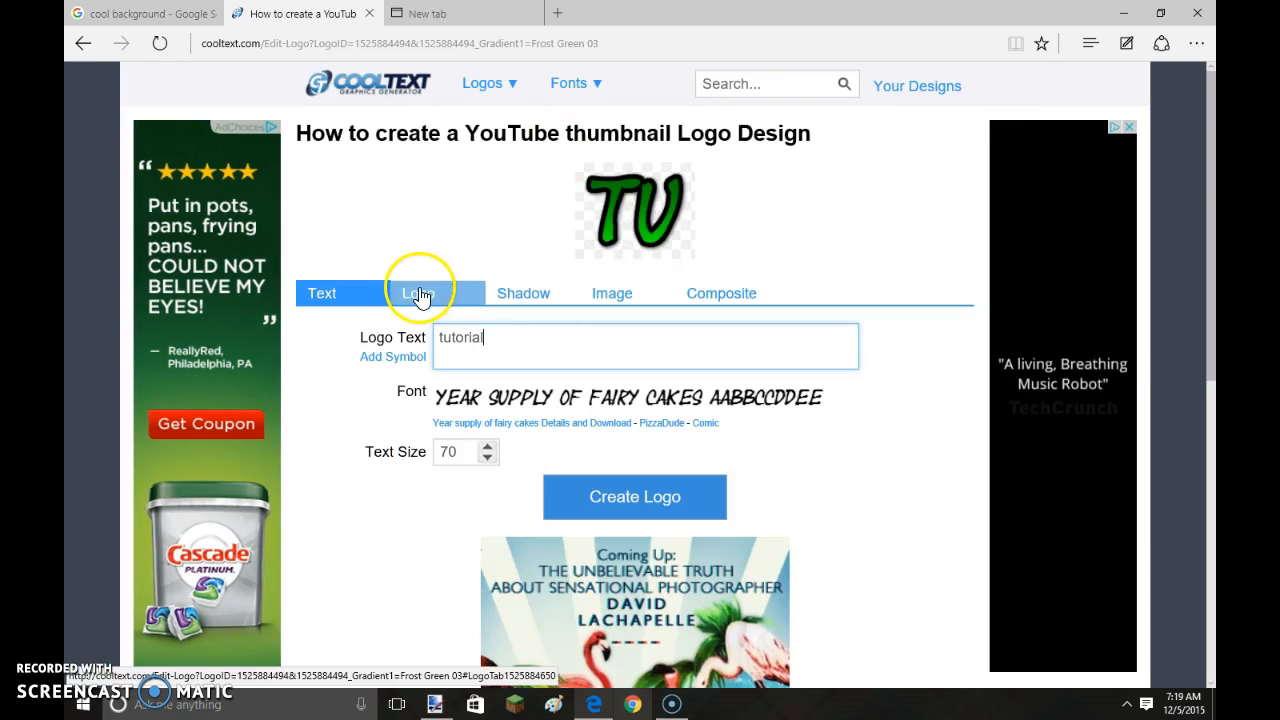
click(418, 293)
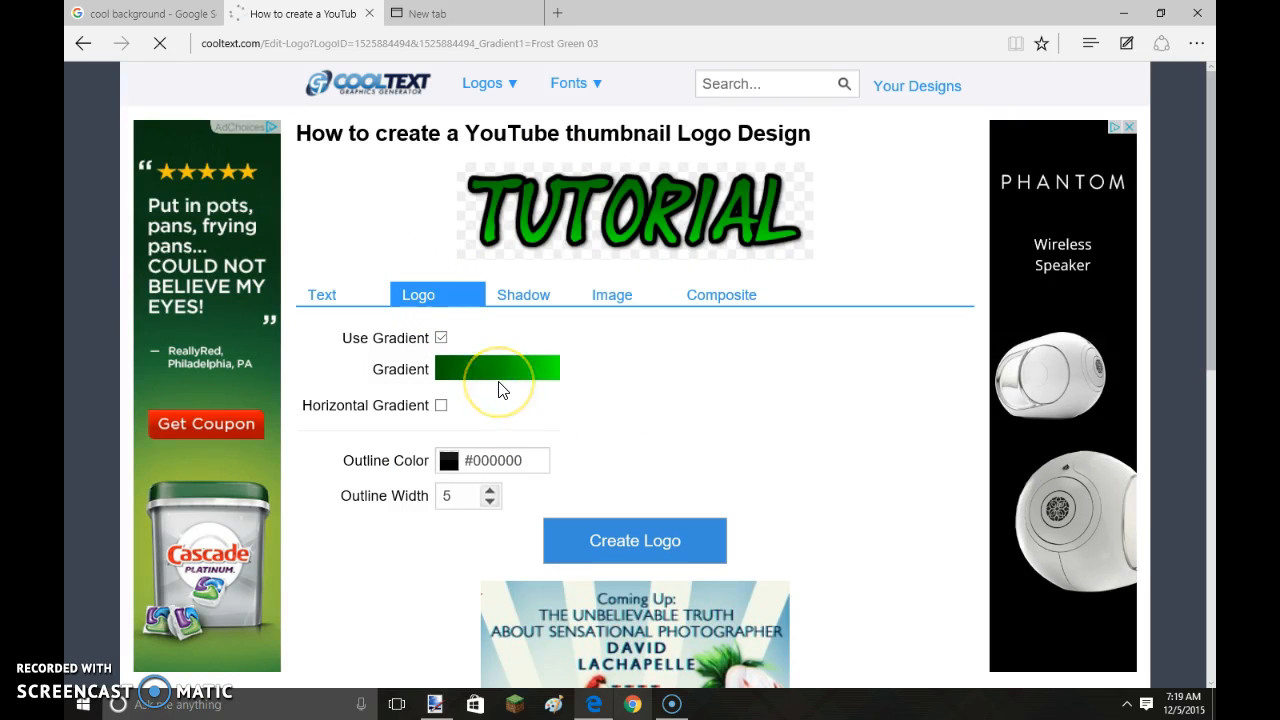
click(498, 368)
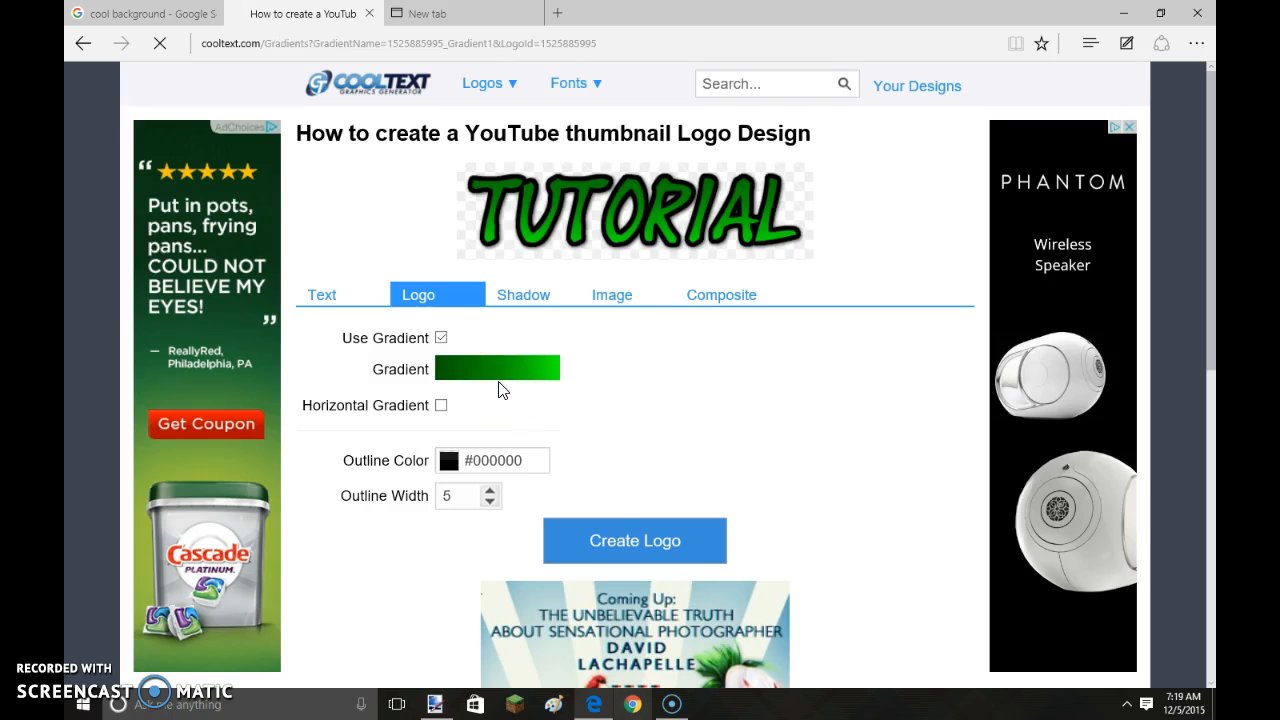
click(497, 368)
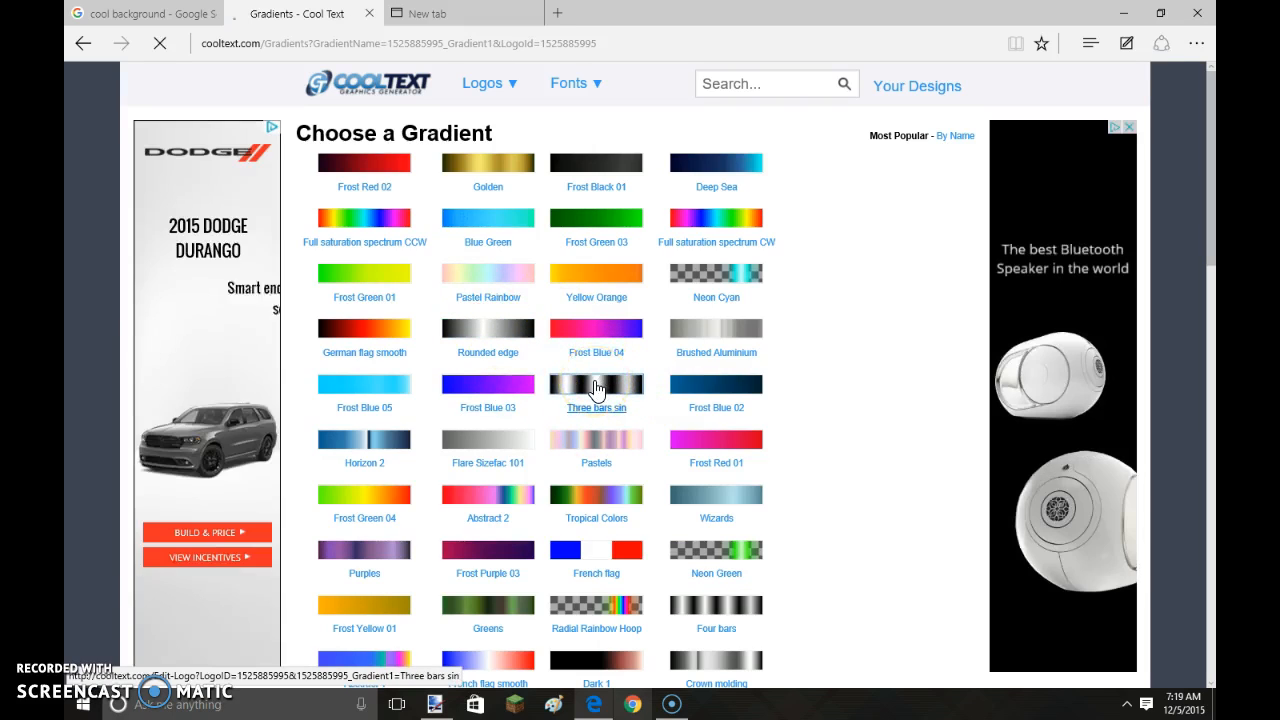
- Apply the Three bars sin gradient, generate the TUTORIAL logo and copy it
click(596, 385)
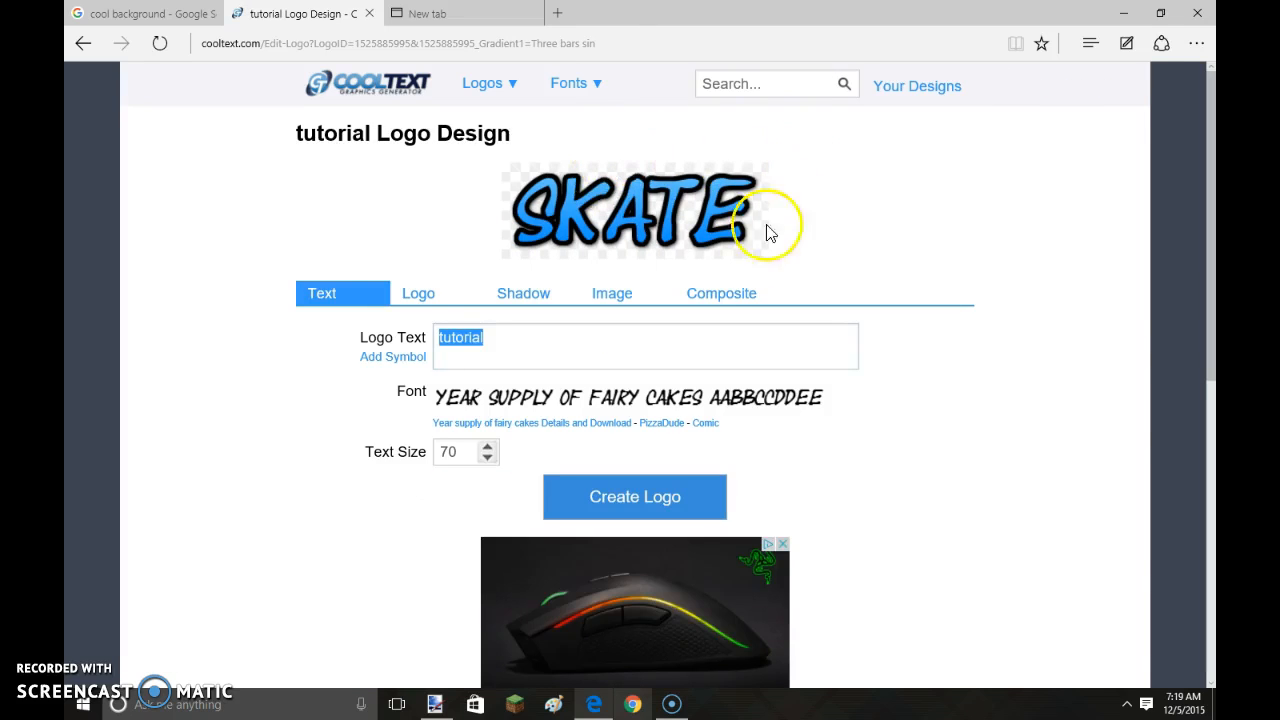
click(634, 497)
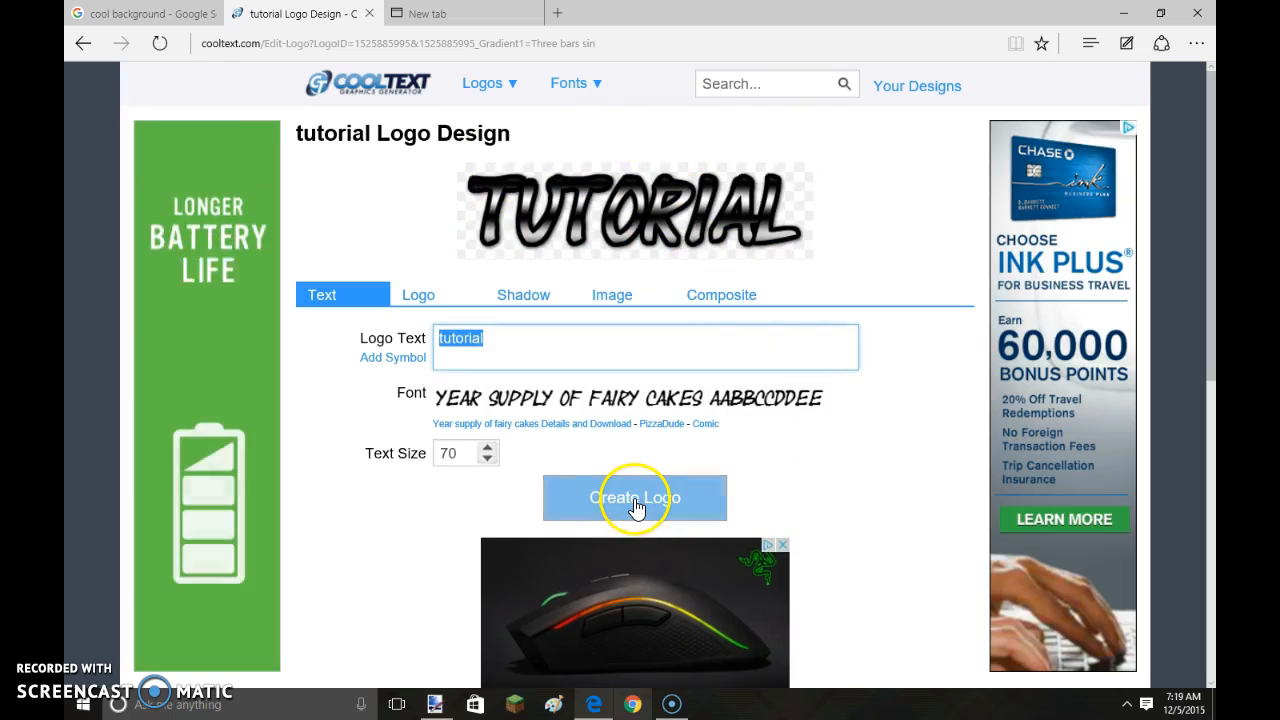
click(634, 497)
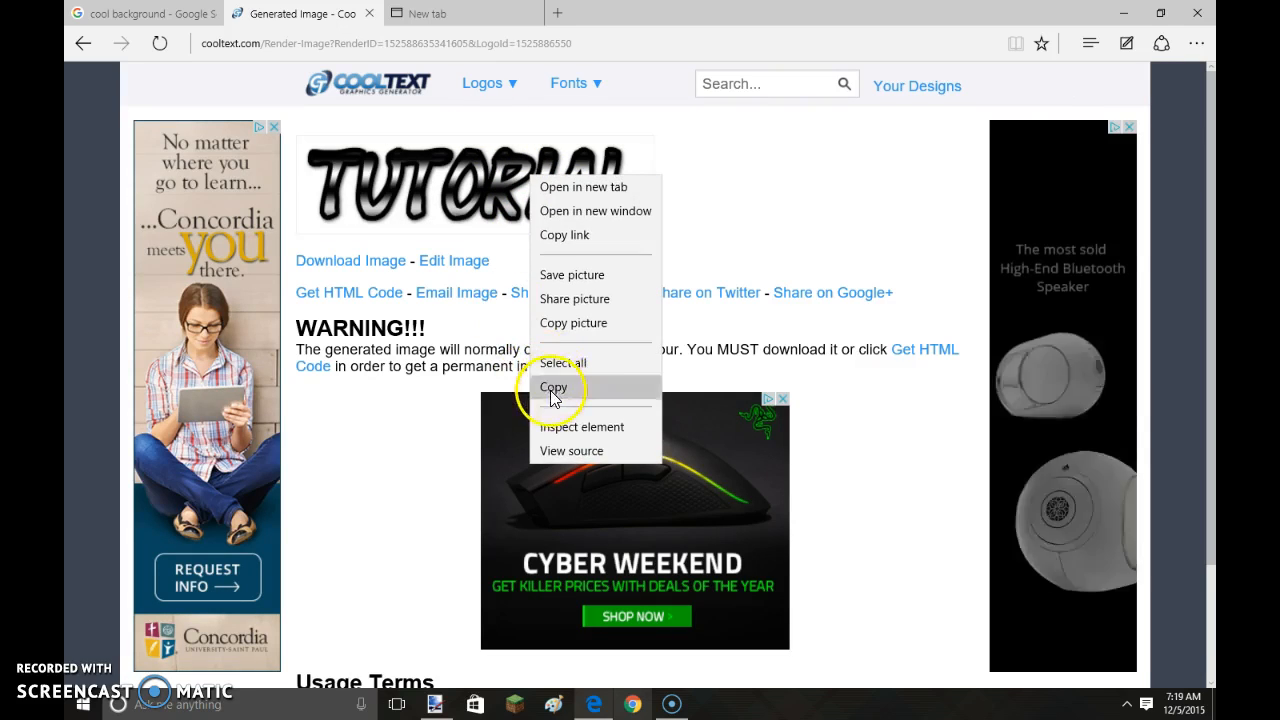
click(553, 387)
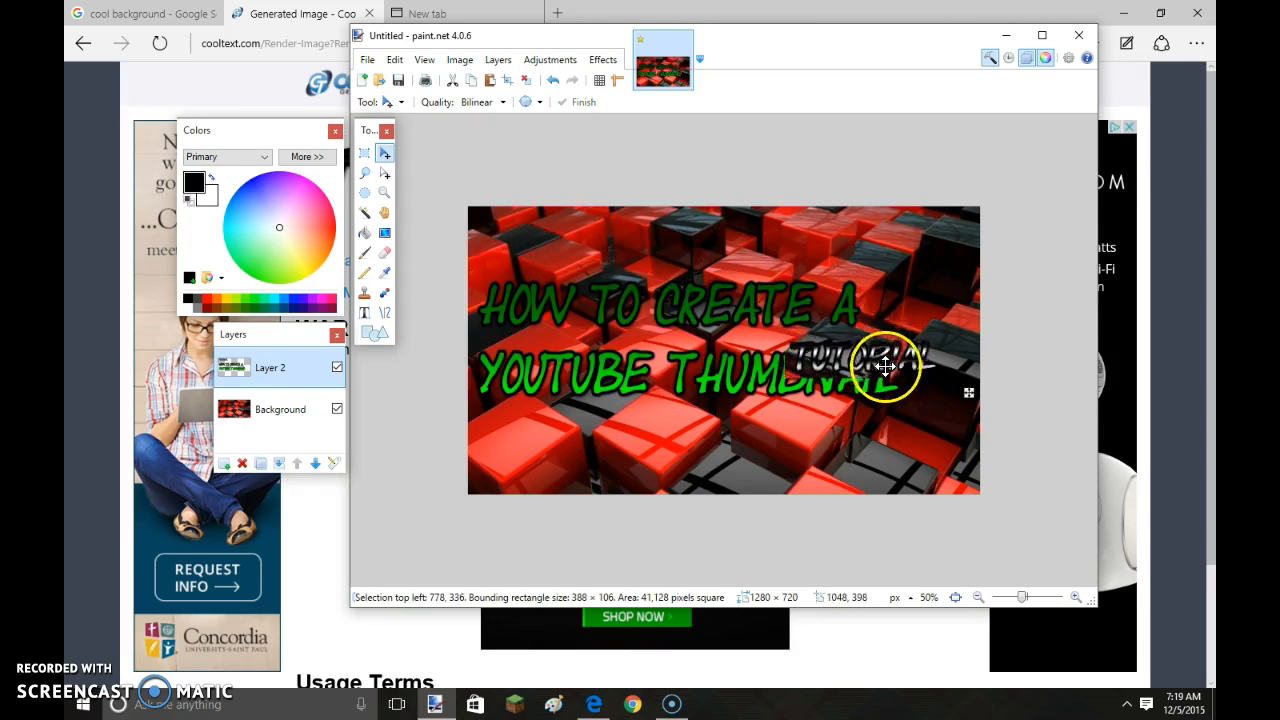
- Rotate the pasted TUTORIAL text to run vertically and enlarge it at the right edge
drag(885, 365, 850, 330)
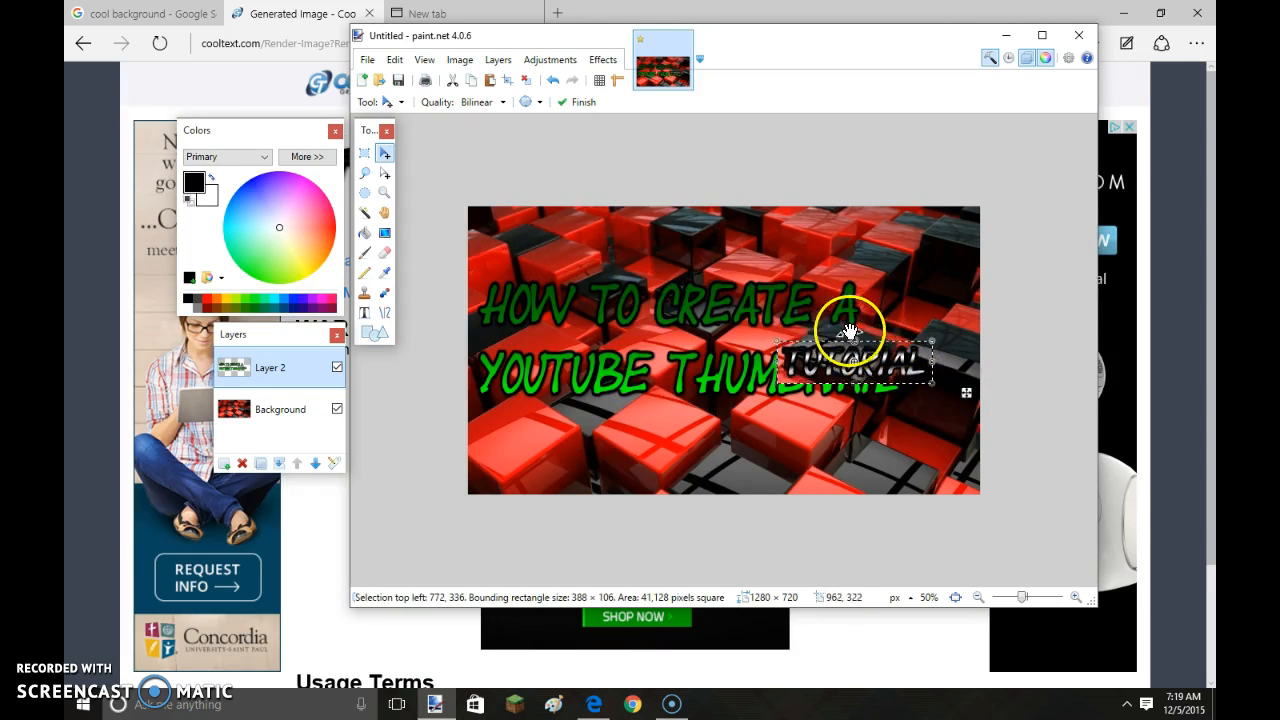
drag(850, 330, 915, 340)
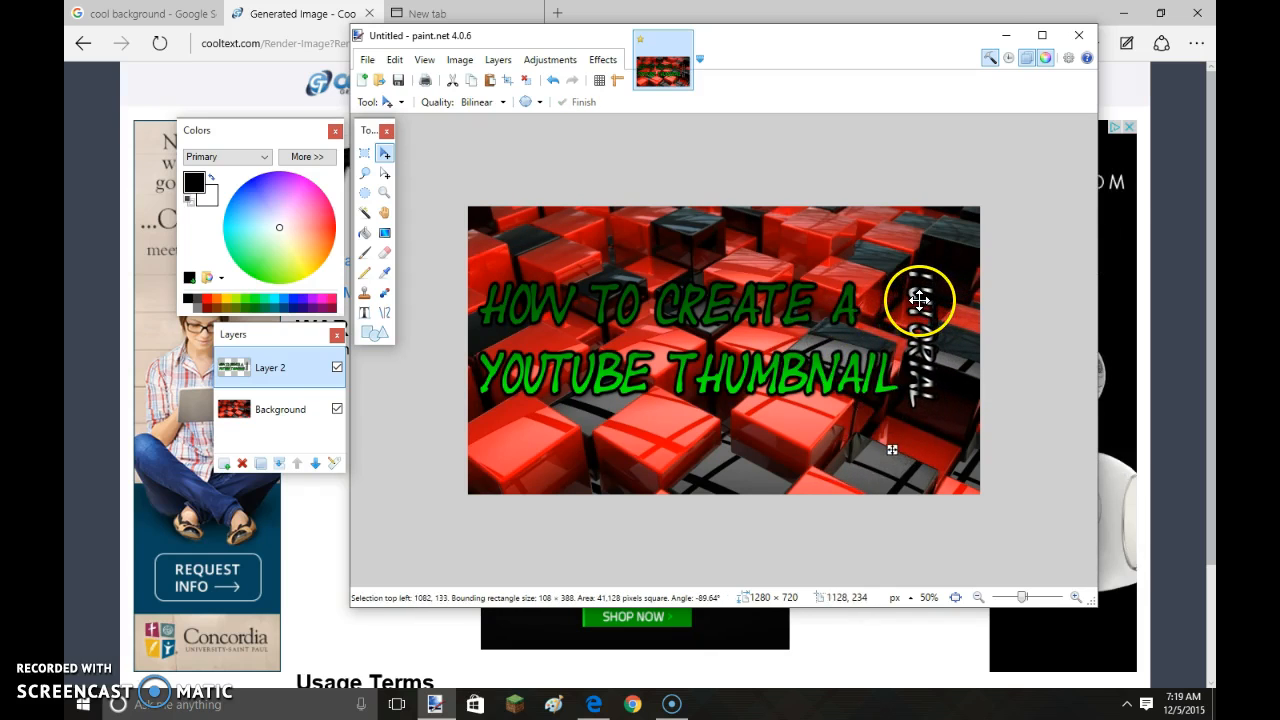
drag(918, 300, 972, 232)
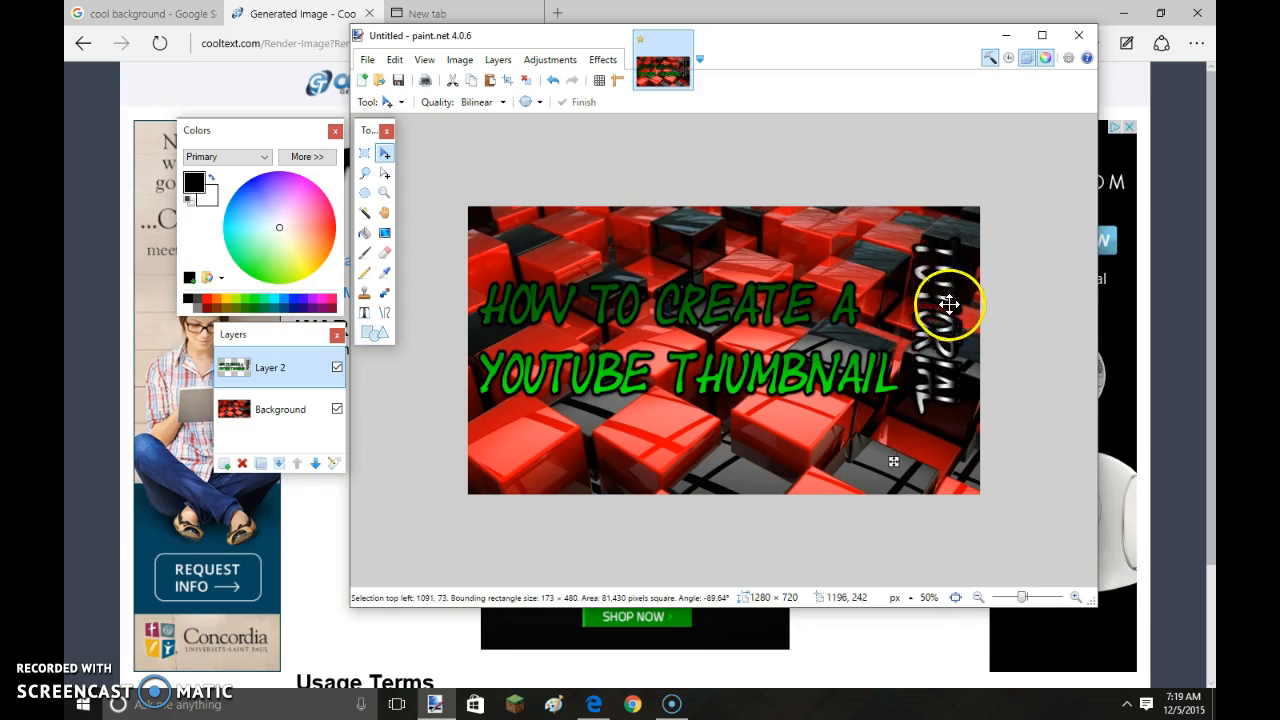
- Stretch TUTORIAL taller and centre it vertically along the right edge
drag(948, 305, 925, 435)
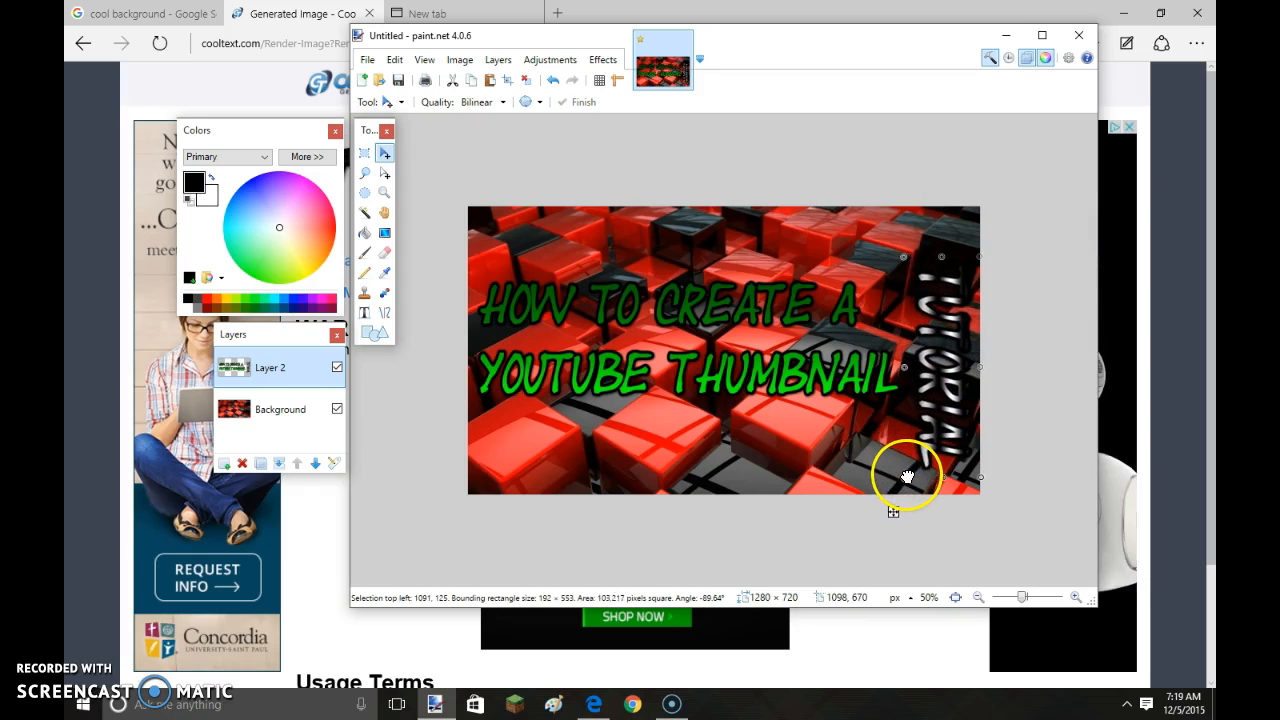
drag(905, 475, 945, 400)
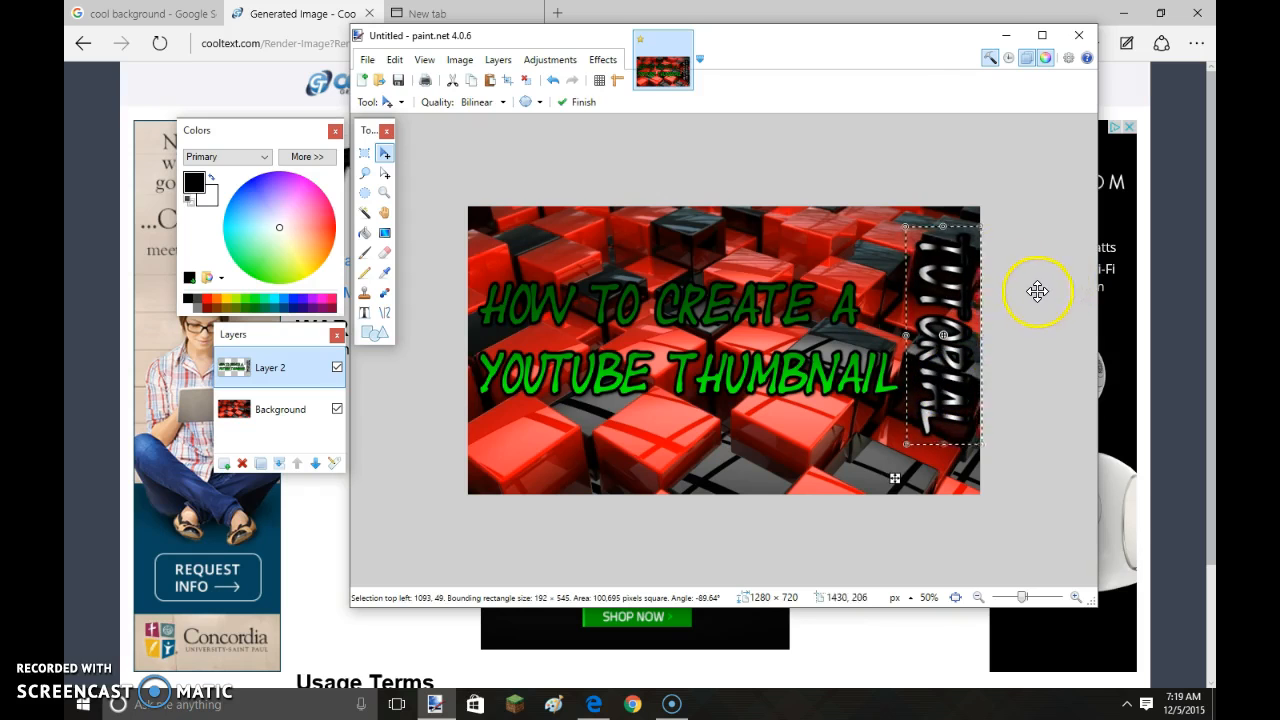
drag(1038, 290, 948, 413)
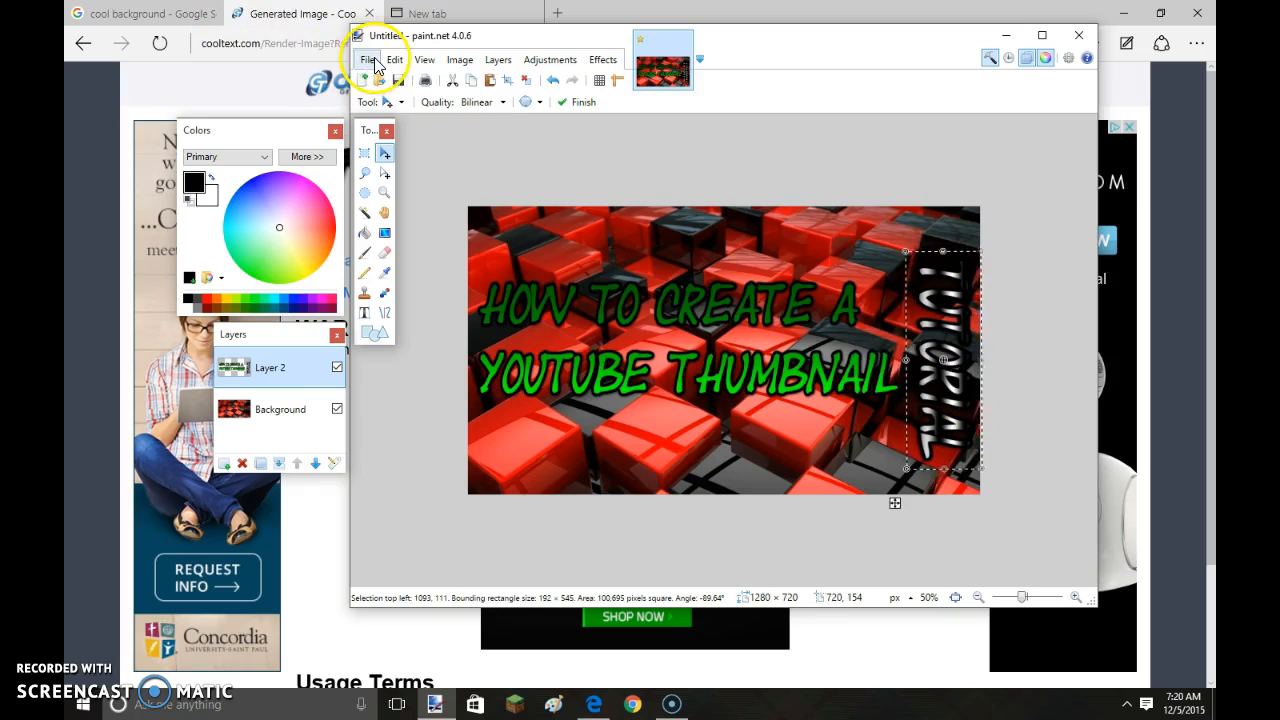
mouse_move(425, 190)
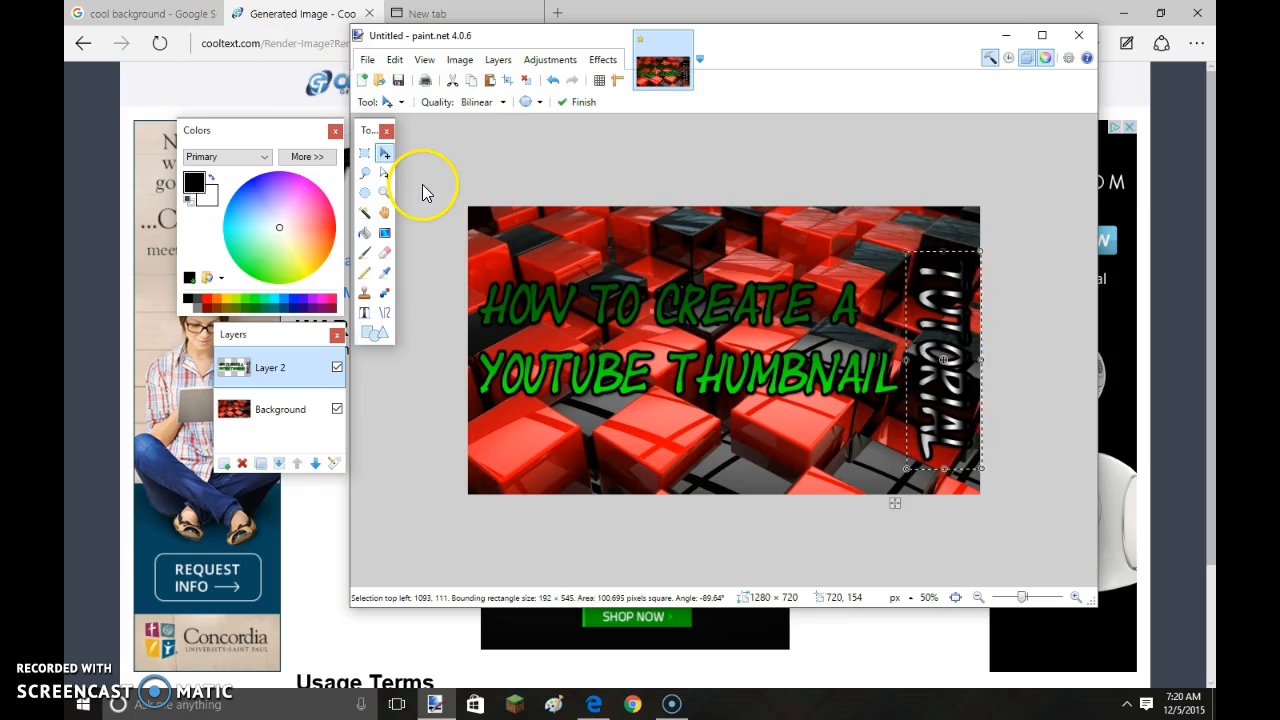
- Abandon the native .pdn save and merge the text layer down into the background
key(ctrl+s)
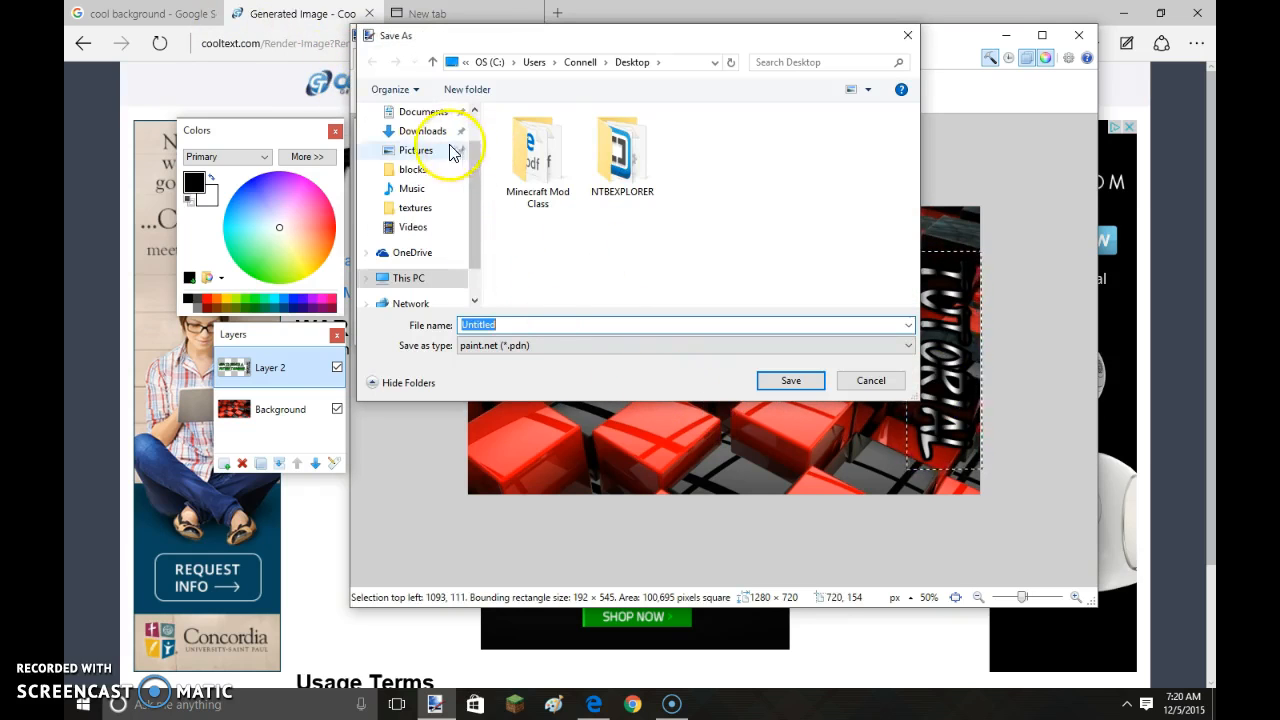
click(422, 130)
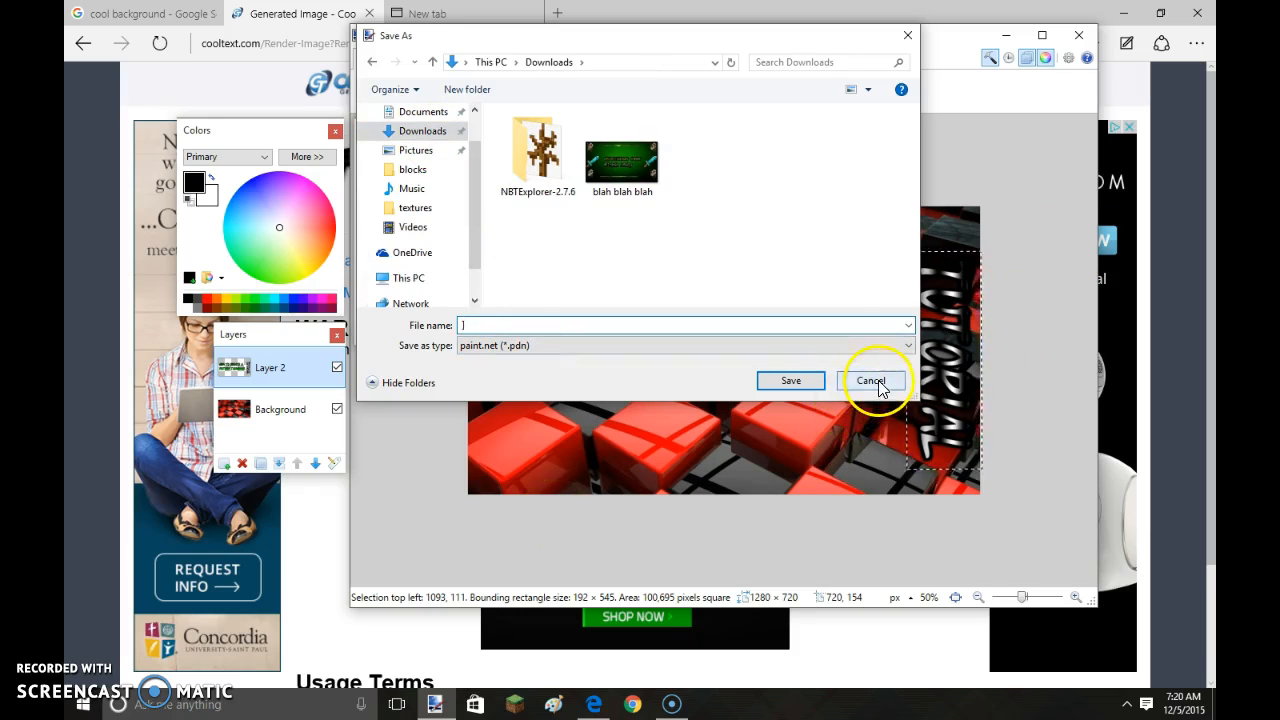
click(871, 381)
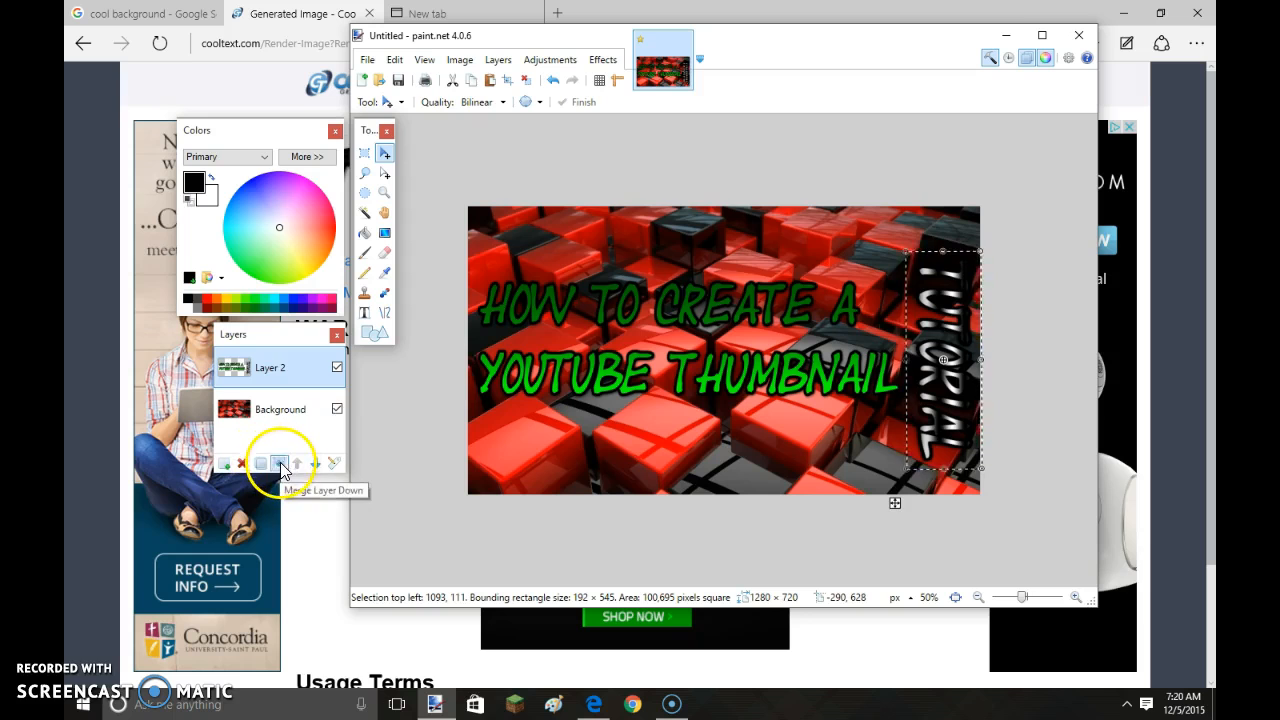
click(367, 59)
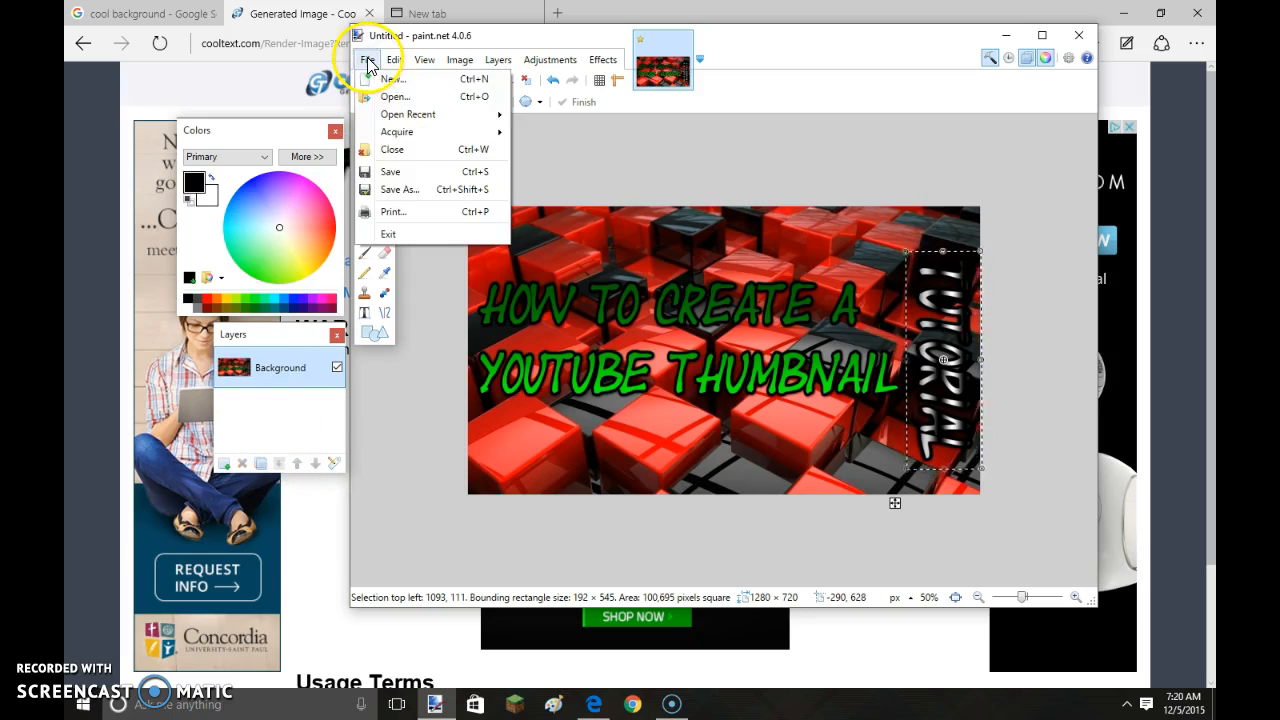
- Save the image as the PNG file 'tutorial thumbnail' and close paint.net
click(400, 189)
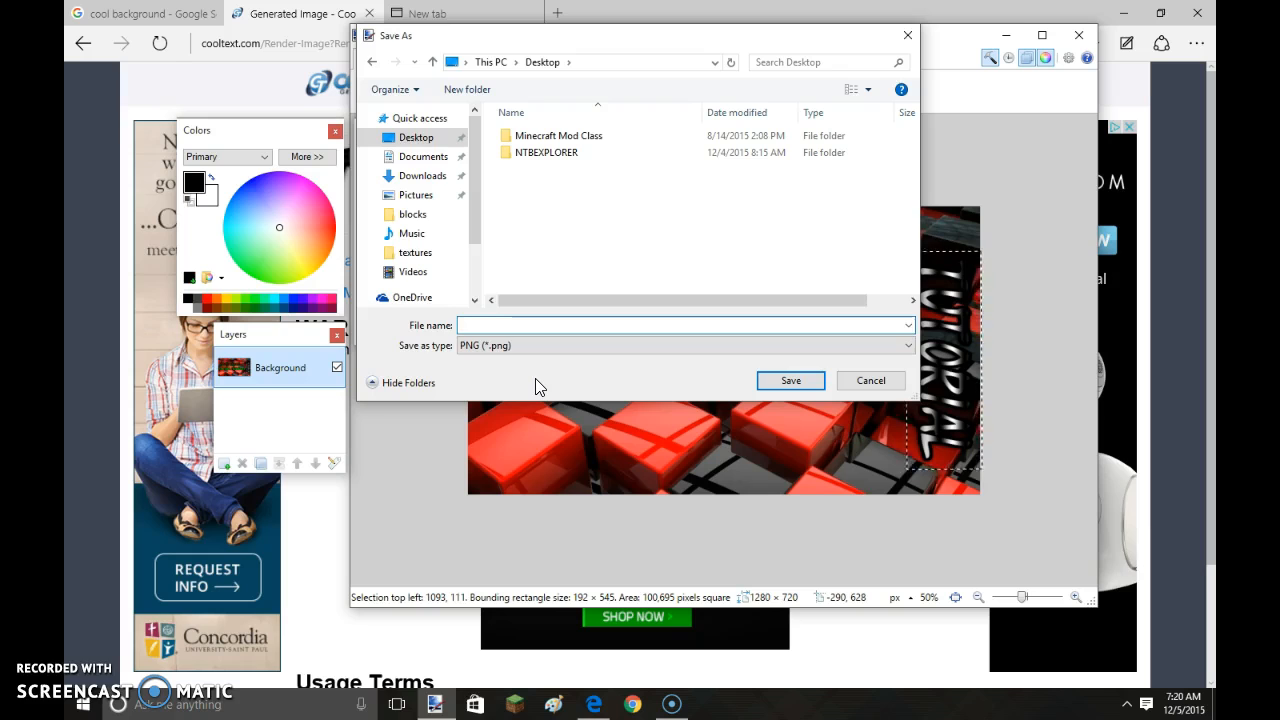
text(tut)
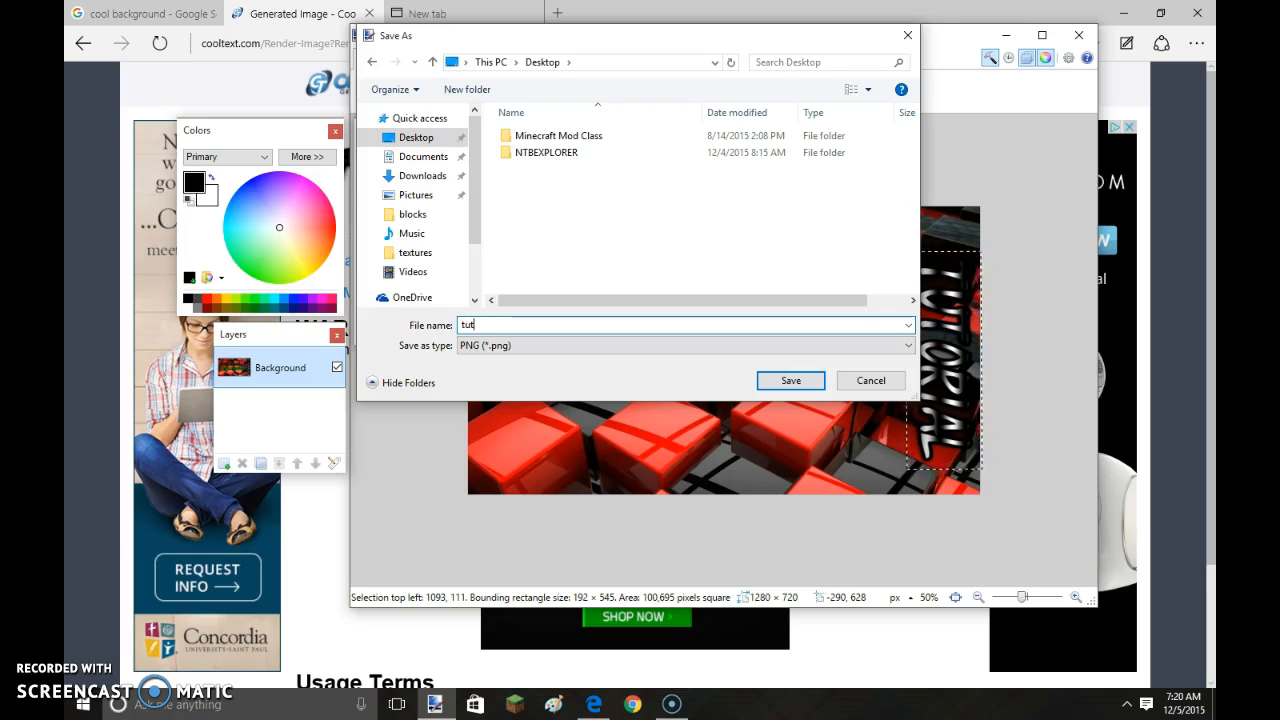
text(orial)
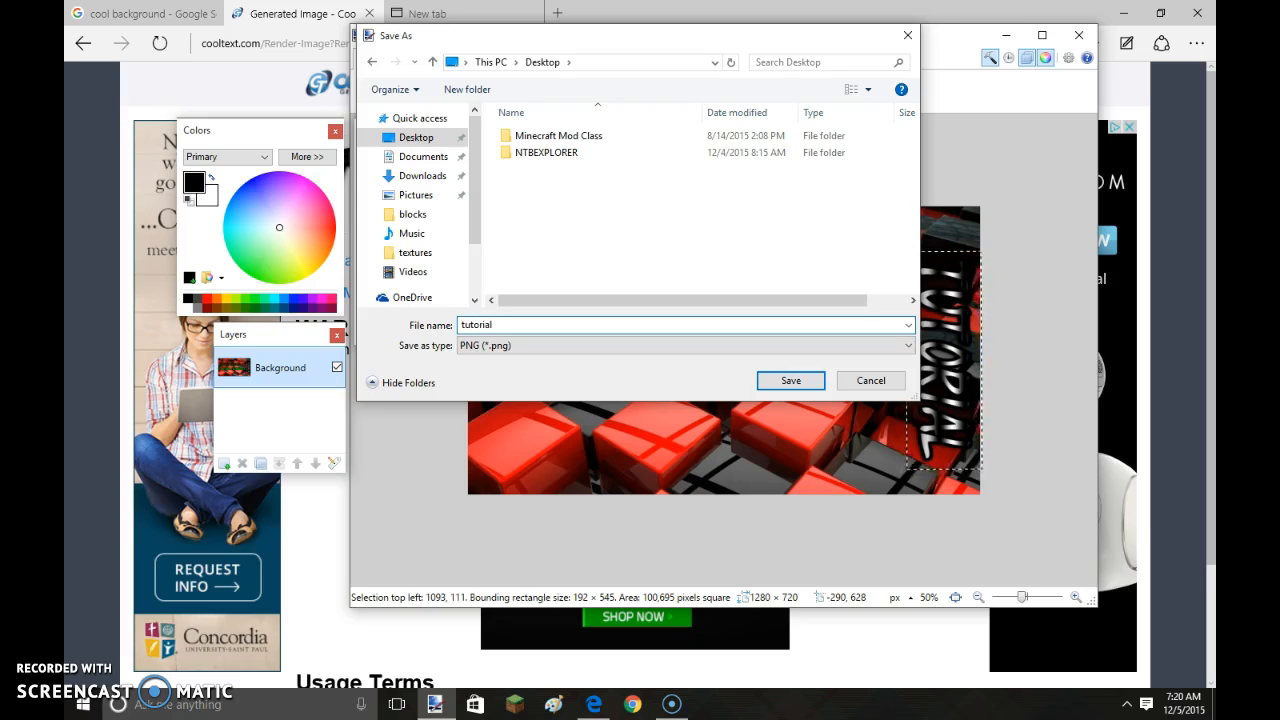
text(thumbnail)
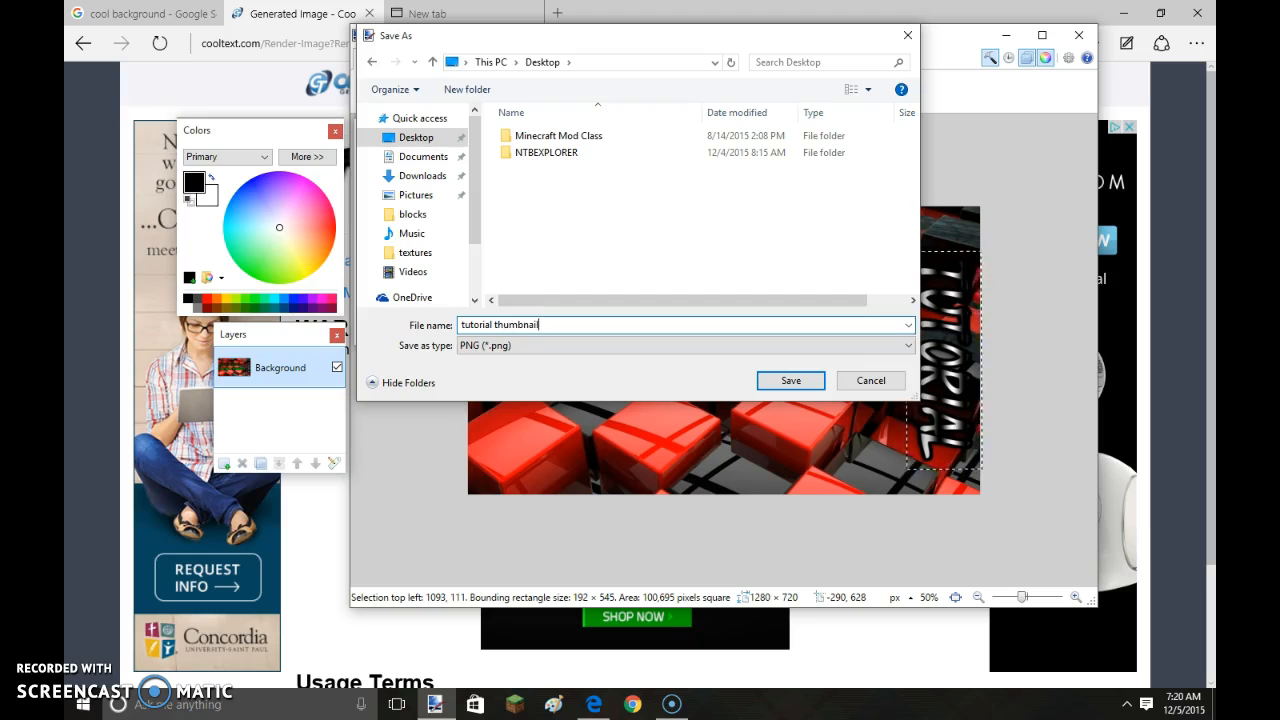
click(790, 380)
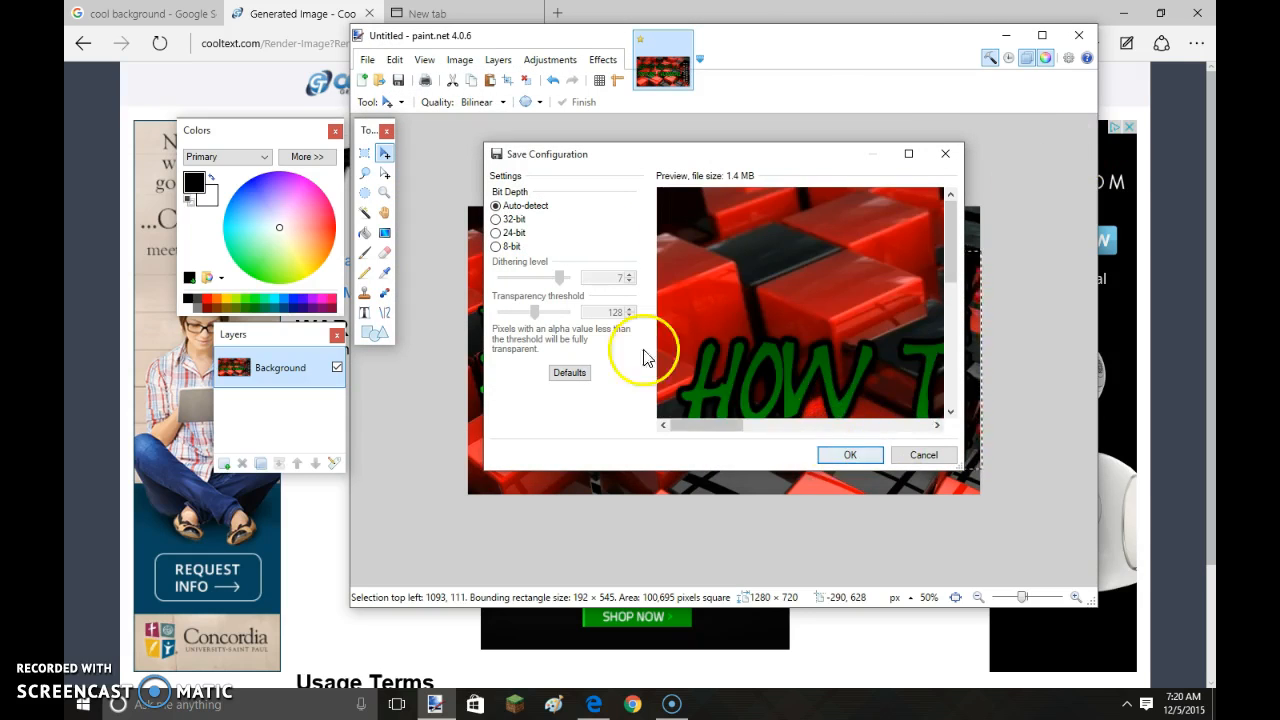
click(849, 454)
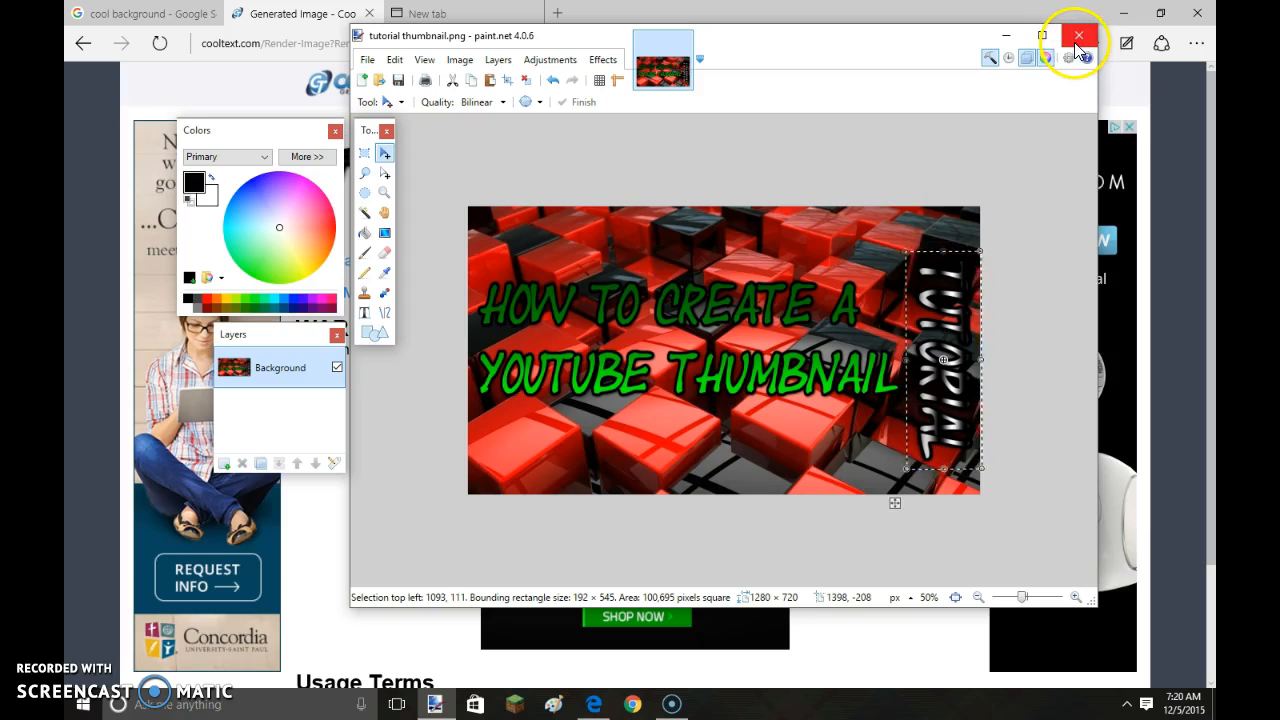
click(1078, 35)
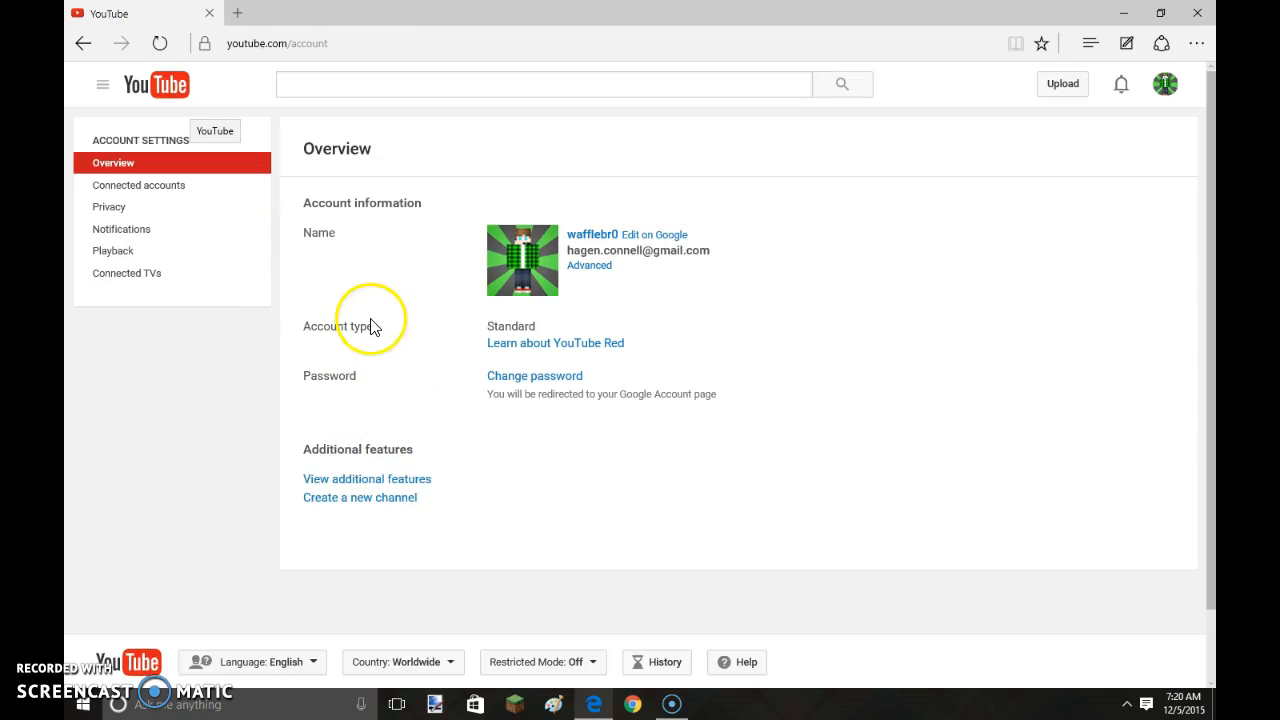
mouse_move(592, 234)
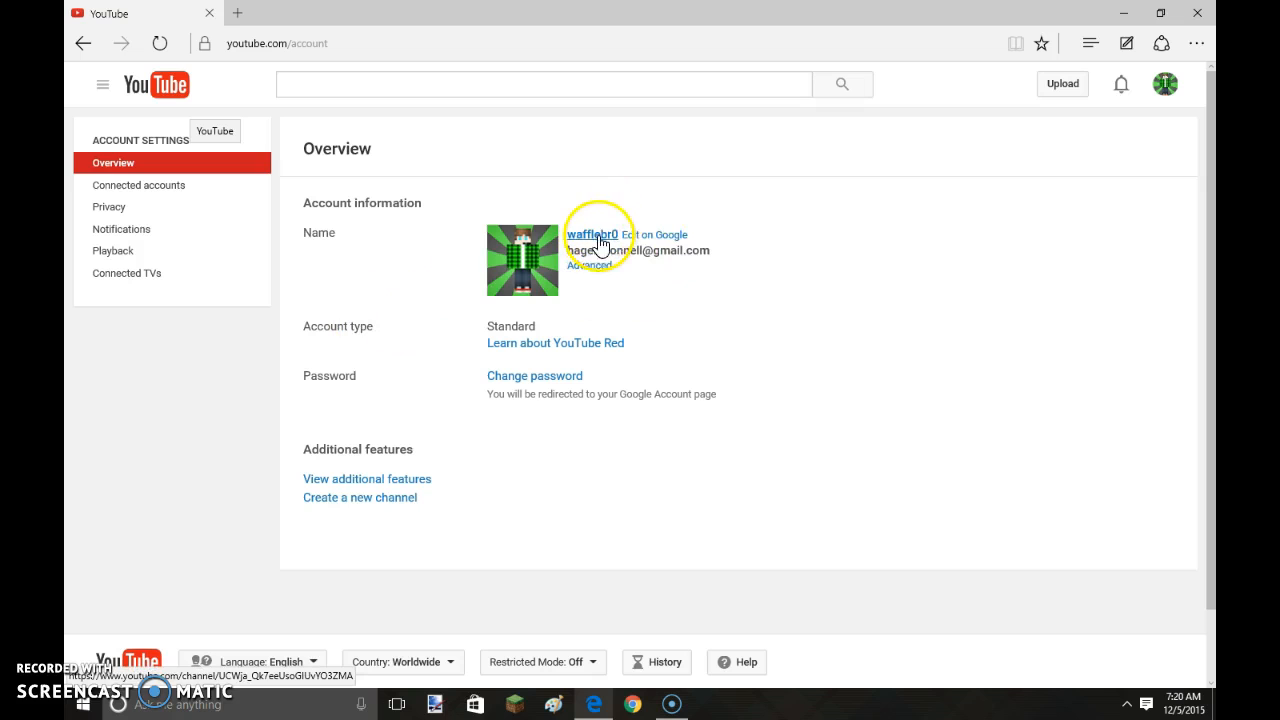
- Reach the edit page for '60 Jumps part 3 "under achiever"' via the channel and Video Manager
click(582, 234)
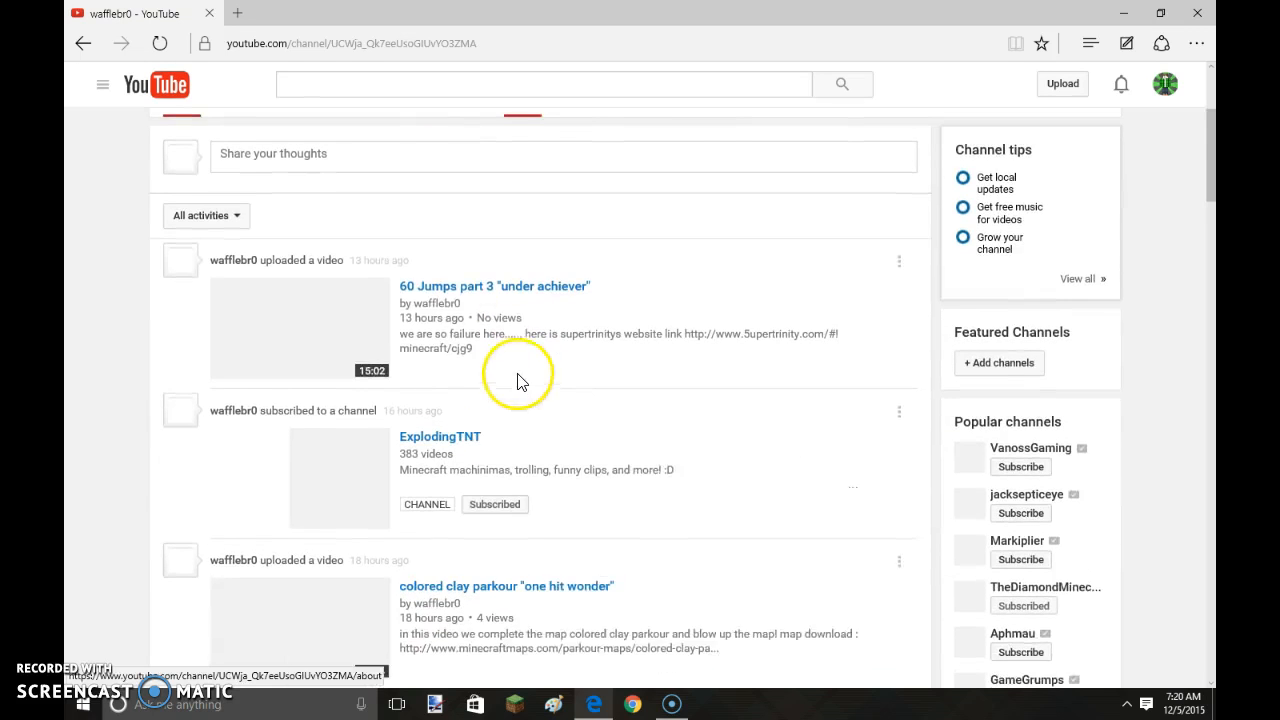
scroll(up, 3)
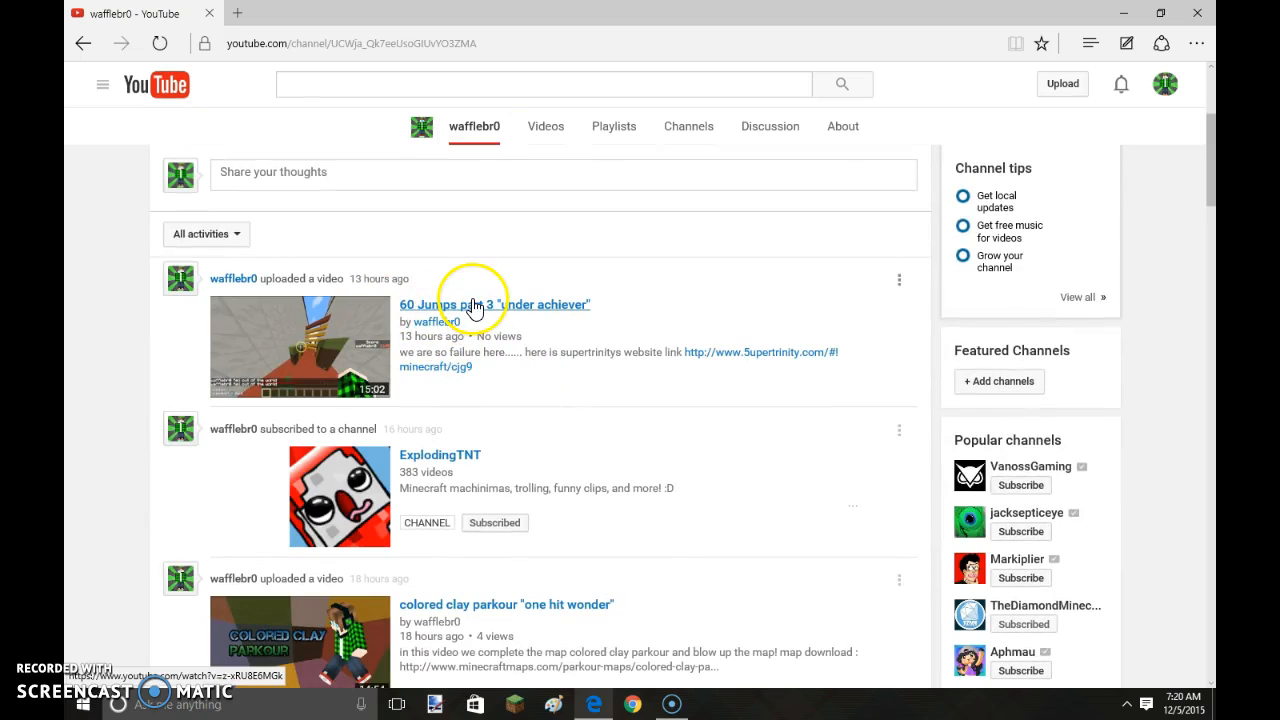
click(493, 304)
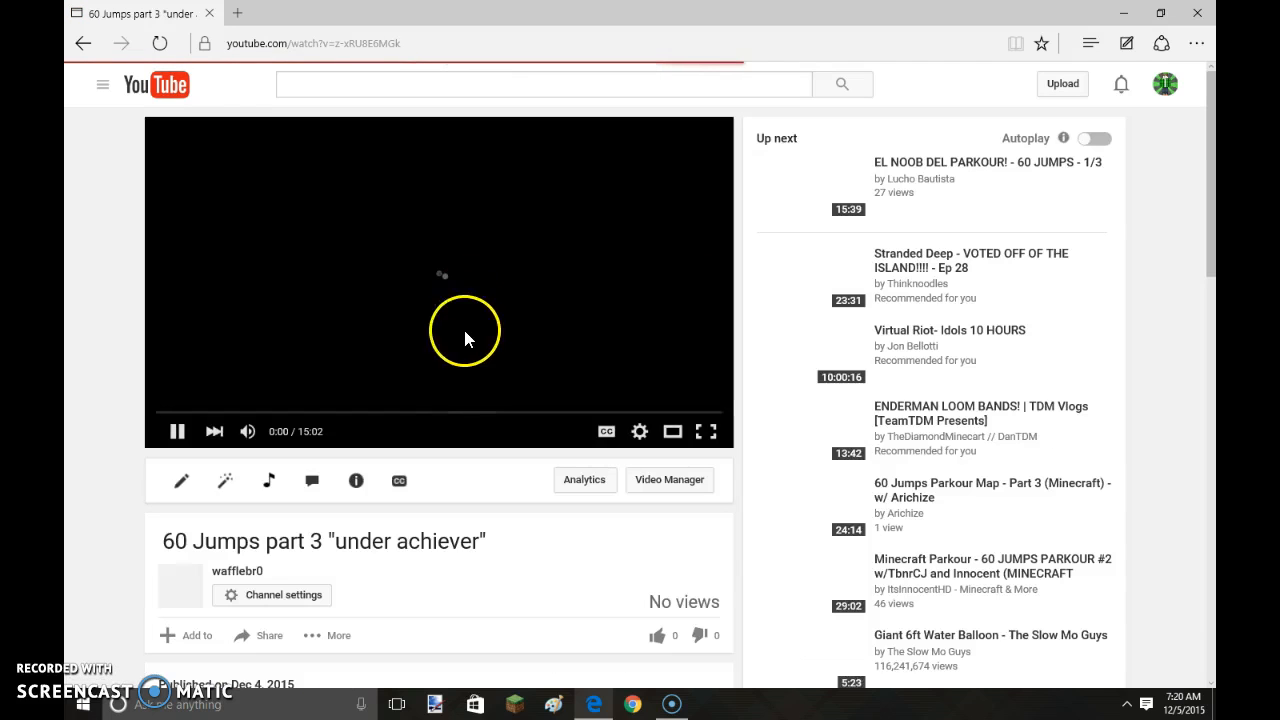
click(669, 480)
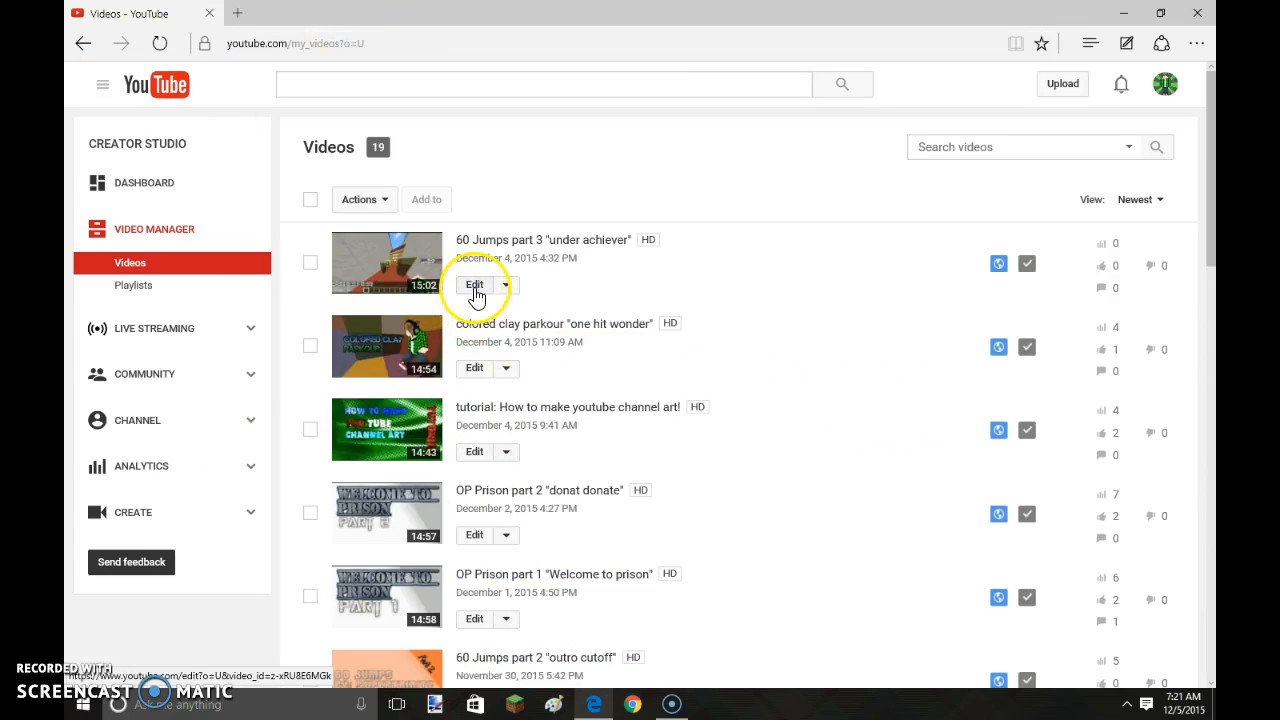
click(474, 284)
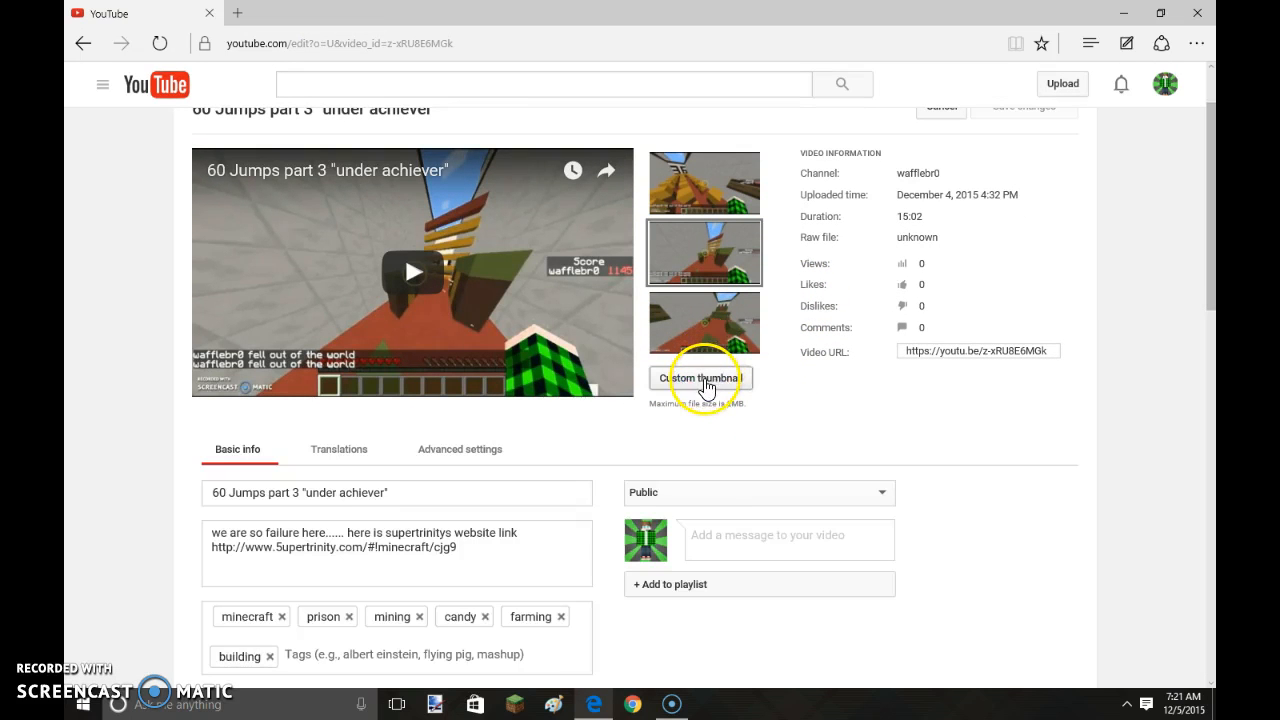
- Upload 'tutorial thumbnail' PNG from the Desktop as the video's custom thumbnail
click(701, 377)
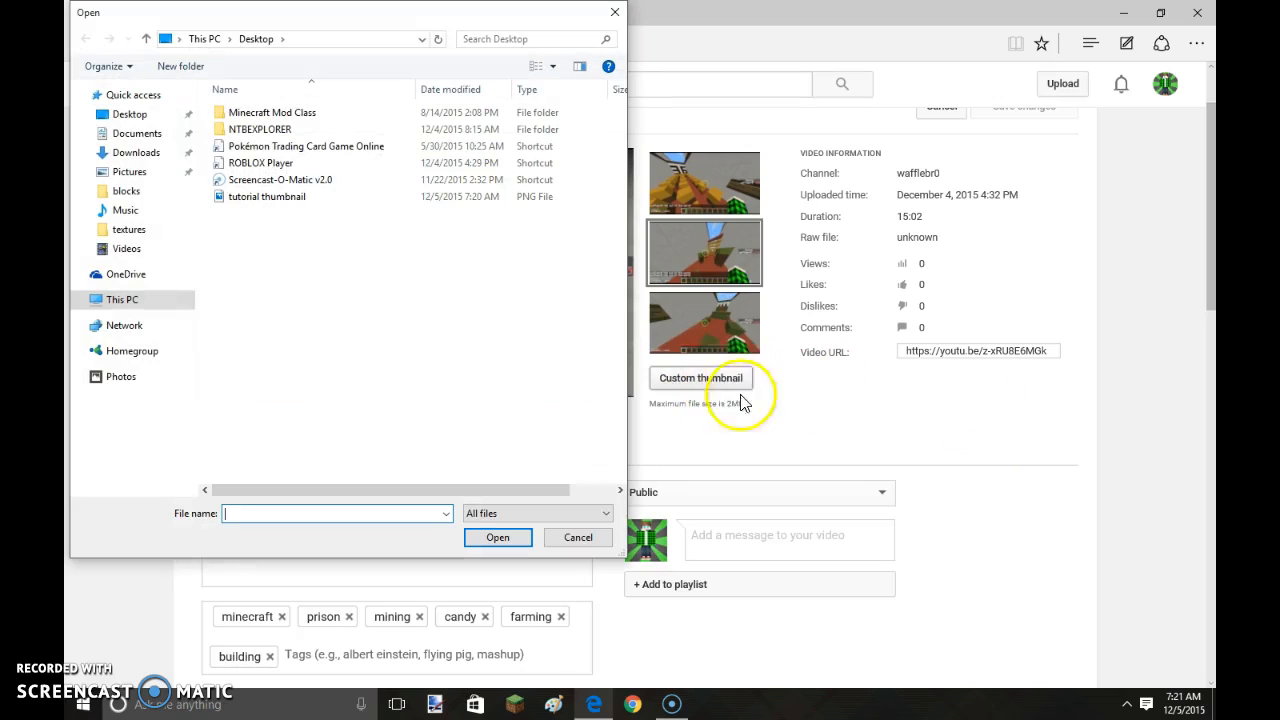
click(267, 196)
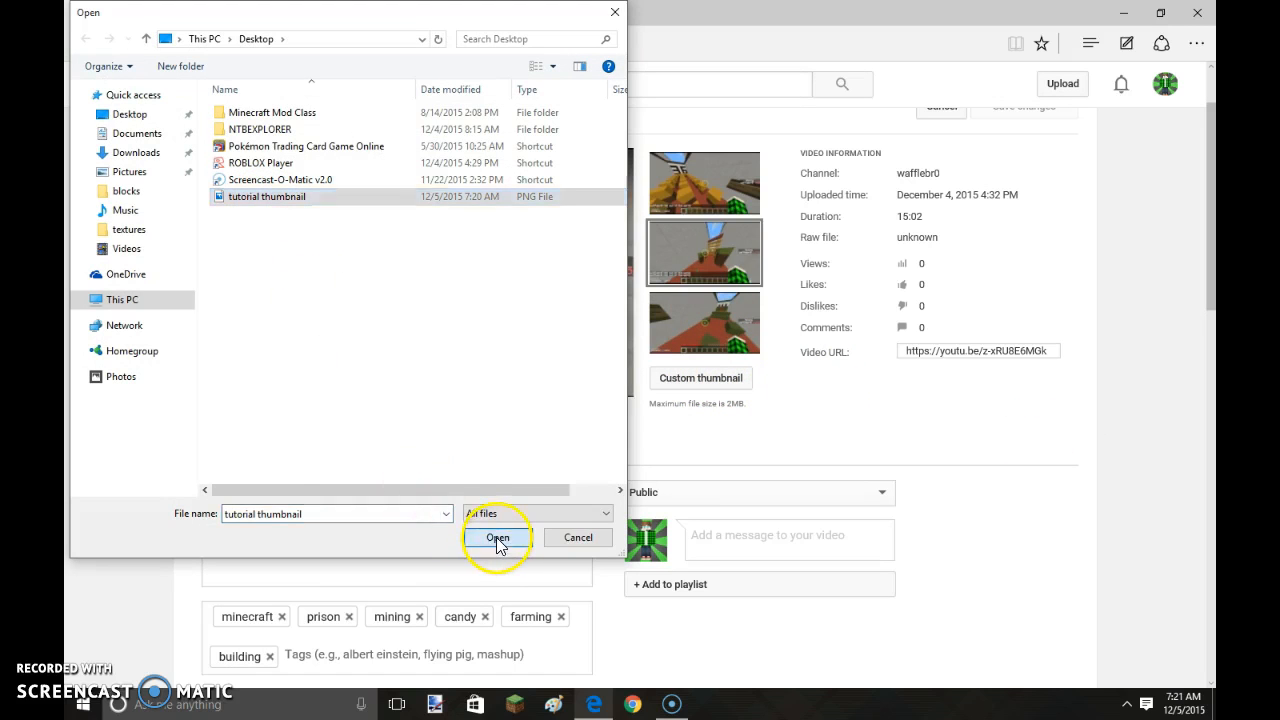
click(497, 537)
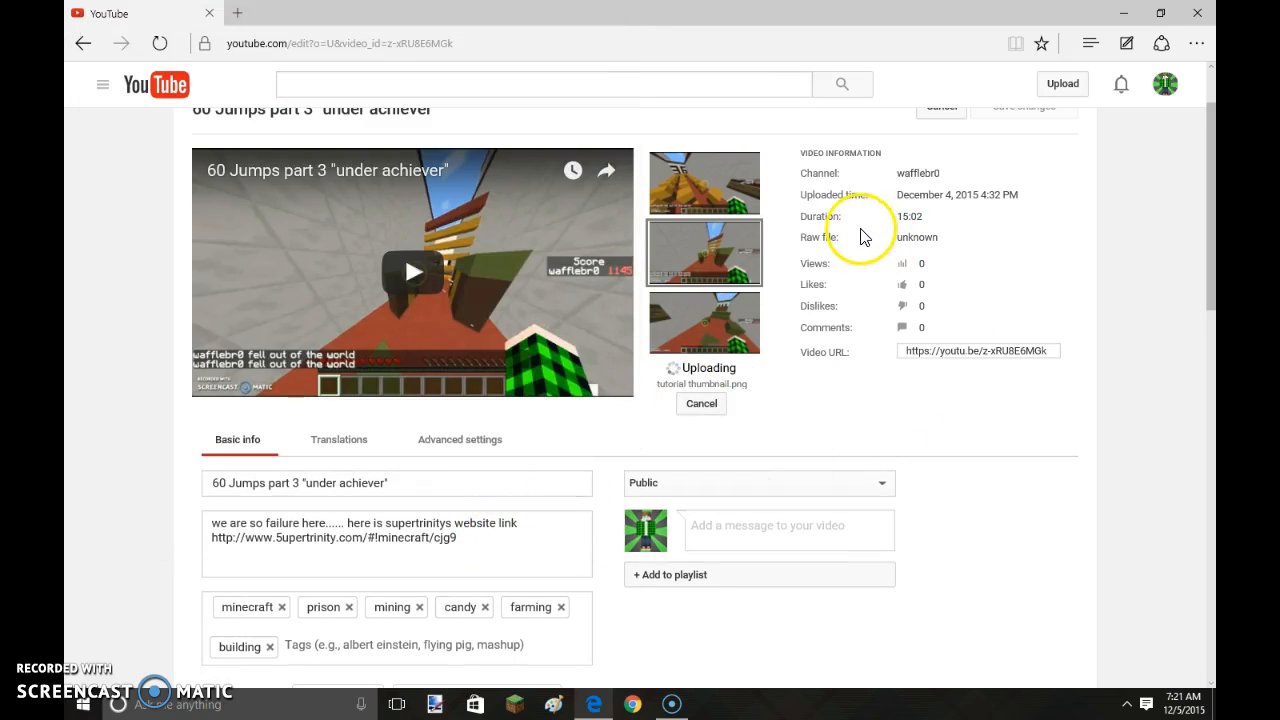
mouse_move(687, 408)
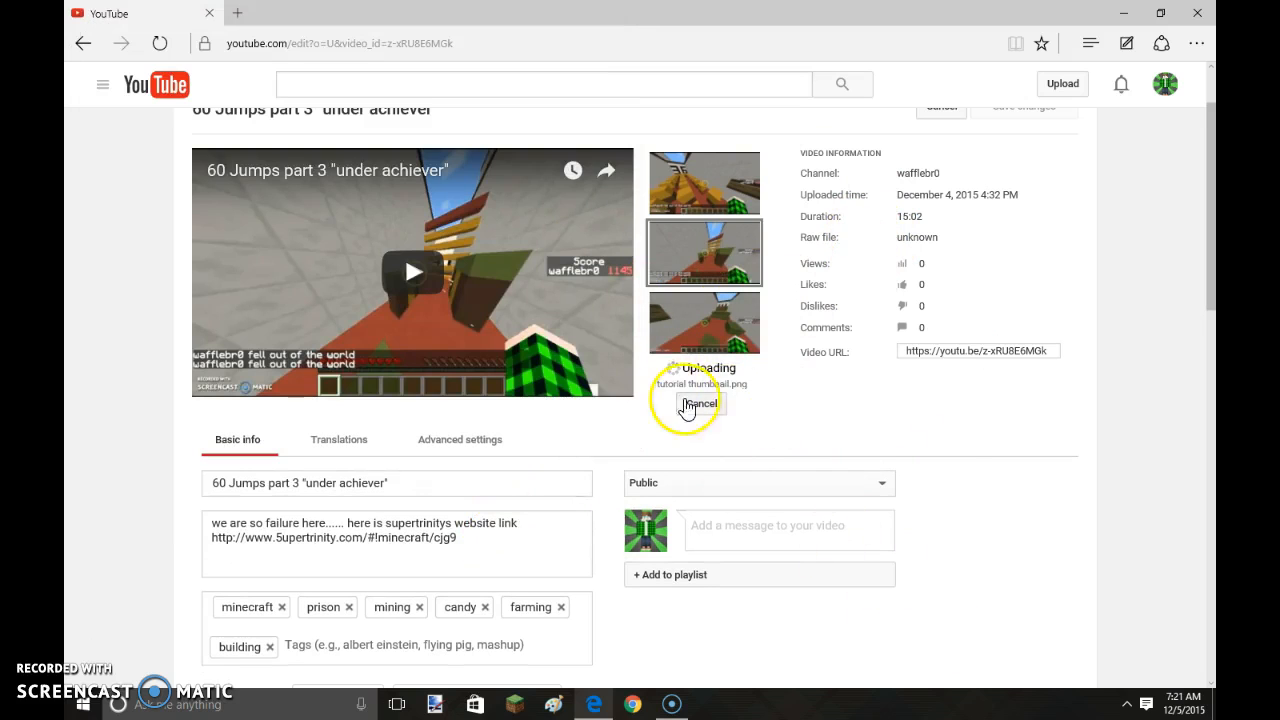
mouse_move(640, 335)
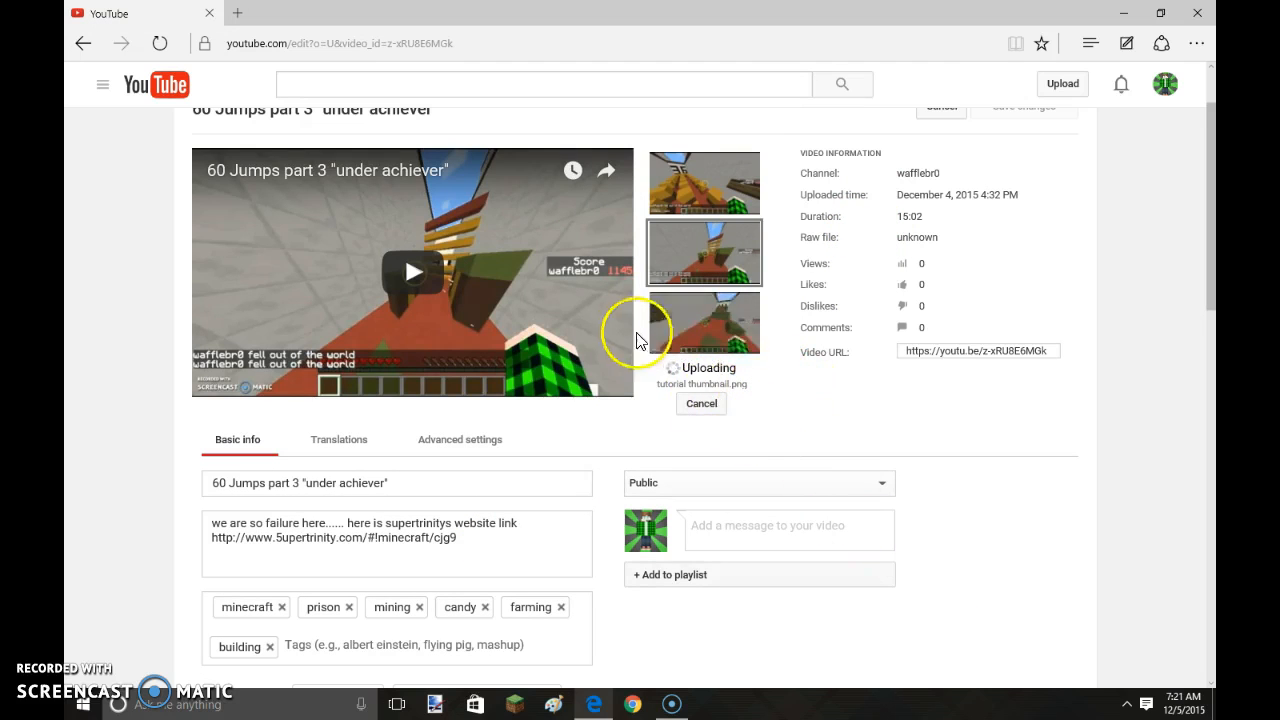
- Add the video to the '60 jumps' playlist
scroll(down, 3)
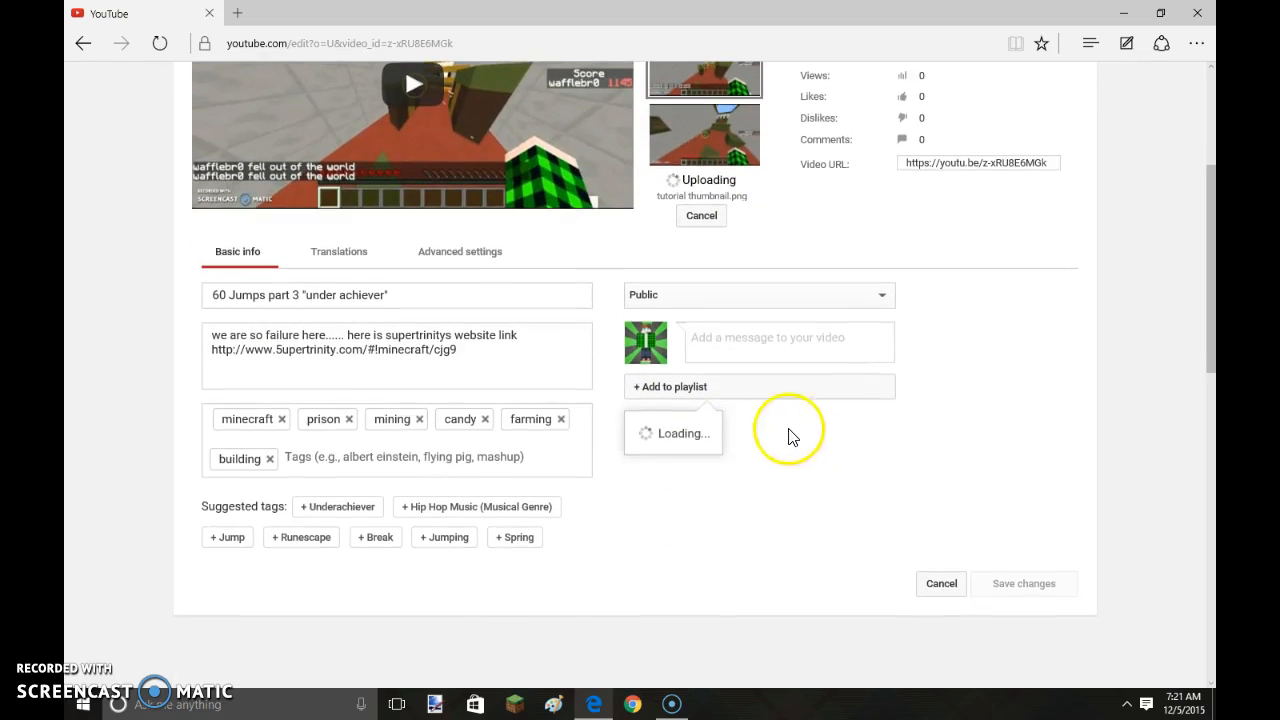
mouse_move(715, 447)
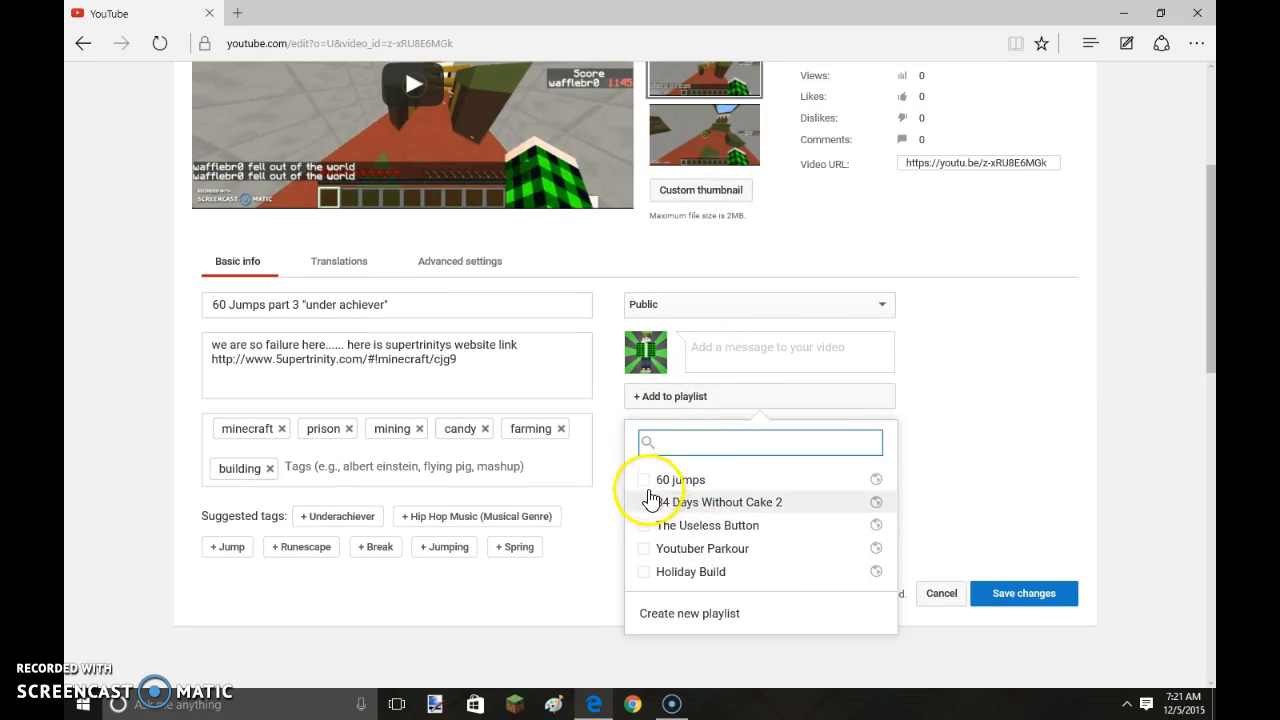
click(644, 479)
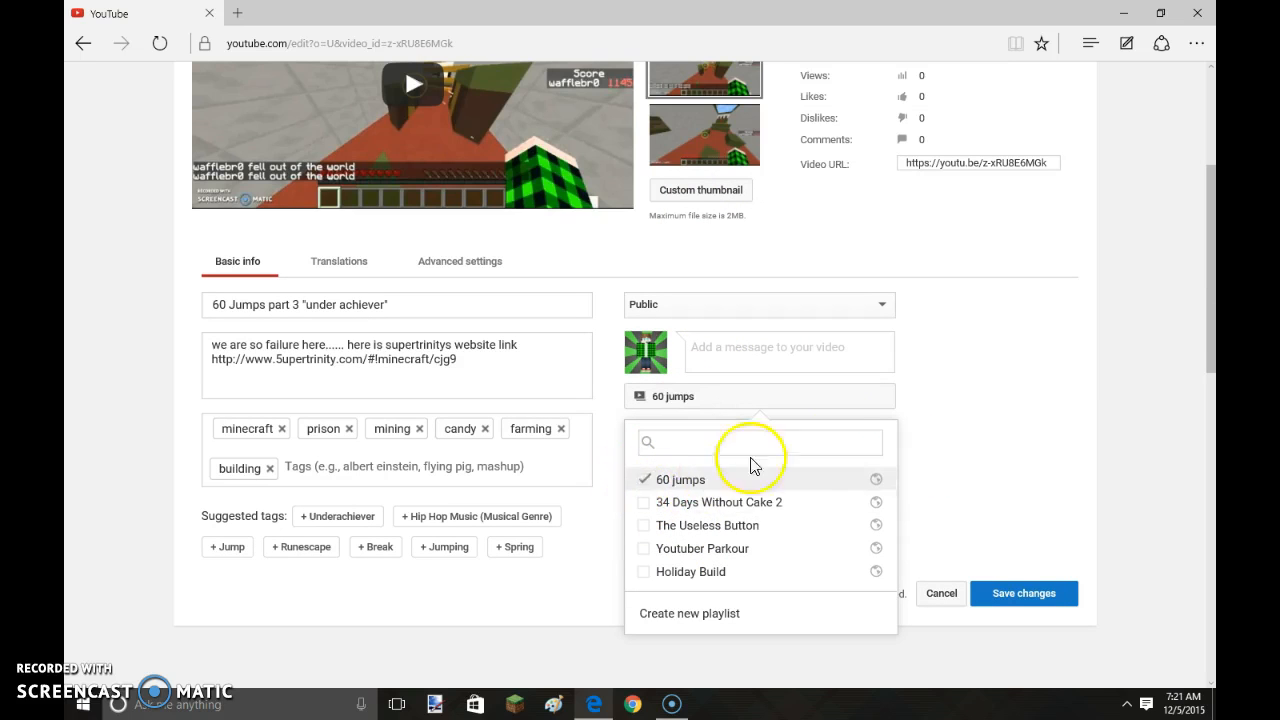
click(1023, 593)
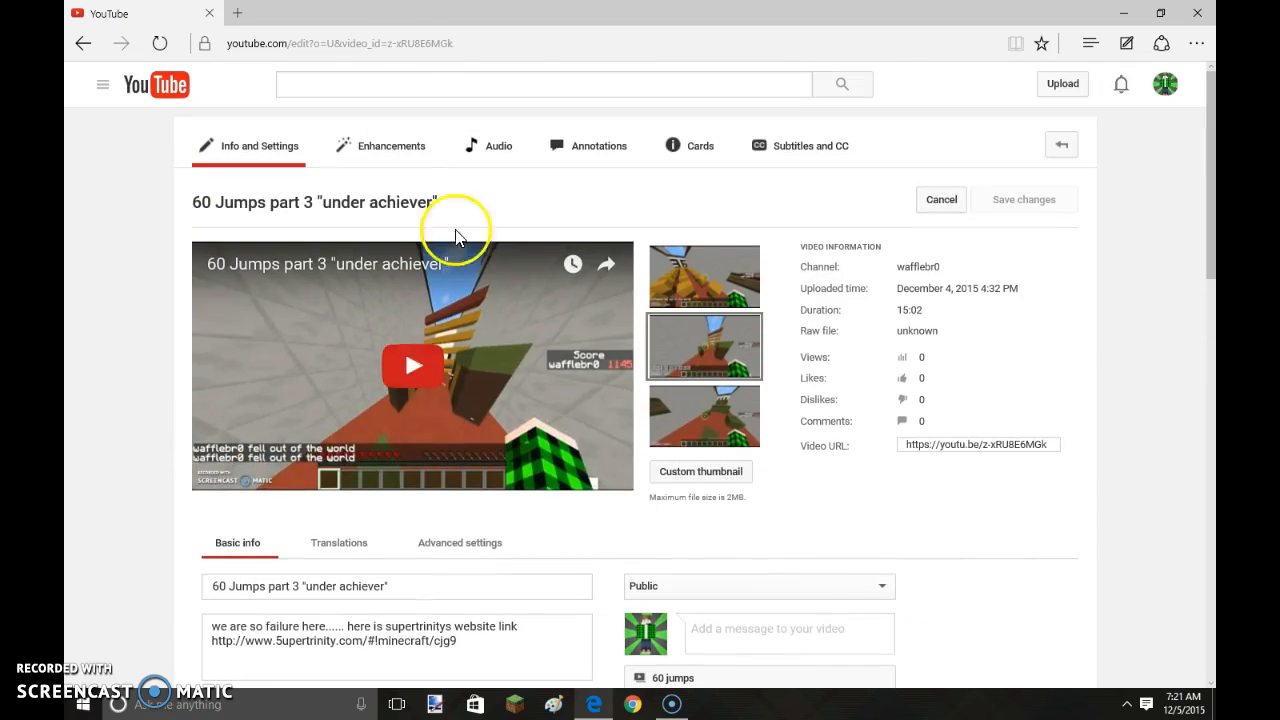
mouse_move(606, 263)
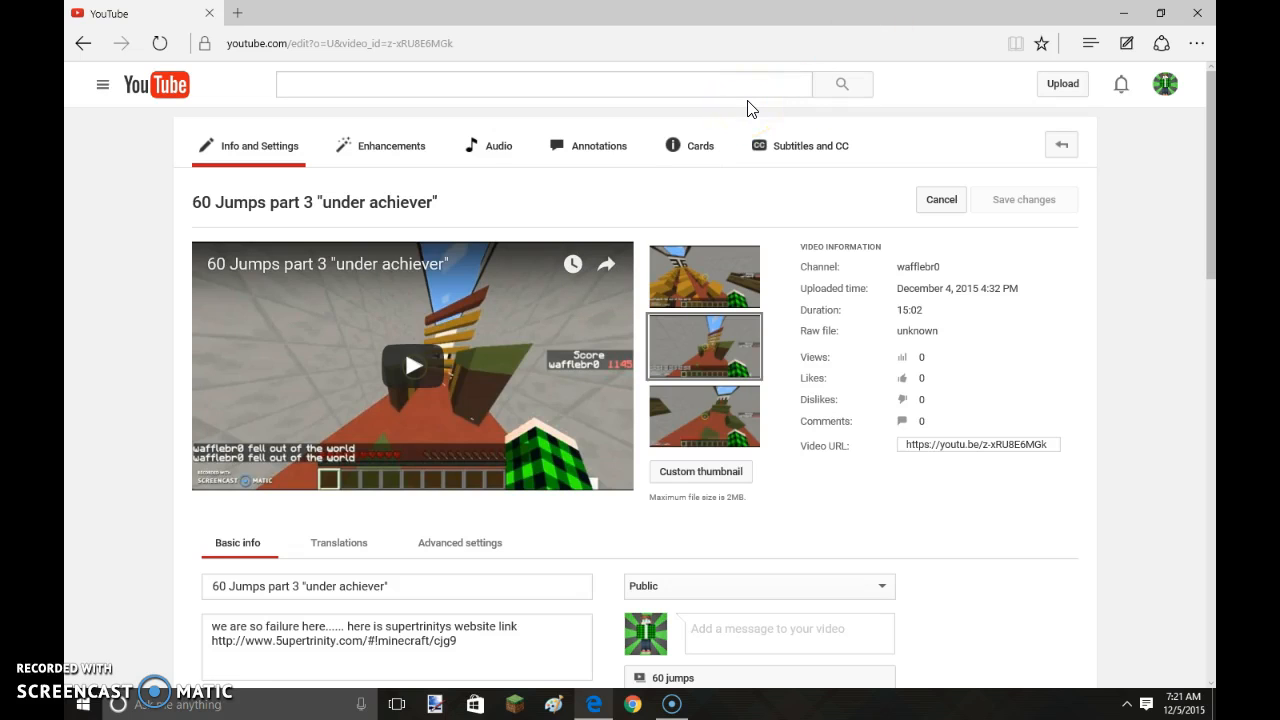
mouse_move(1128, 618)
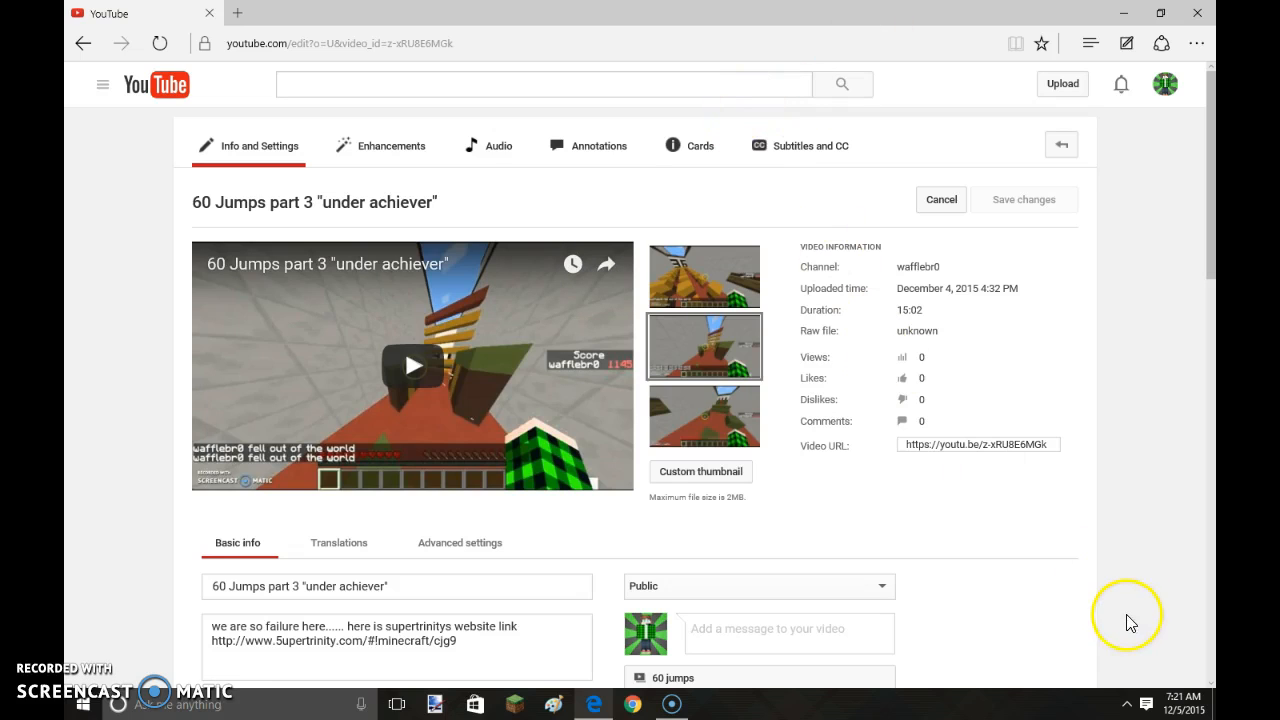